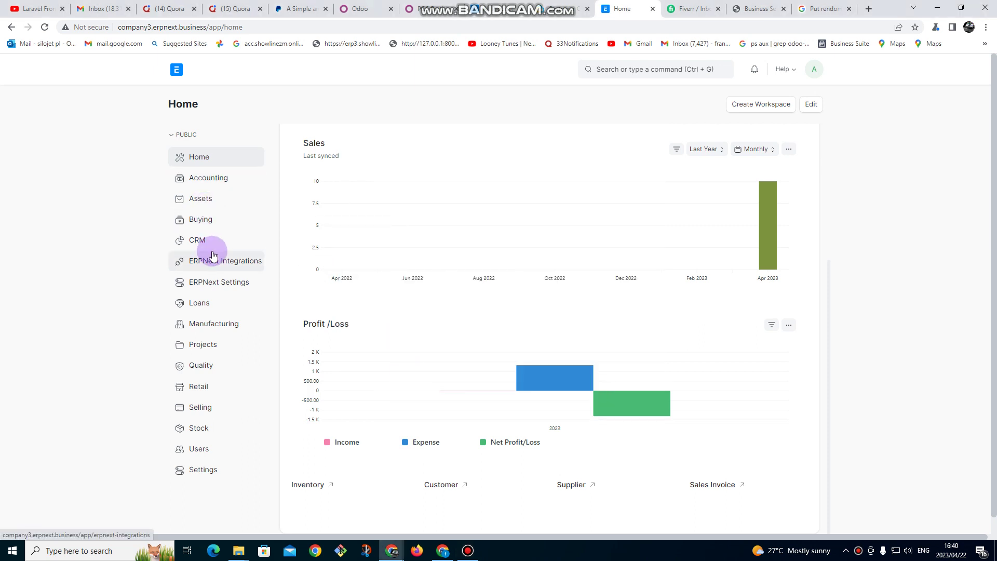
{"action": "mouse_move", "coordinate": [210, 261]}
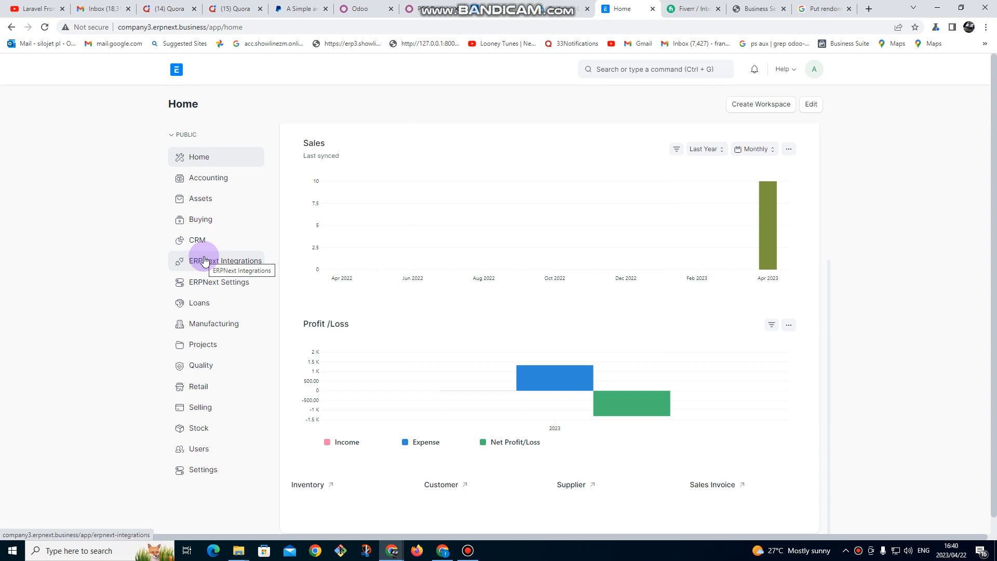
{"action": "mouse_move", "coordinate": [214, 331]}
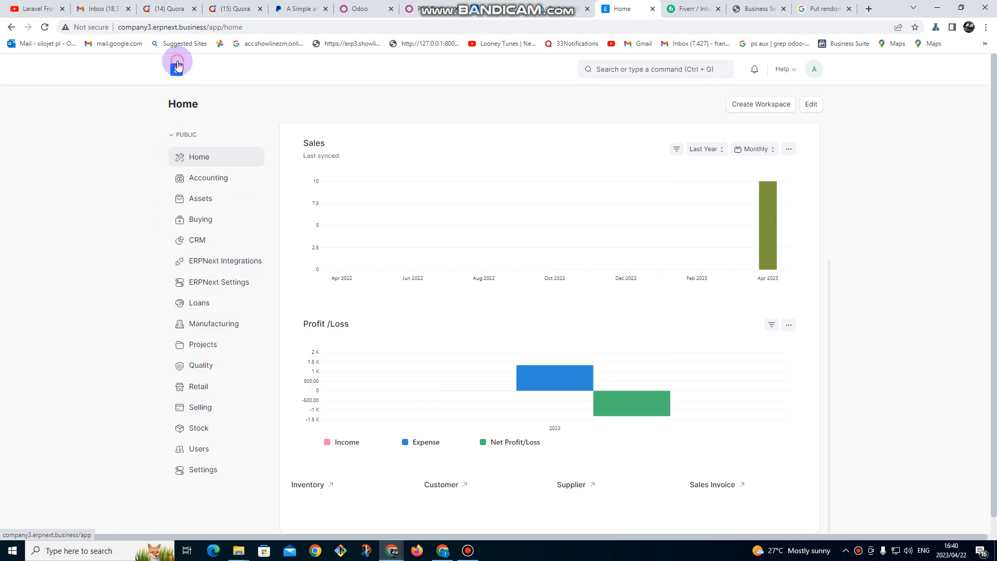
- Open the Selling workspace, dismiss its setup guide, and glance at the empty Sales Order list
{"action": "left_click", "coordinate": [199, 408]}
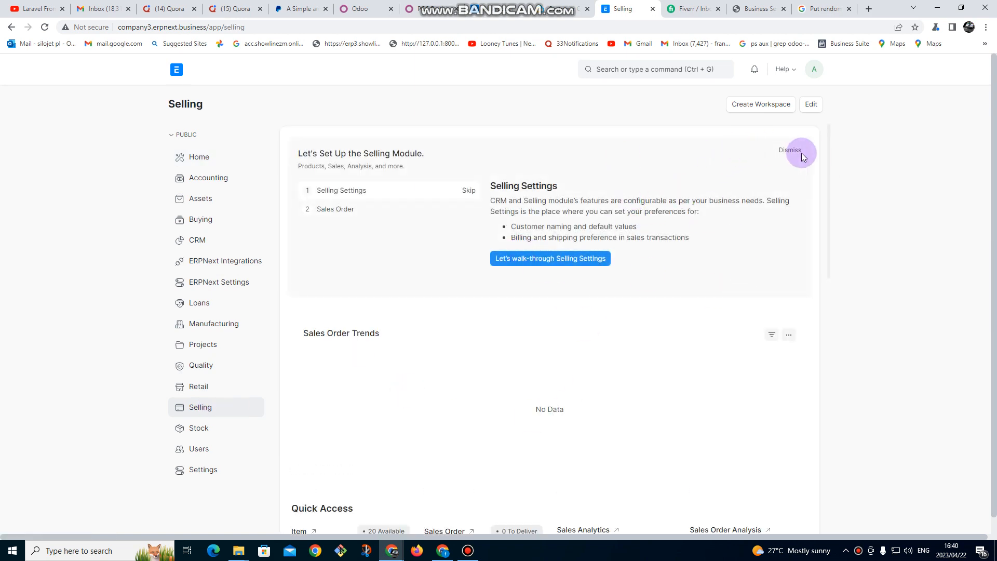
{"action": "left_click", "coordinate": [790, 151]}
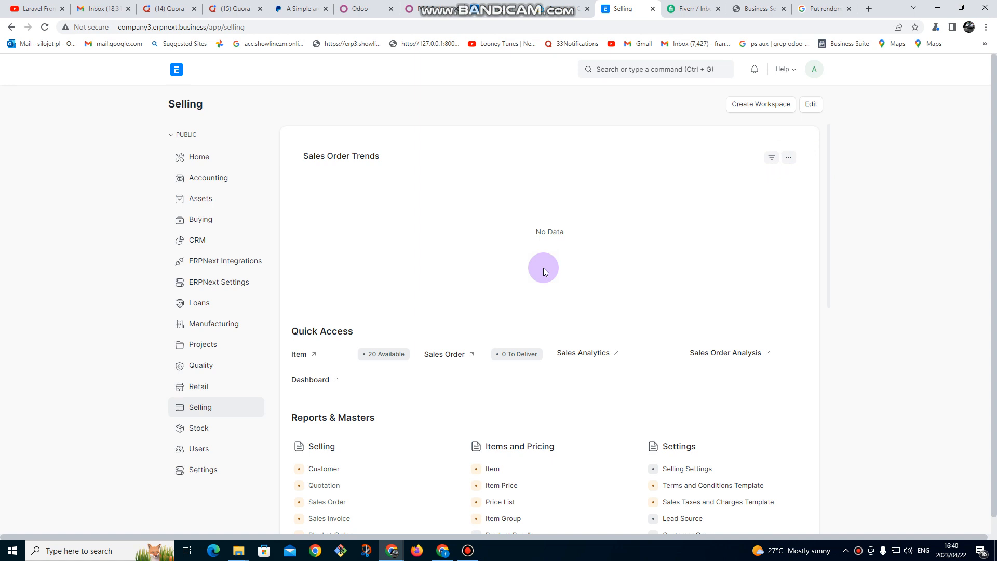
{"action": "mouse_move", "coordinate": [407, 448]}
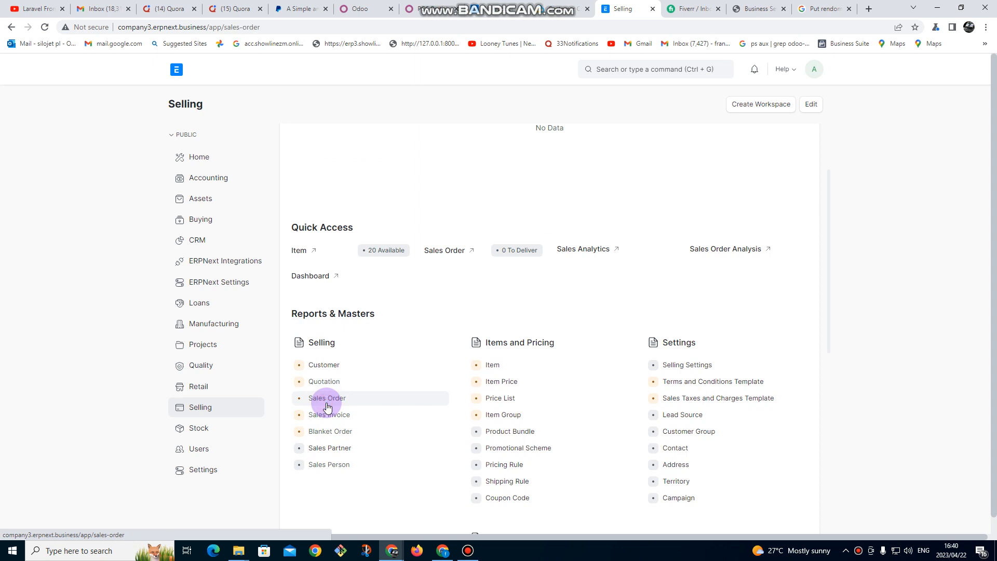
{"action": "left_click", "coordinate": [326, 398]}
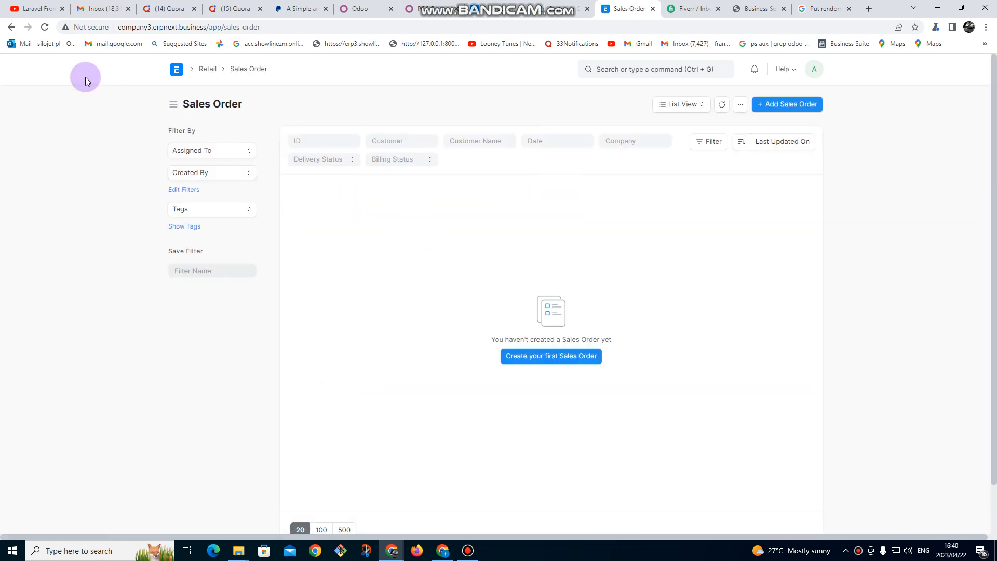
{"action": "left_click", "coordinate": [12, 26]}
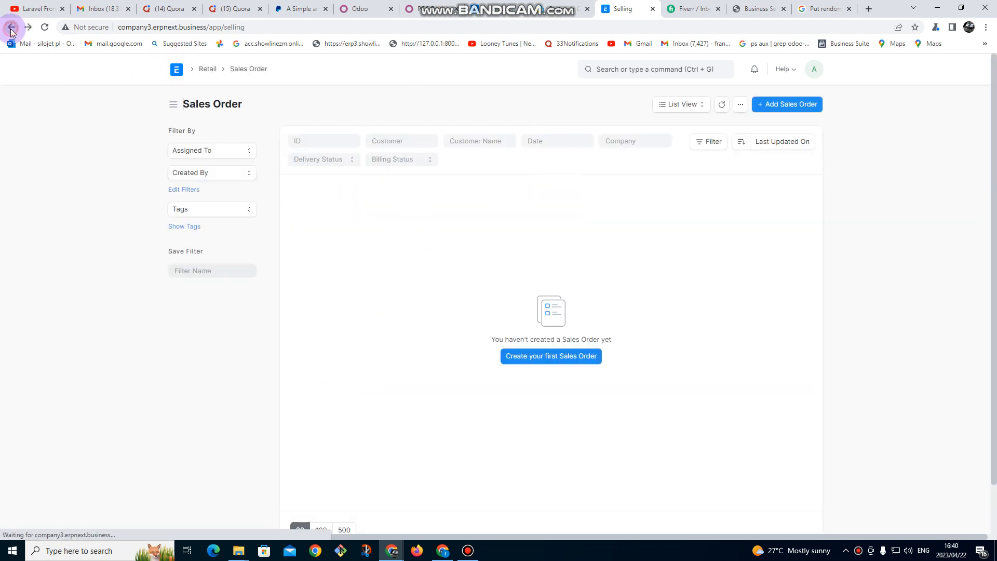
{"action": "left_click", "coordinate": [11, 27]}
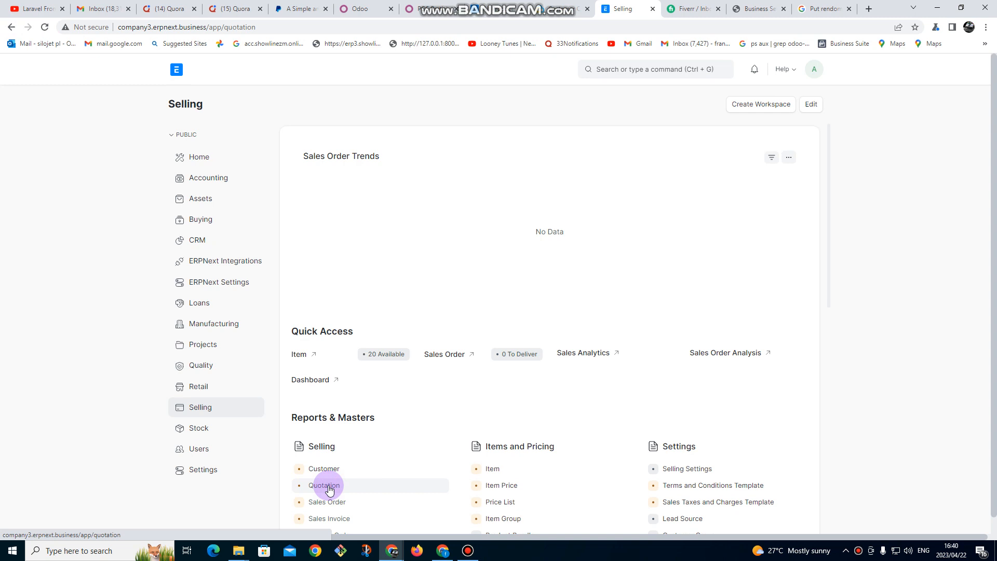
- Start the first quotation and type 'Meso' into its Customer field
{"action": "left_click", "coordinate": [324, 485]}
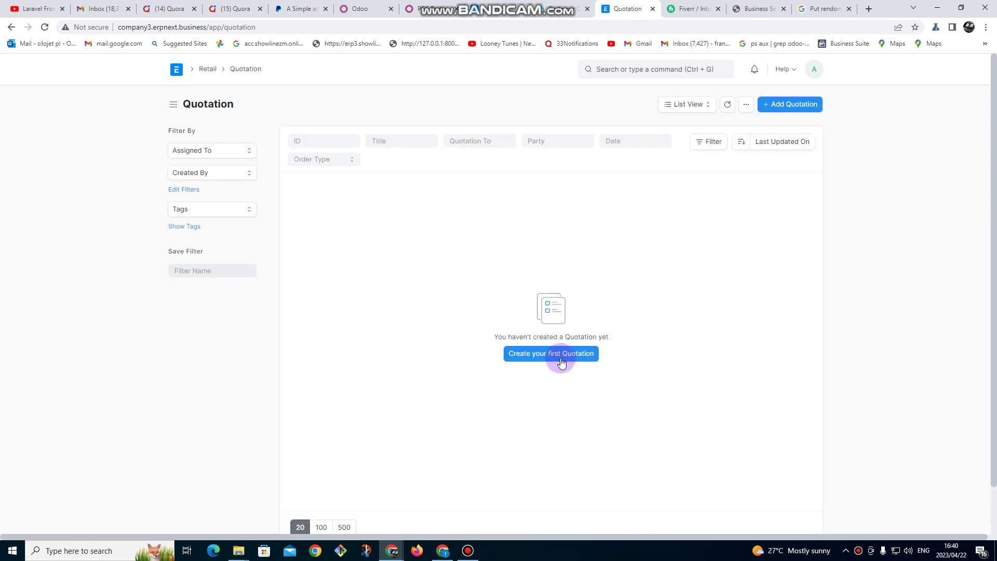
{"action": "left_click", "coordinate": [550, 353]}
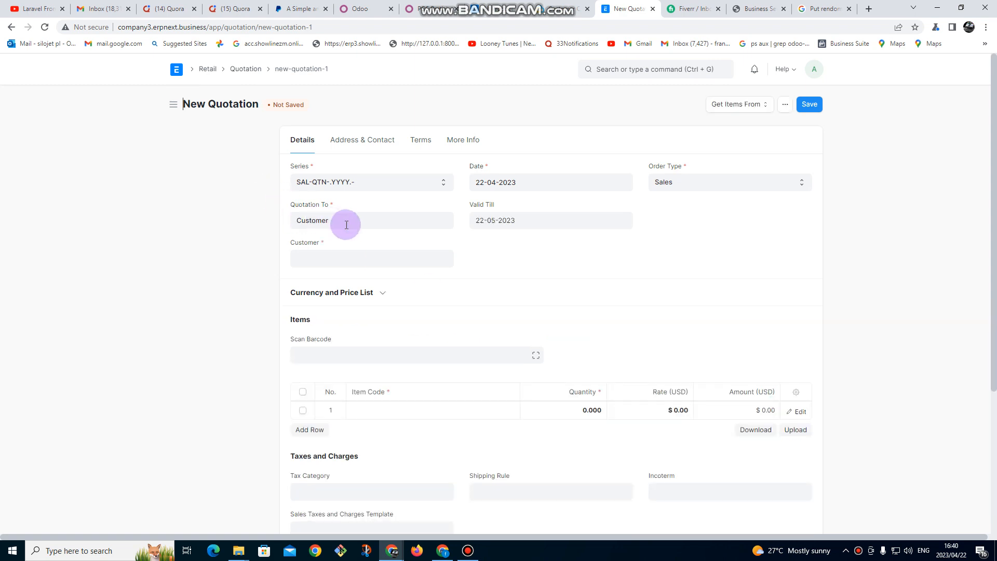
{"action": "left_click", "coordinate": [372, 258]}
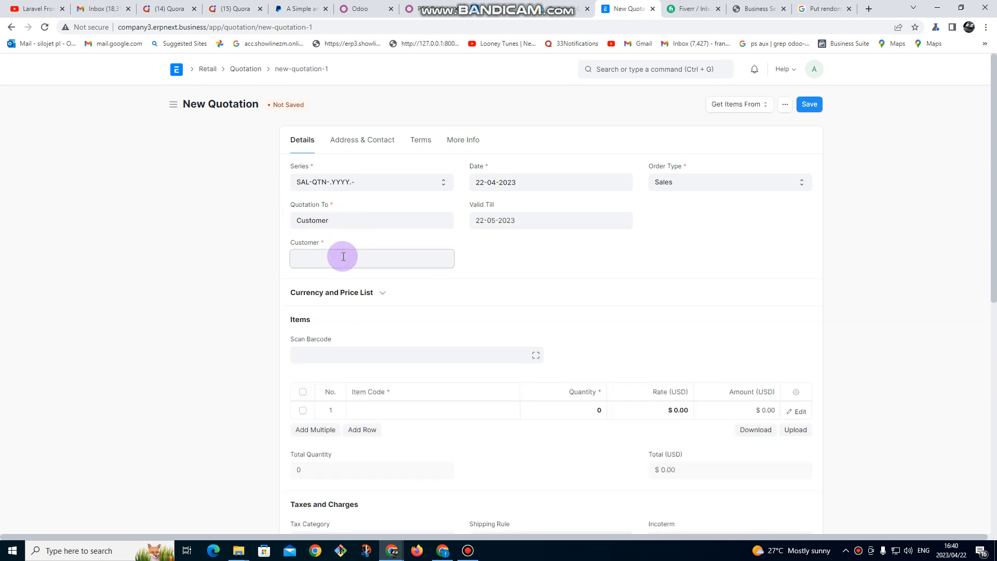
{"action": "left_click", "coordinate": [371, 257]}
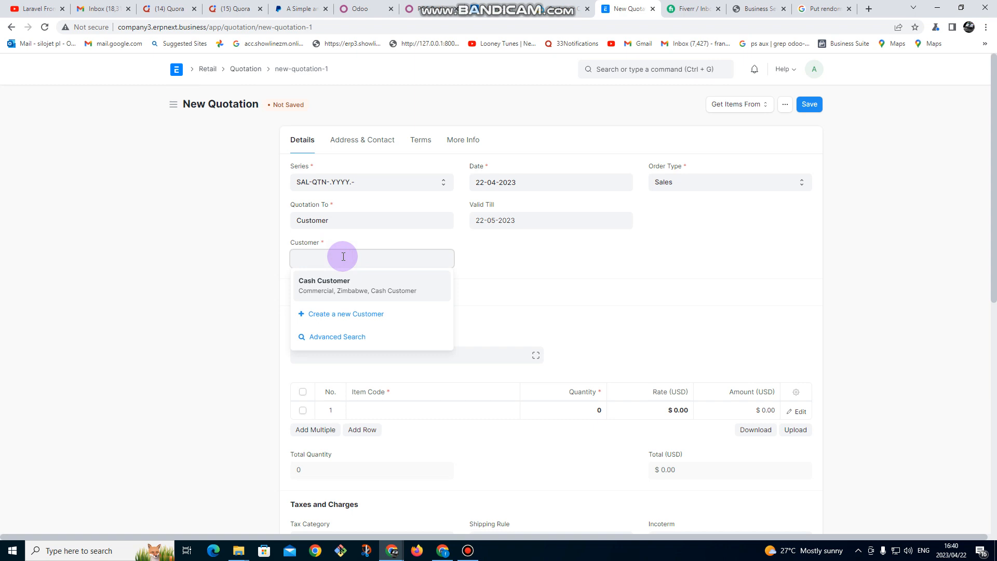
{"action": "type", "text": "Meso"}
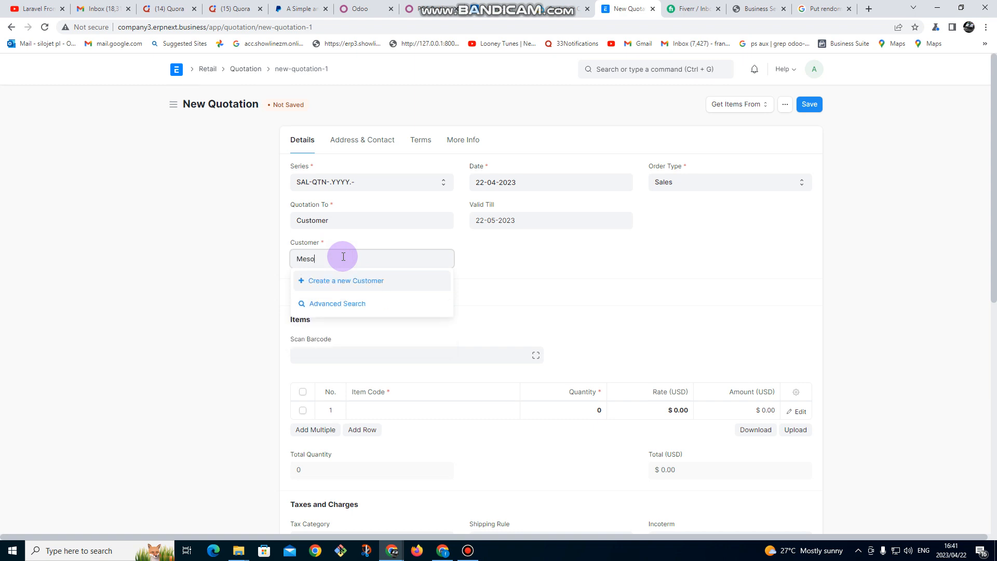
- Create customer 'Meso Ltd' as a Company in the Commercial group, territory Zimbabwe
{"action": "type", "text": "Ltd"}
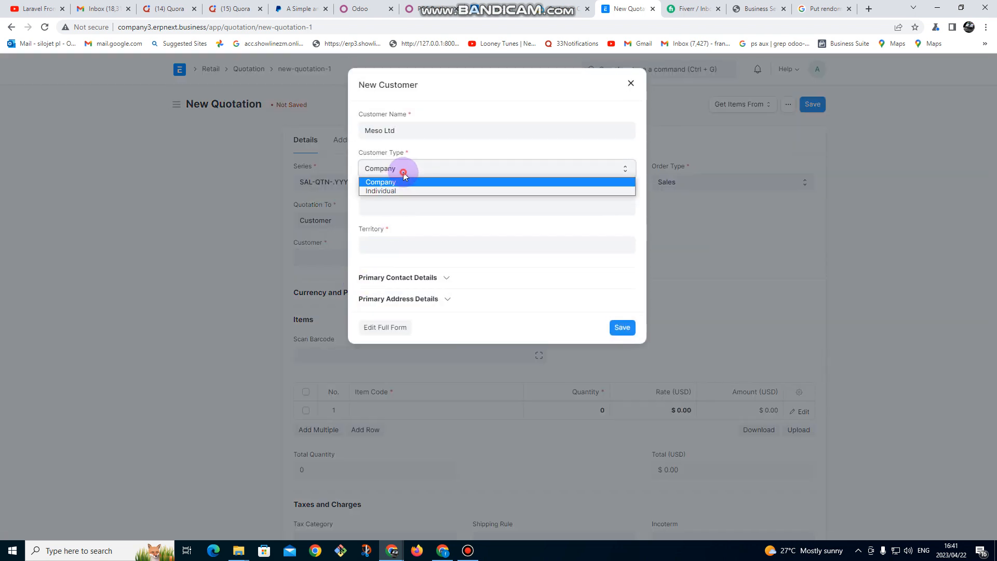
{"action": "mouse_move", "coordinate": [401, 188]}
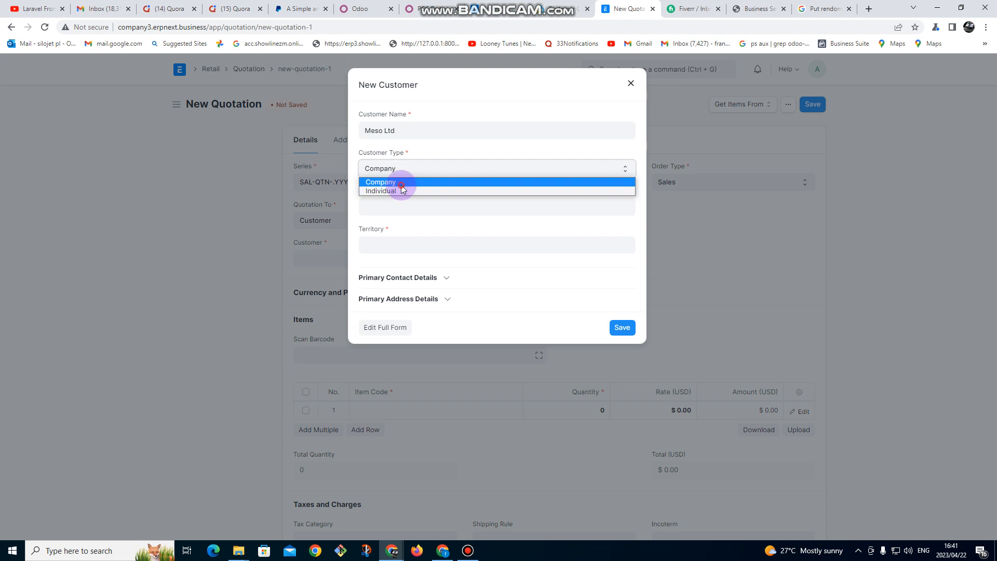
{"action": "left_click", "coordinate": [380, 182]}
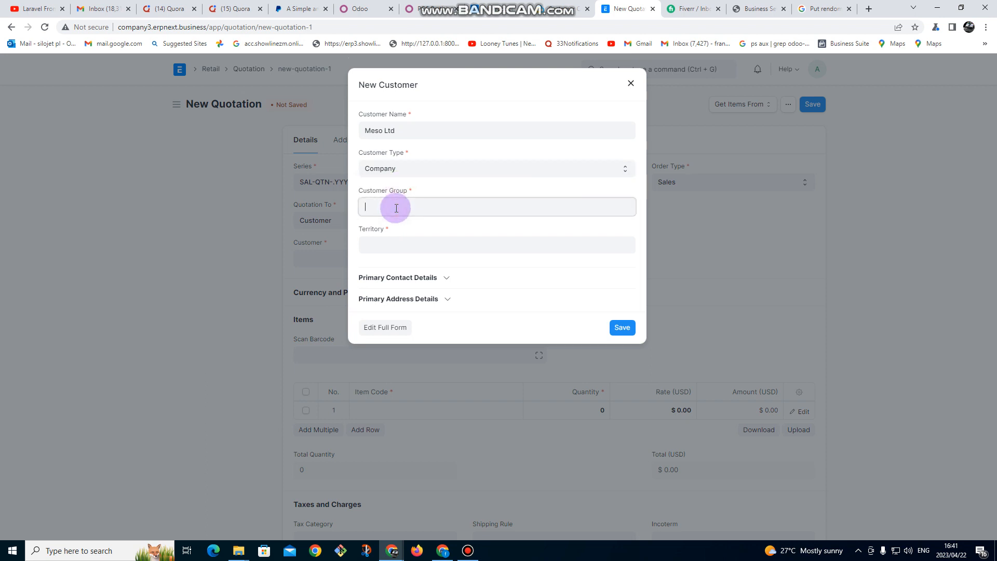
{"action": "left_click", "coordinate": [496, 206]}
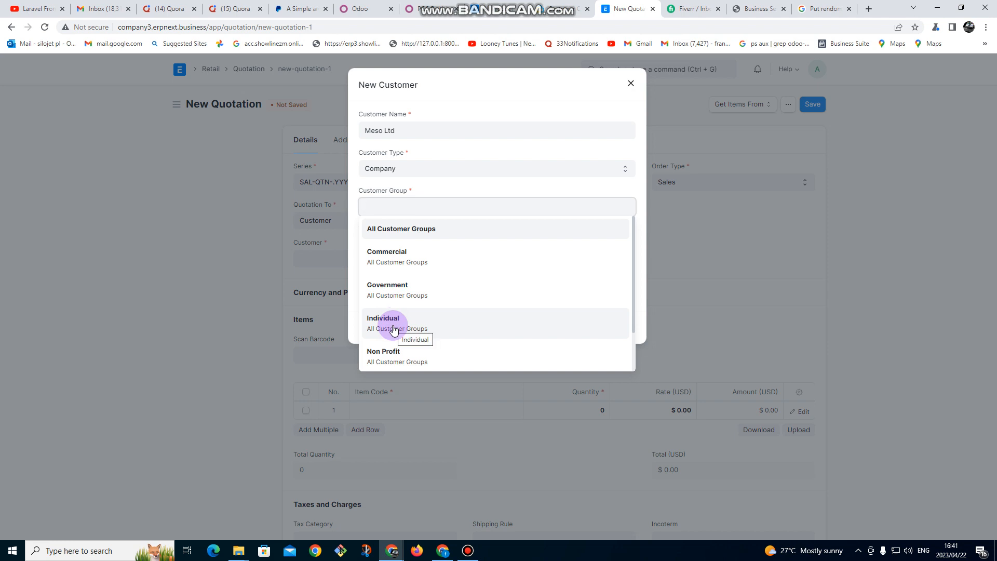
{"action": "mouse_move", "coordinate": [404, 281]}
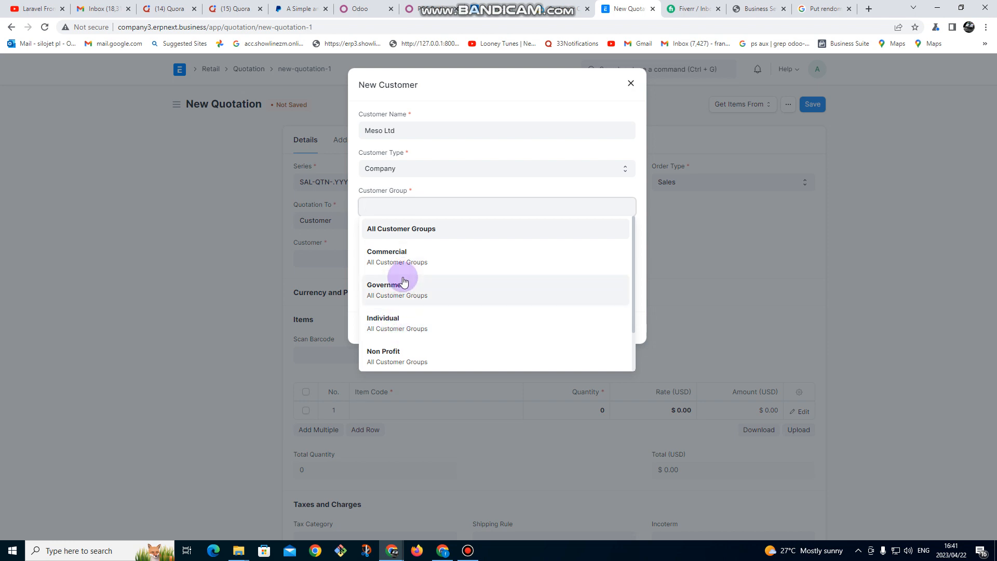
{"action": "left_click", "coordinate": [386, 255]}
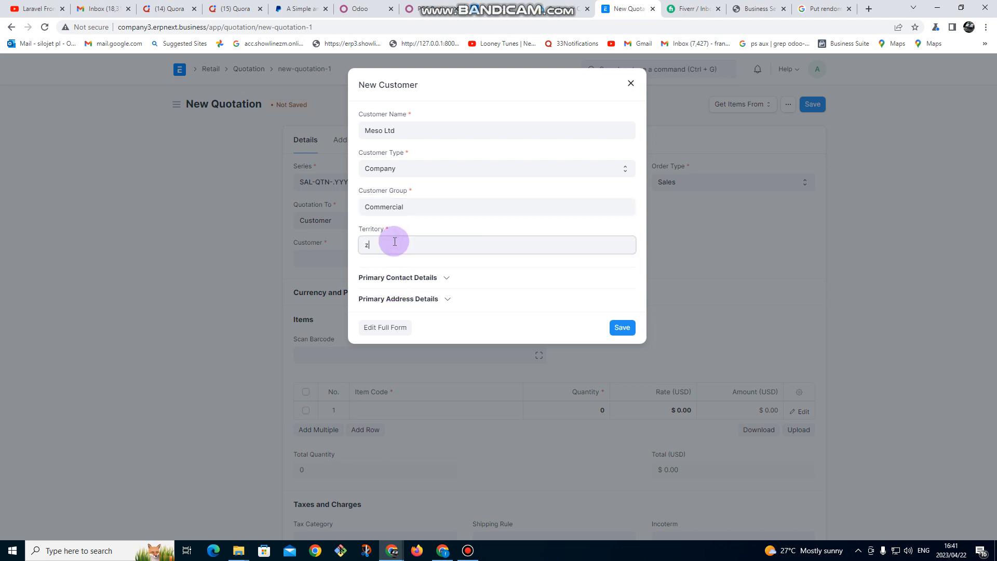
{"action": "type", "text": "im"}
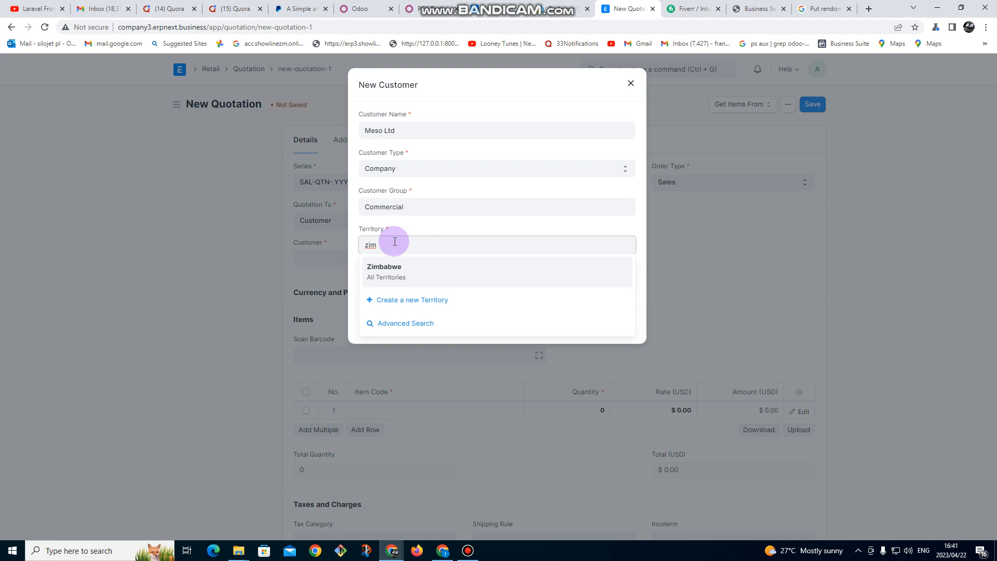
{"action": "mouse_move", "coordinate": [394, 271]}
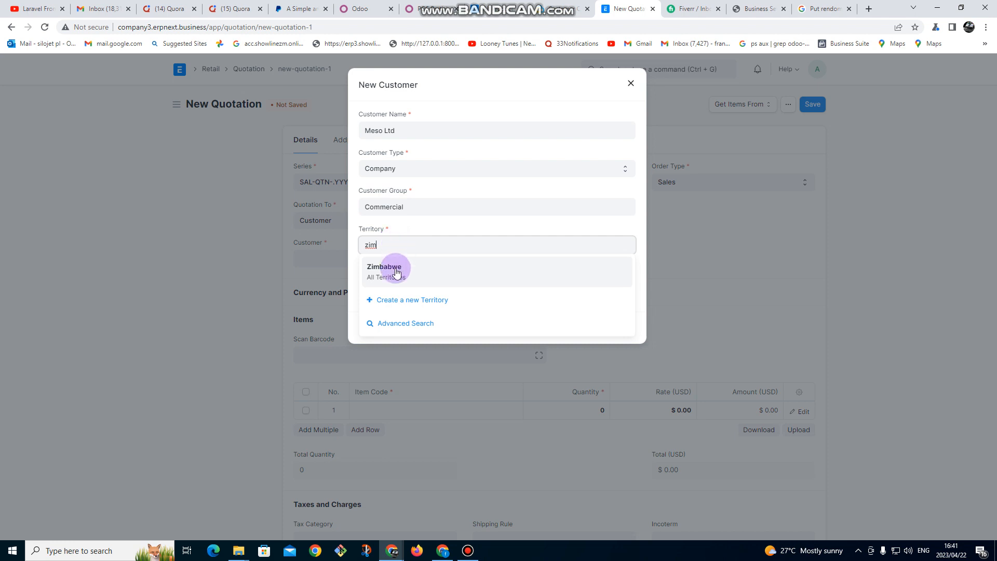
{"action": "left_click", "coordinate": [383, 270]}
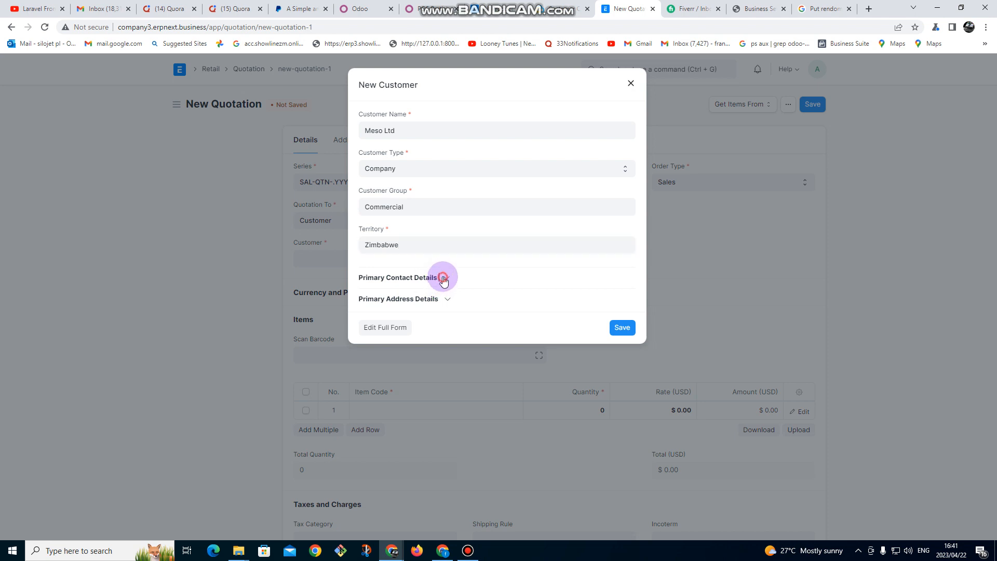
{"action": "left_click", "coordinate": [447, 278]}
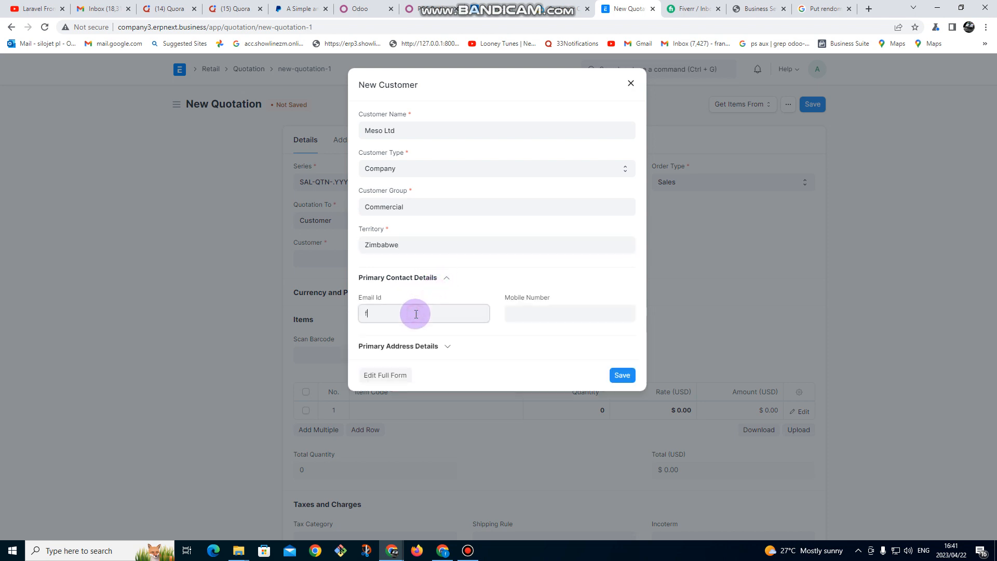
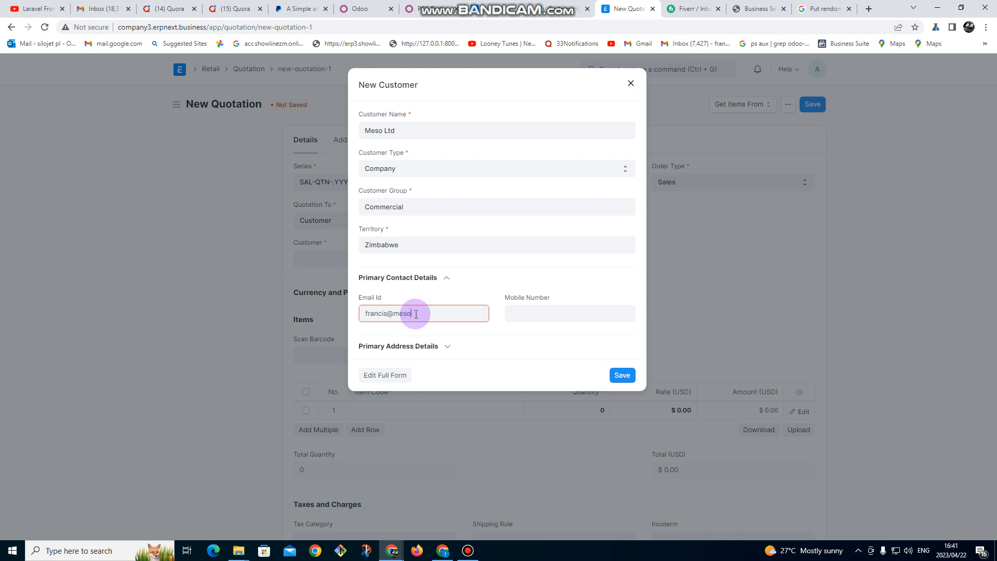
{"action": "left_click", "coordinate": [569, 313]}
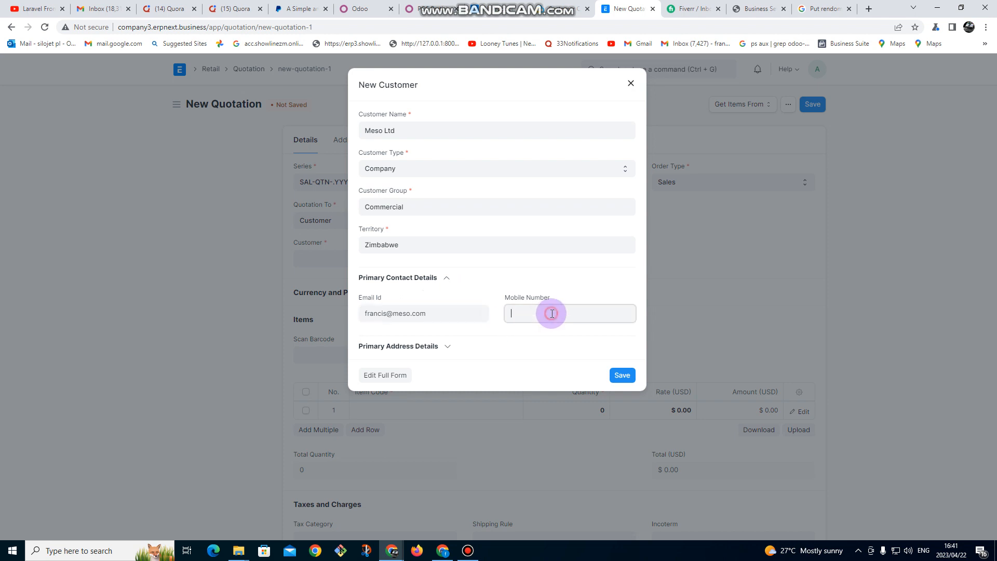
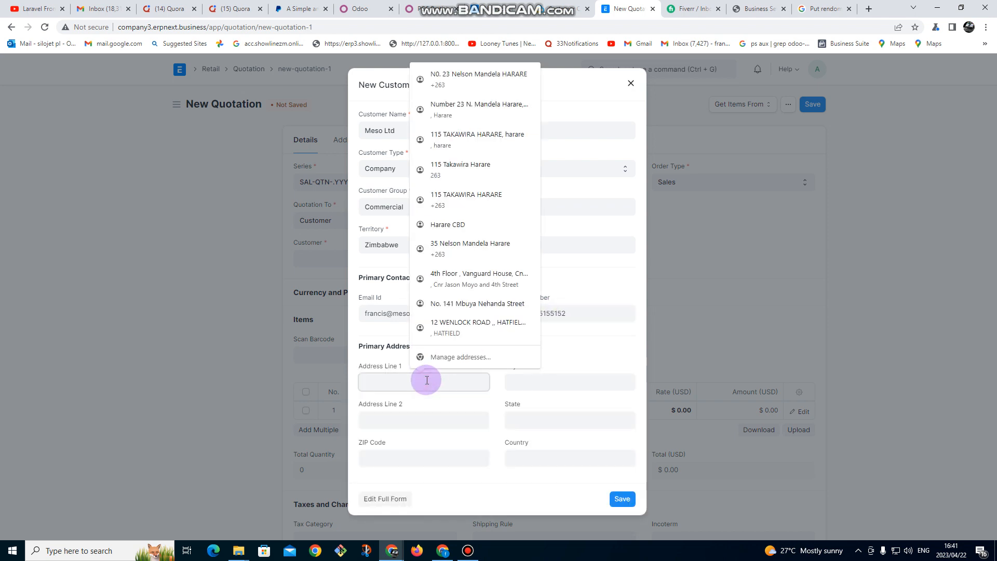
- Fill the primary address with Harare, country Zimbabwe, and 'zimbabwe' as address line 2
{"action": "left_click", "coordinate": [448, 224]}
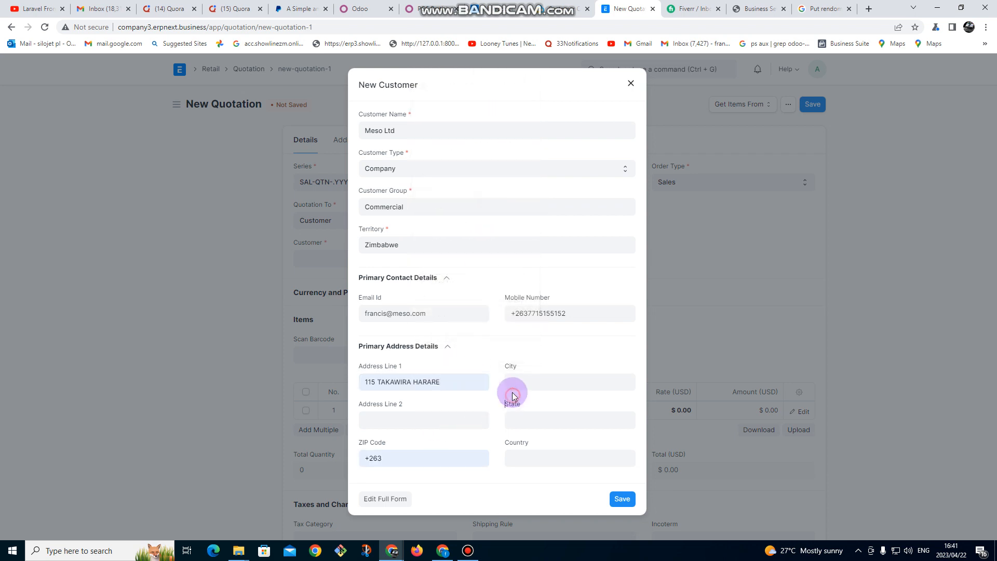
{"action": "type", "text": "harare"}
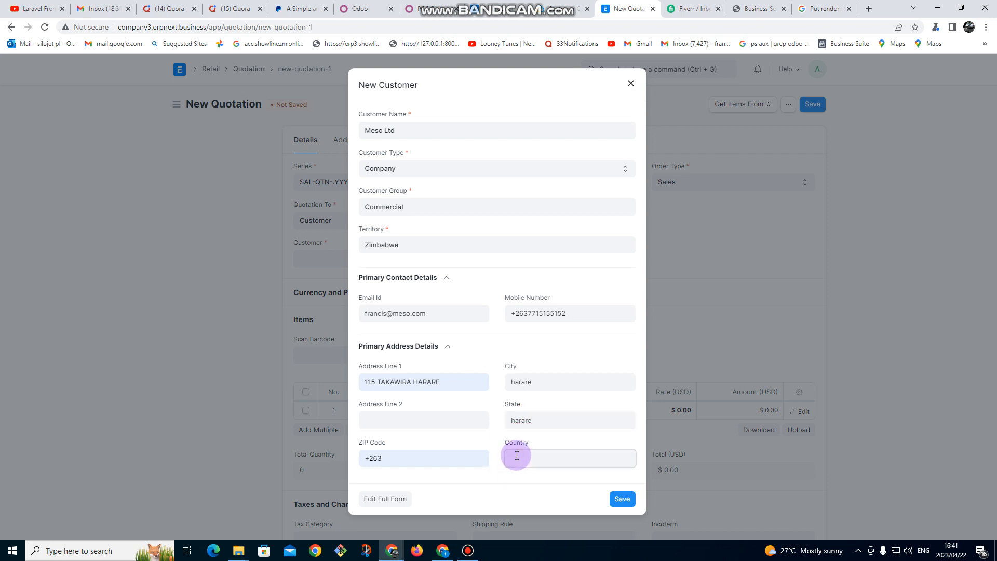
{"action": "type", "text": "zimba"}
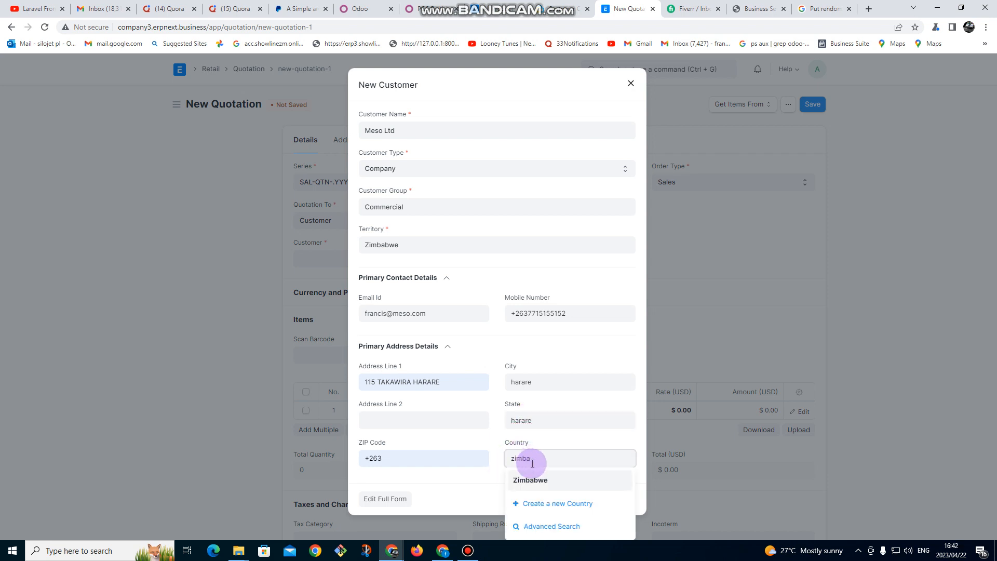
{"action": "left_click", "coordinate": [530, 480]}
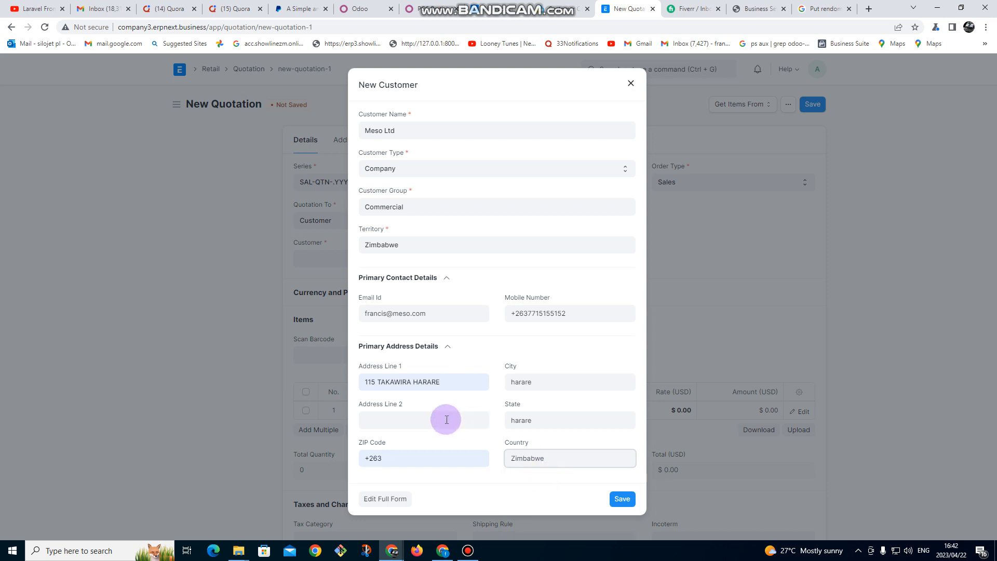
{"action": "left_click", "coordinate": [423, 419]}
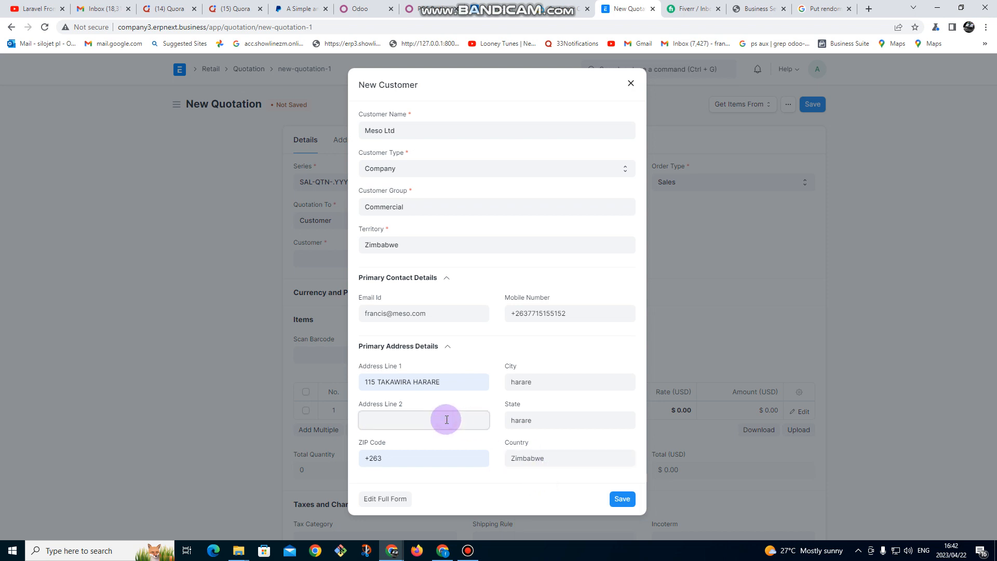
{"action": "type", "text": "zi mb"}
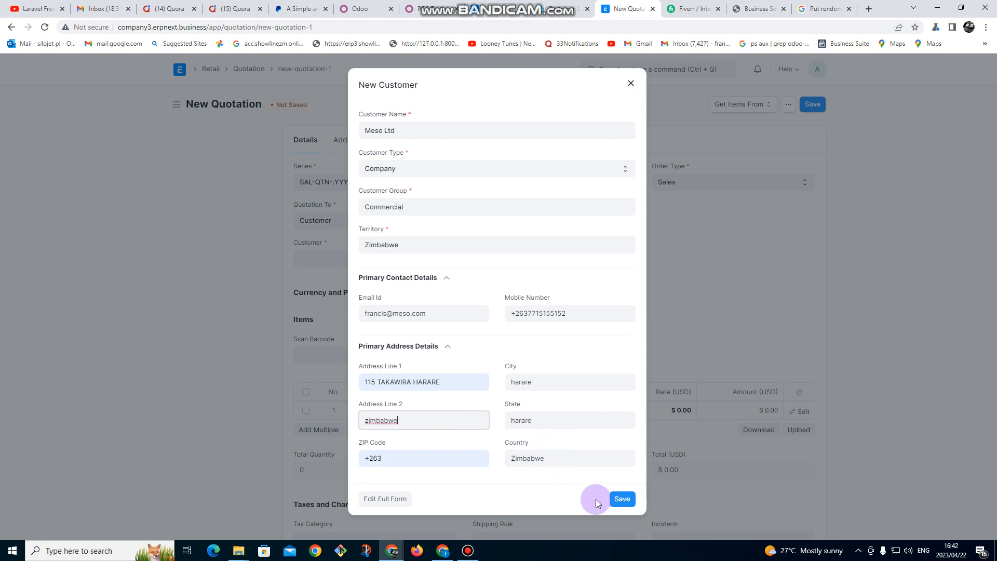
{"action": "mouse_move", "coordinate": [385, 498]}
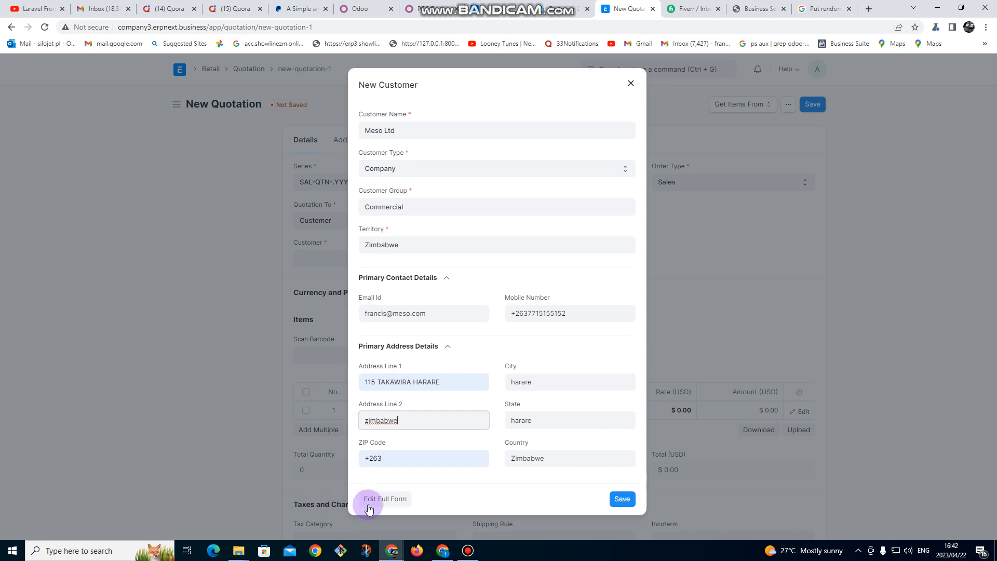
{"action": "mouse_move", "coordinate": [378, 479]}
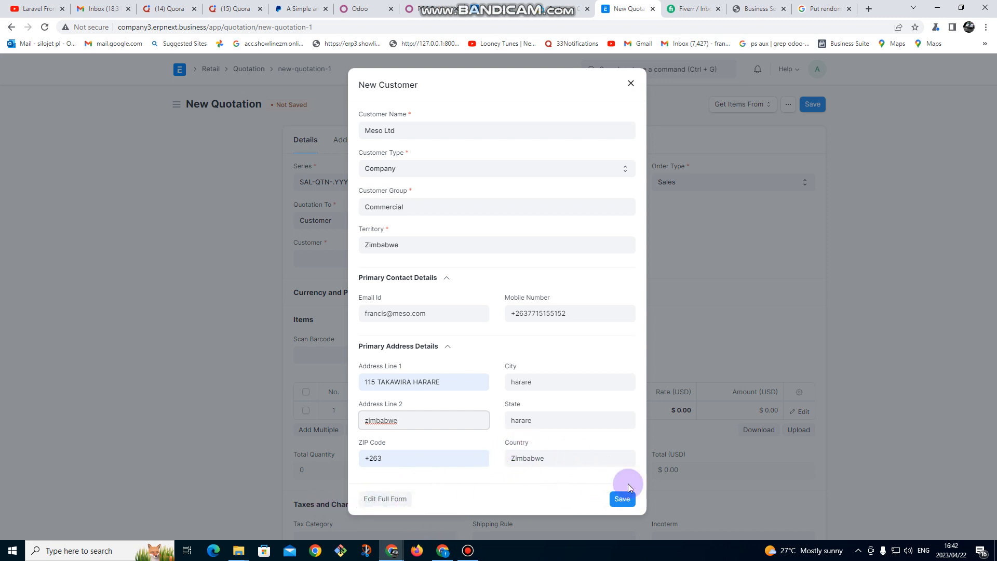
{"action": "mouse_move", "coordinate": [384, 498]}
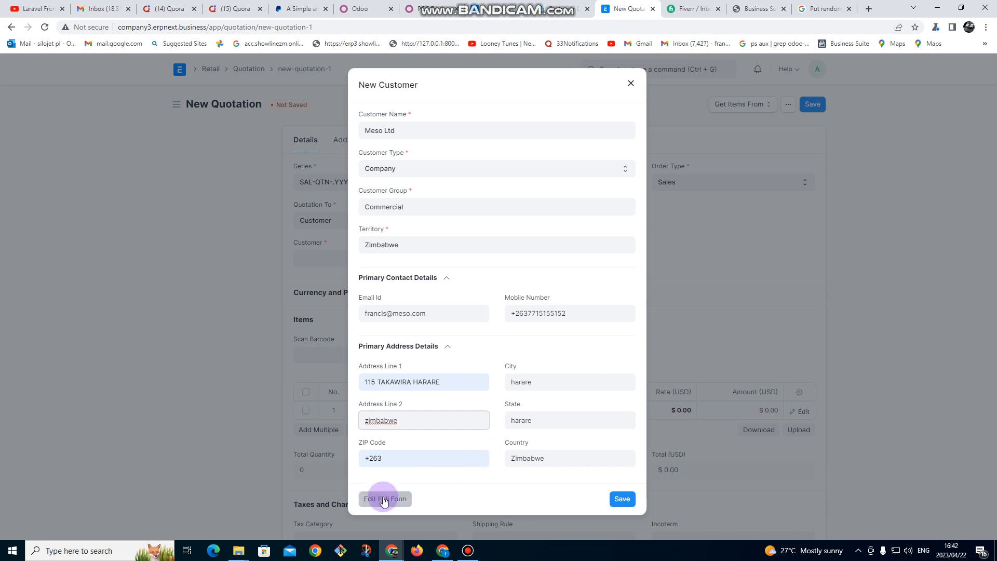
- Open the full customer form and leave Is Internal Customer unticked after toggling it
{"action": "left_click", "coordinate": [384, 498]}
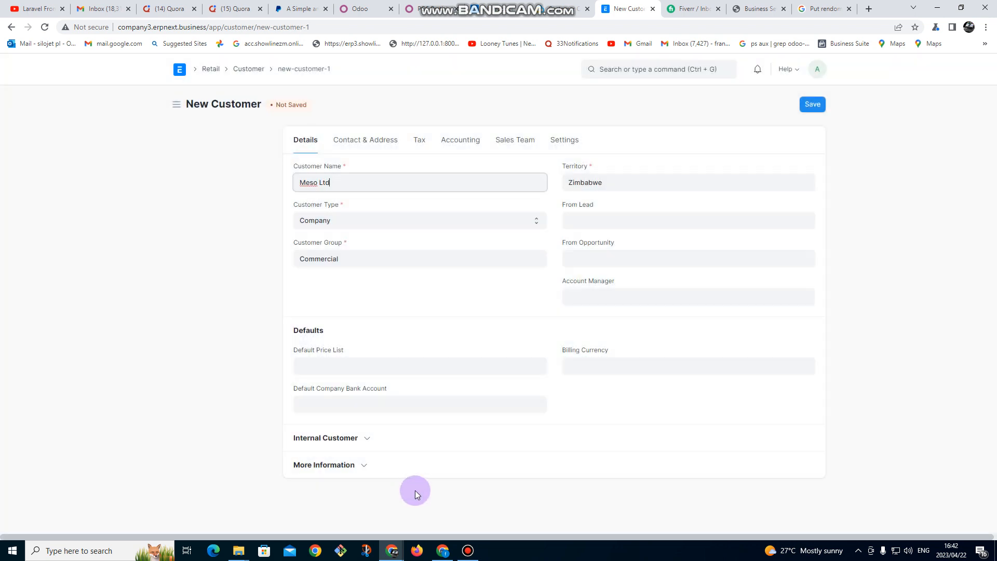
{"action": "mouse_move", "coordinate": [640, 389]}
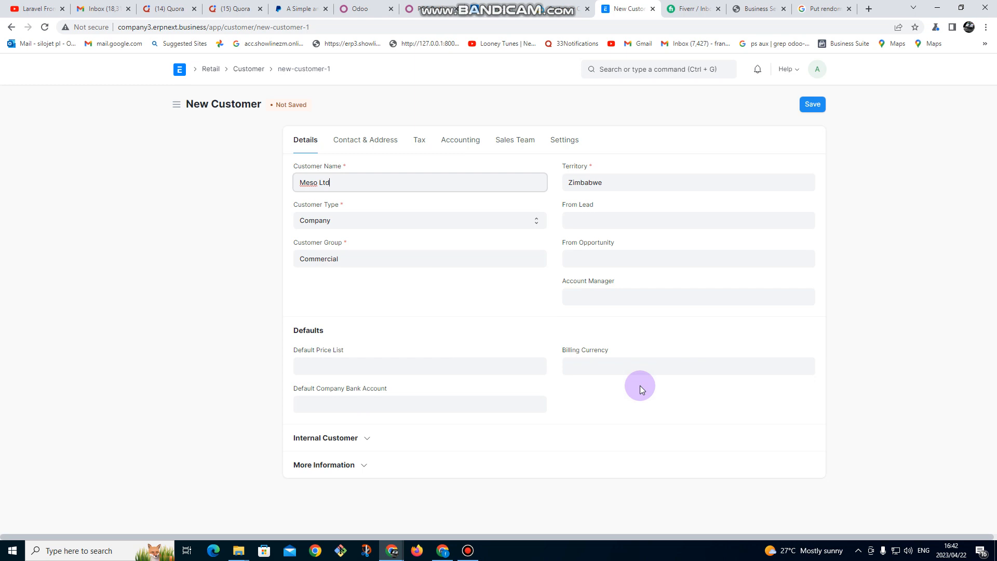
{"action": "mouse_move", "coordinate": [484, 336]}
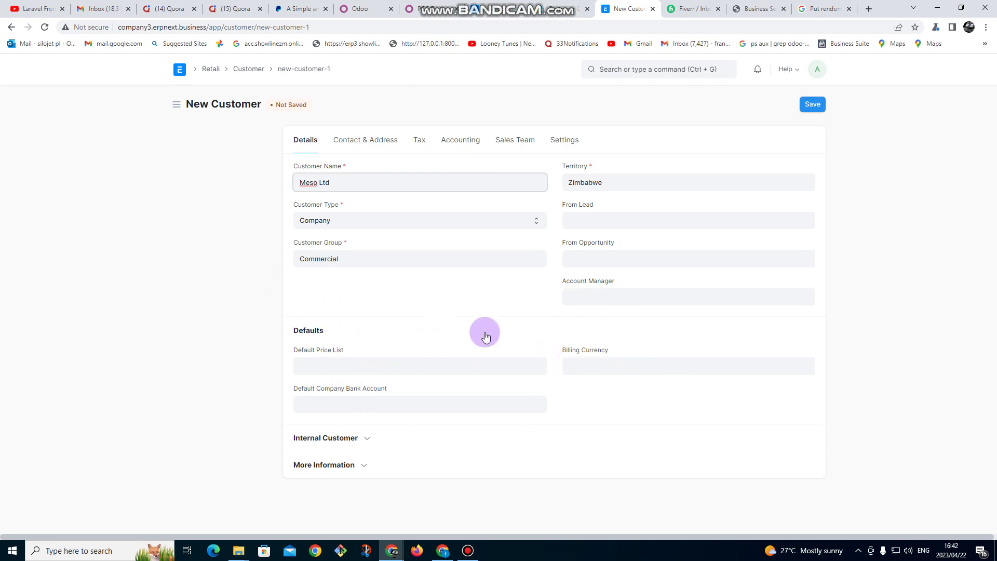
{"action": "mouse_move", "coordinate": [577, 369]}
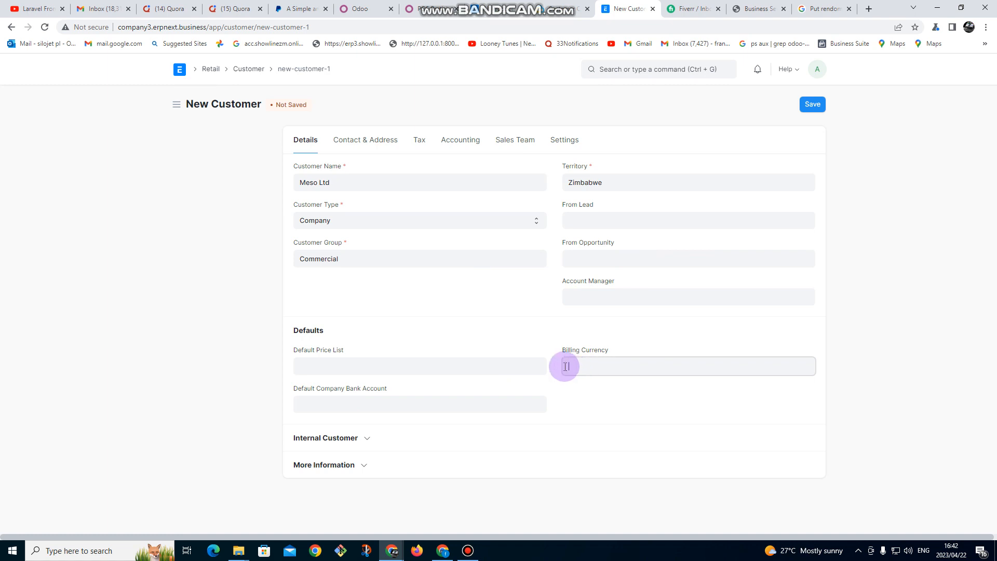
{"action": "mouse_move", "coordinate": [449, 336]}
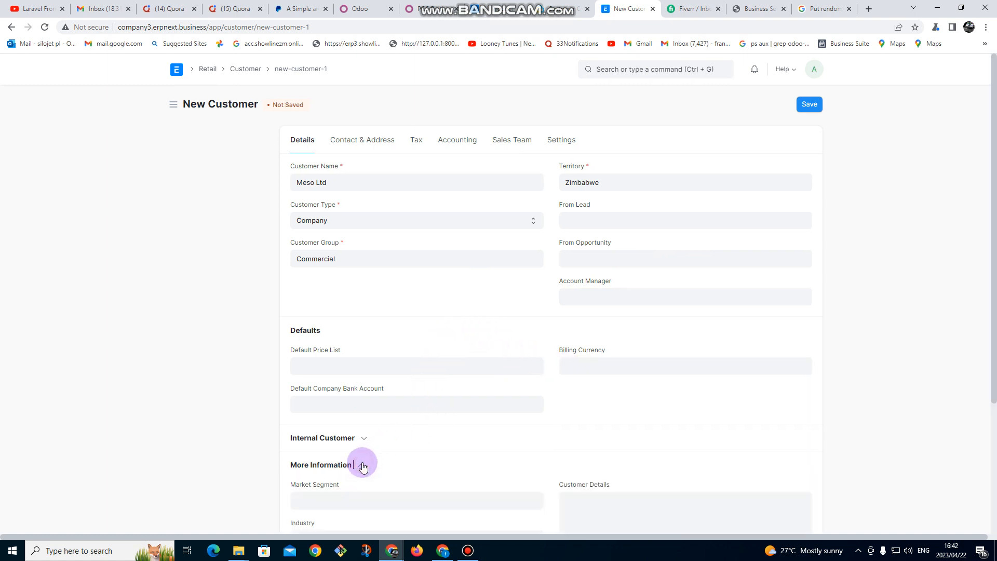
{"action": "scroll", "scroll_direction": "down", "scroll_amount": 3}
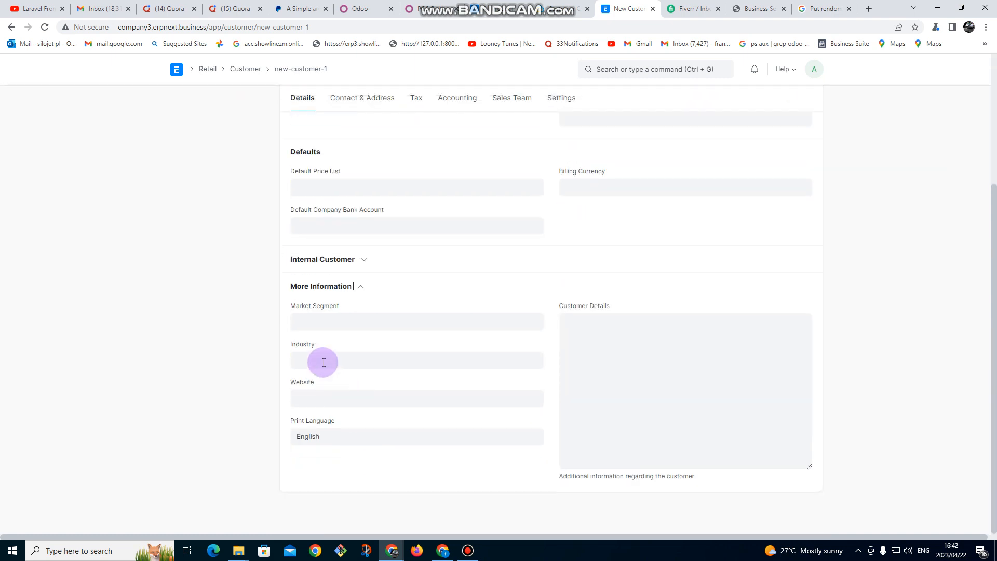
{"action": "left_click", "coordinate": [416, 360]}
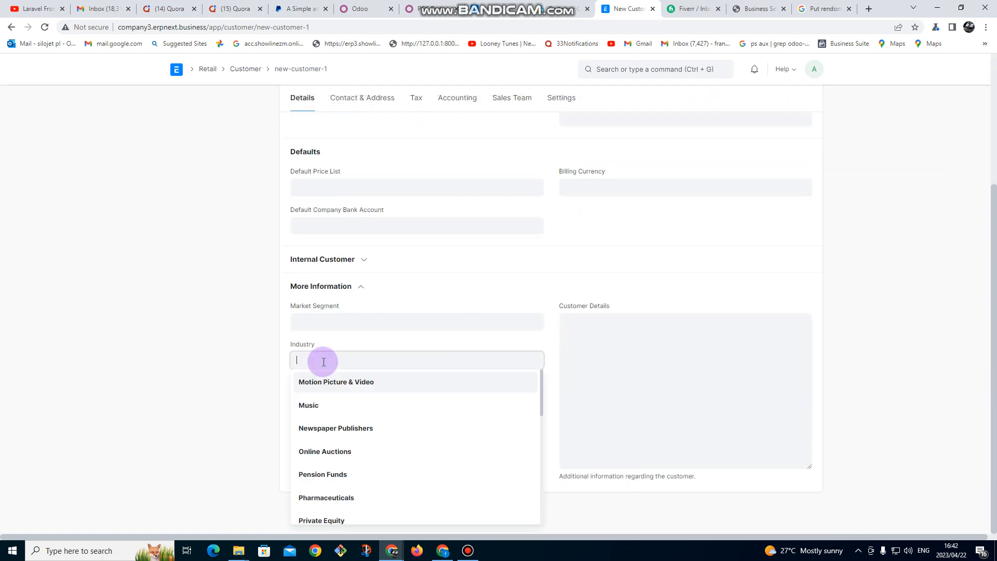
{"action": "scroll", "scroll_direction": "down", "scroll_amount": 3}
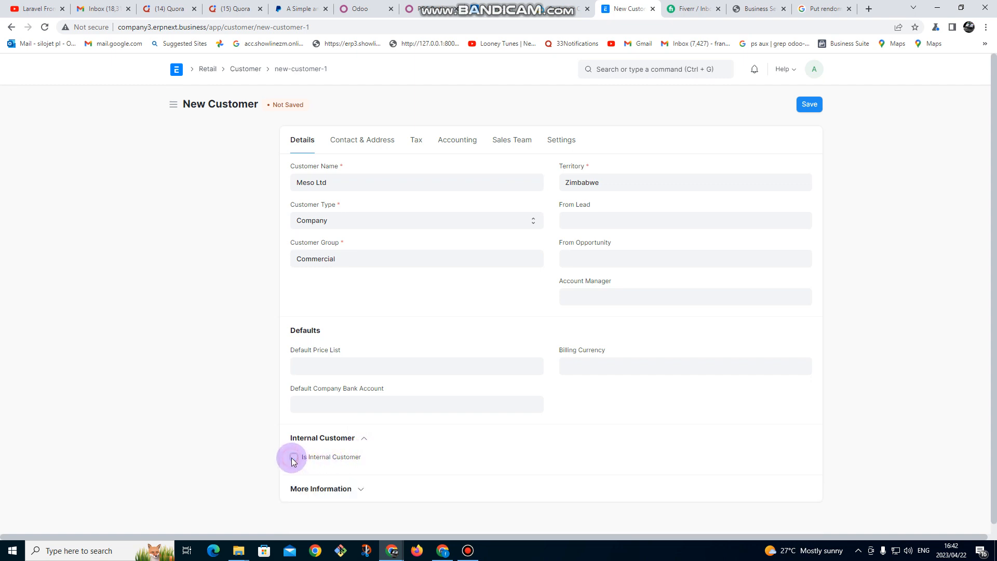
{"action": "left_click", "coordinate": [292, 459]}
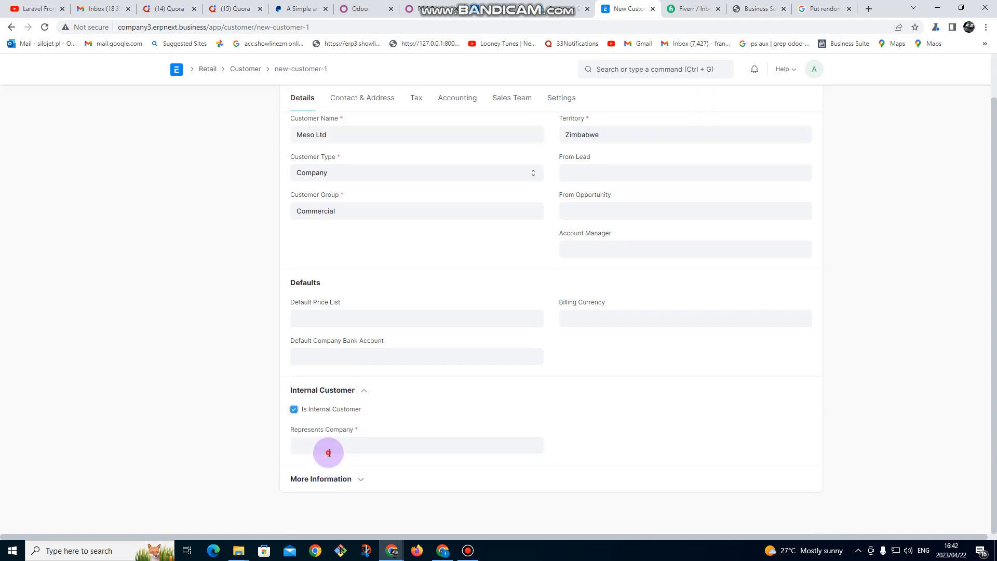
{"action": "left_click", "coordinate": [416, 444]}
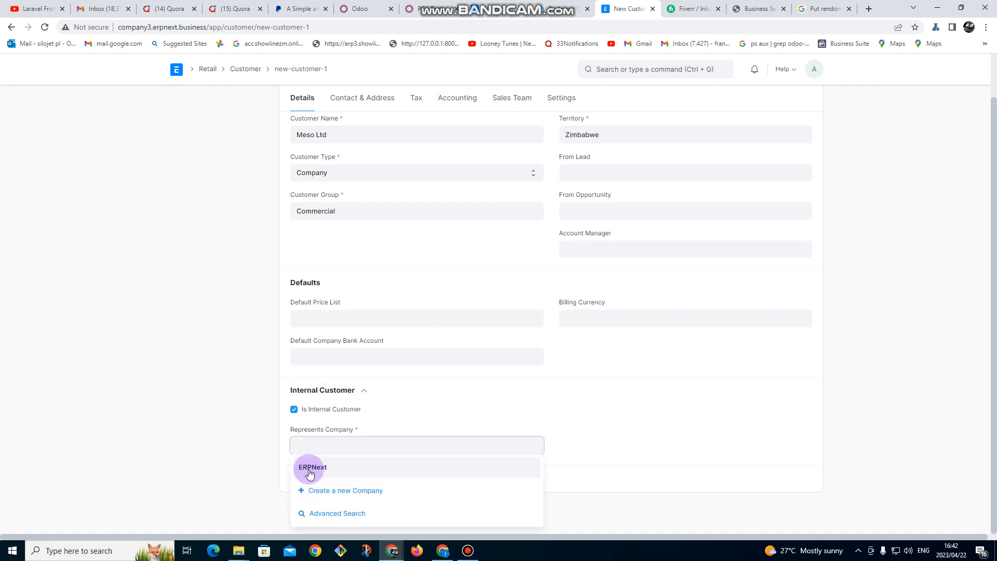
{"action": "left_click", "coordinate": [294, 409]}
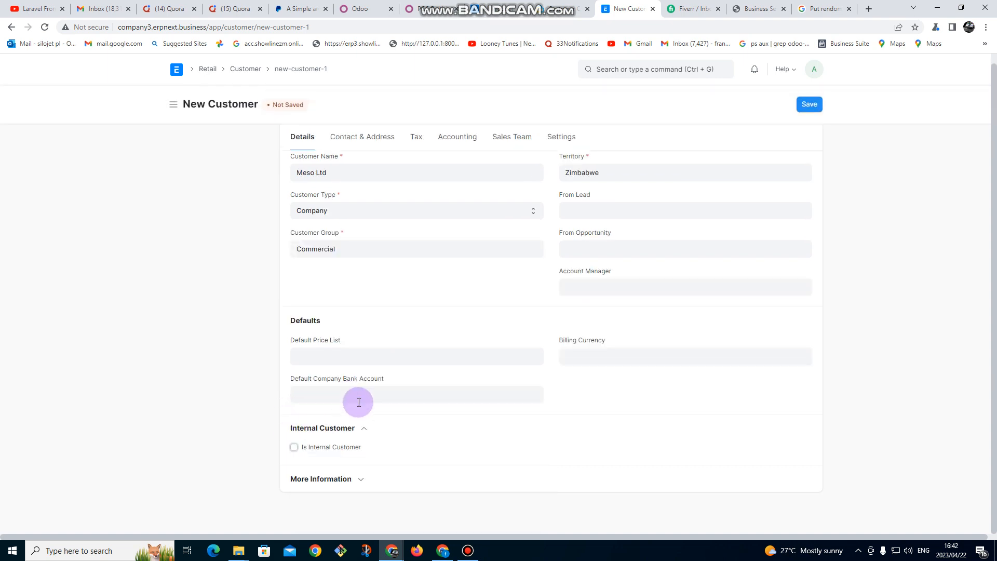
{"action": "left_click", "coordinate": [362, 136]}
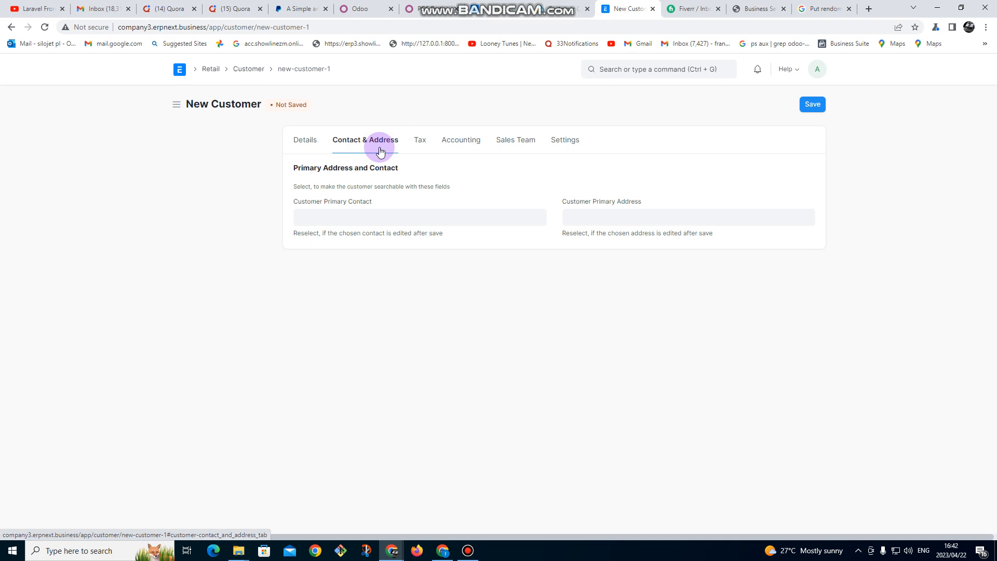
- Look through the customer's Accounting, Sales Team and Settings tabs, then return to Details
{"action": "left_click", "coordinate": [456, 140]}
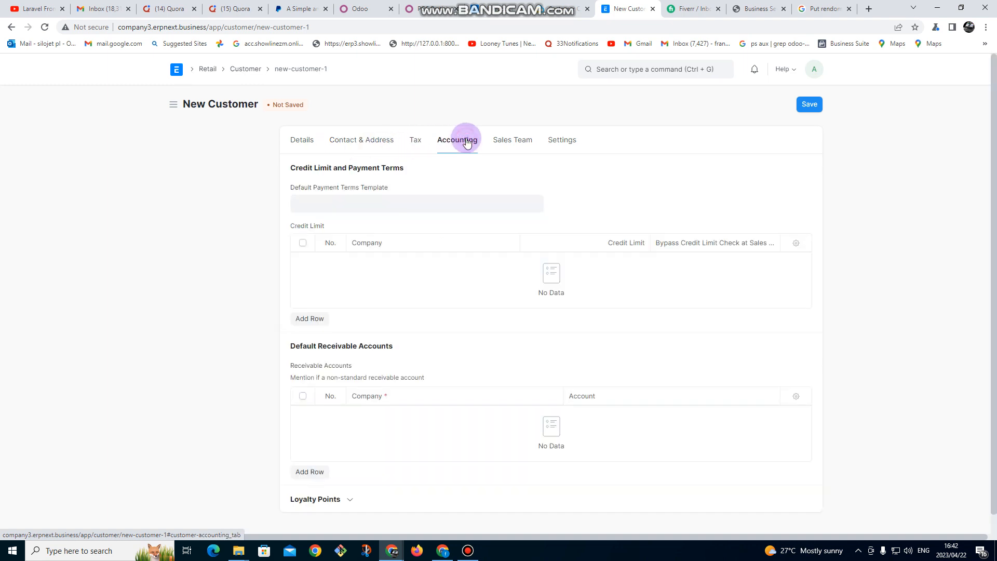
{"action": "left_click", "coordinate": [512, 139]}
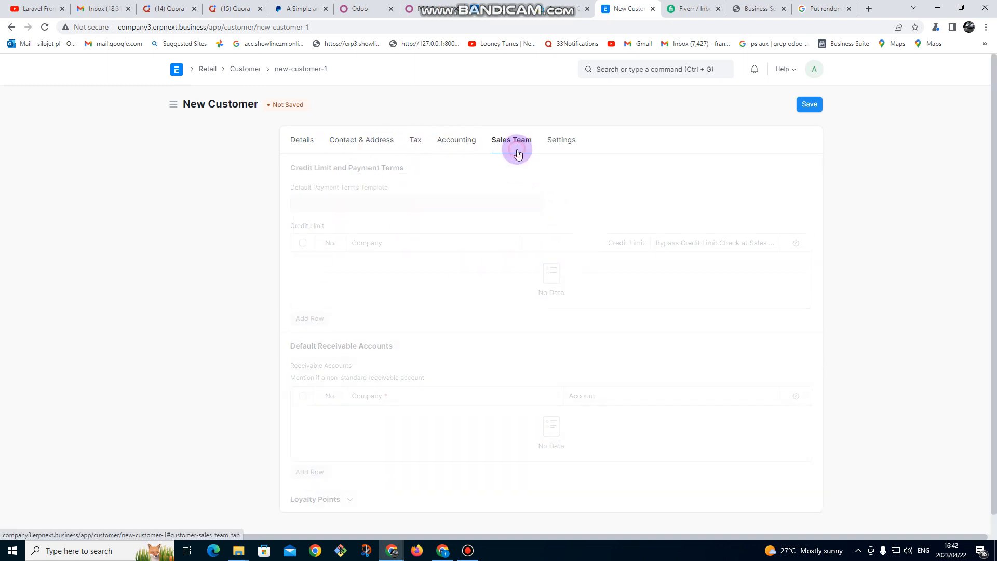
{"action": "left_click", "coordinate": [511, 140]}
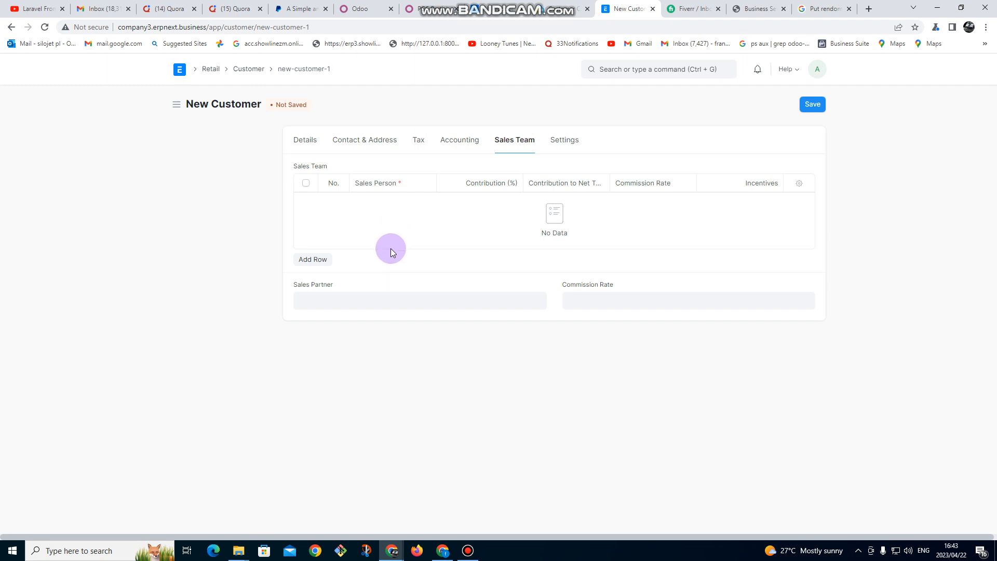
{"action": "left_click", "coordinate": [564, 140]}
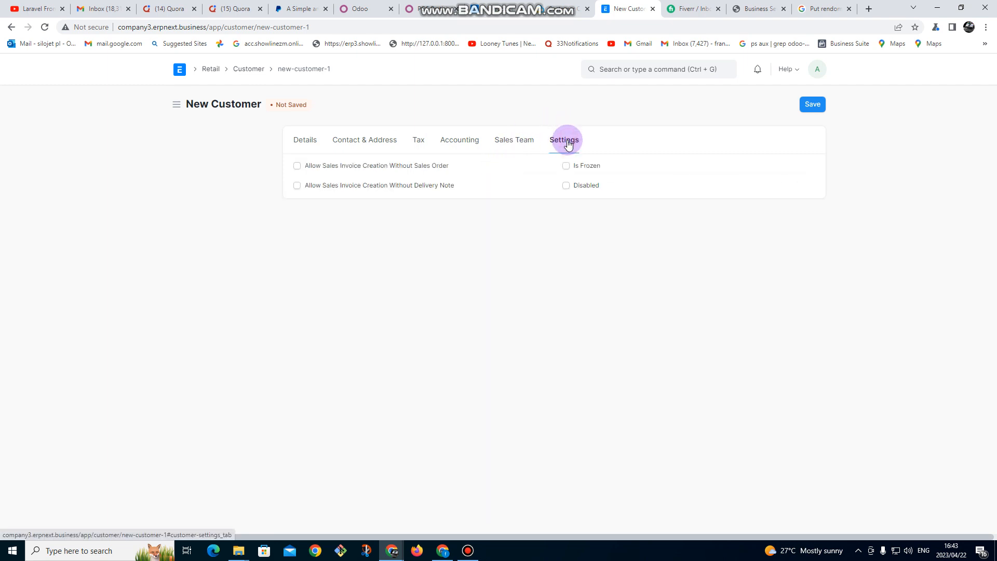
{"action": "mouse_move", "coordinate": [461, 221]}
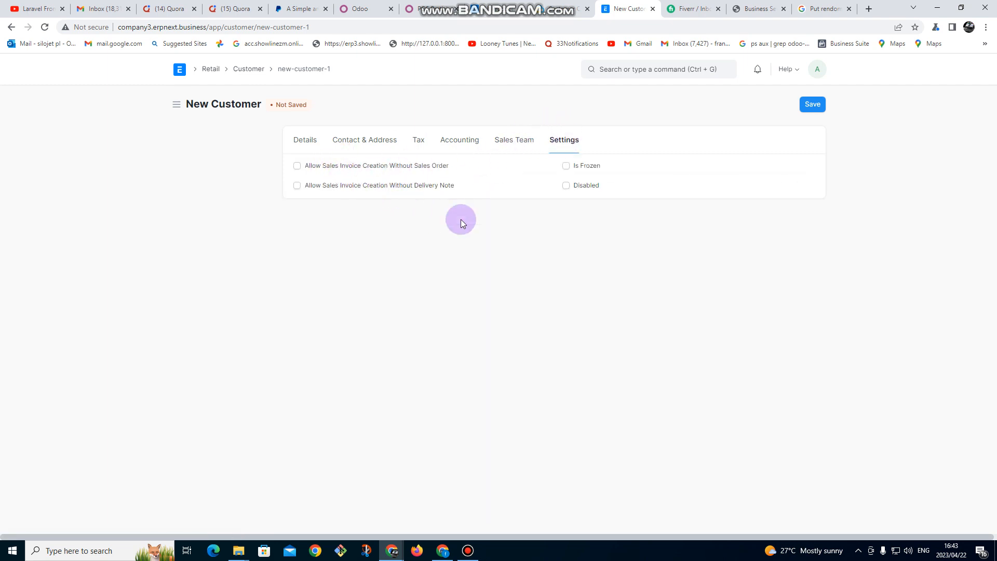
{"action": "mouse_move", "coordinate": [307, 139]}
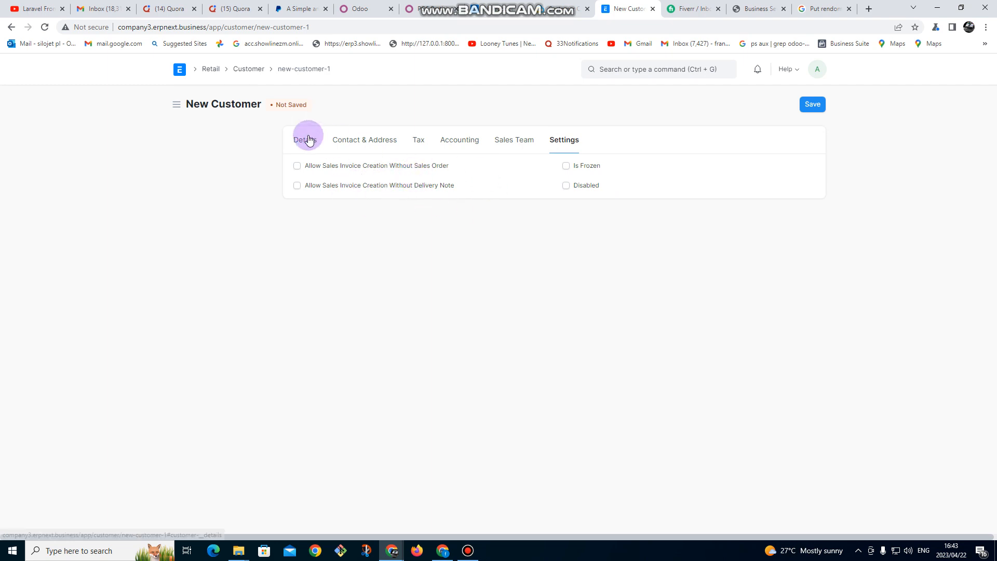
{"action": "left_click", "coordinate": [306, 139]}
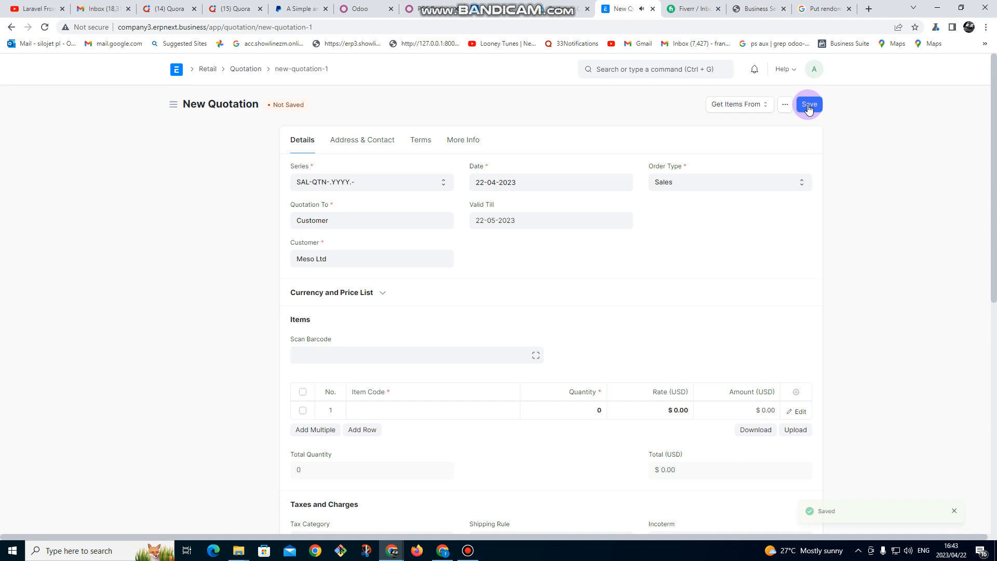
{"action": "mouse_move", "coordinate": [368, 230]}
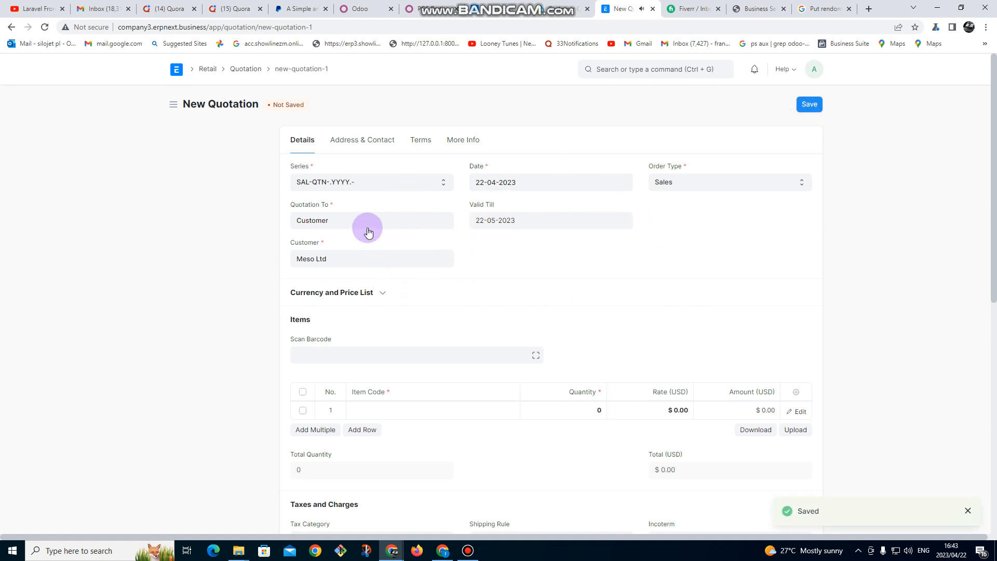
{"action": "left_click", "coordinate": [371, 258]}
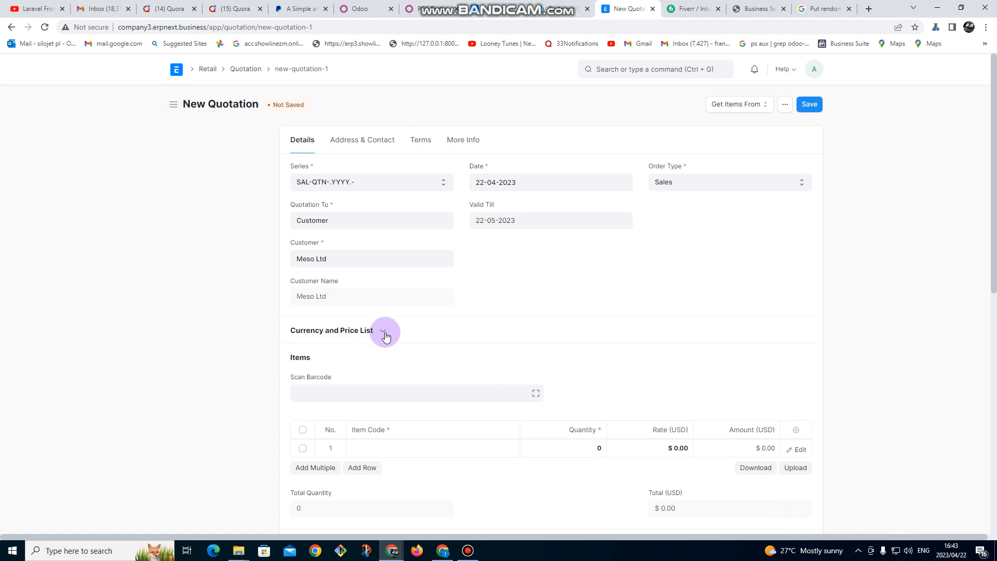
{"action": "left_click", "coordinate": [331, 330]}
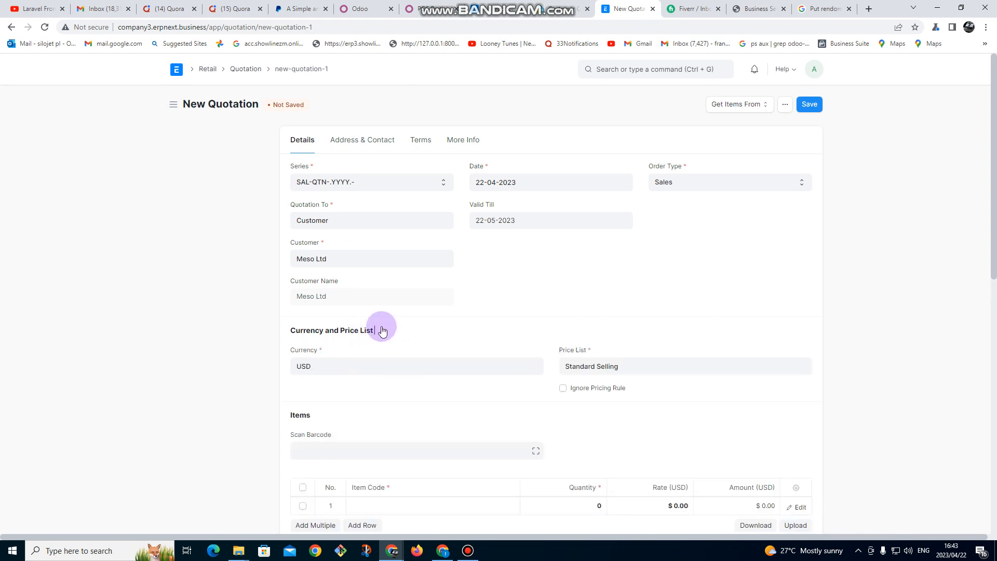
{"action": "left_click", "coordinate": [379, 331]}
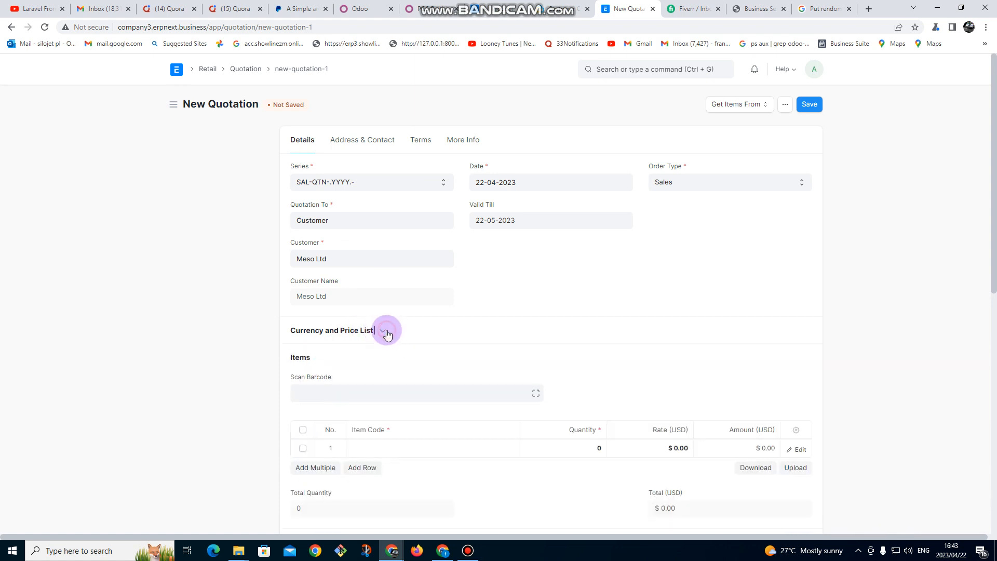
{"action": "scroll", "scroll_direction": "down", "scroll_amount": 3}
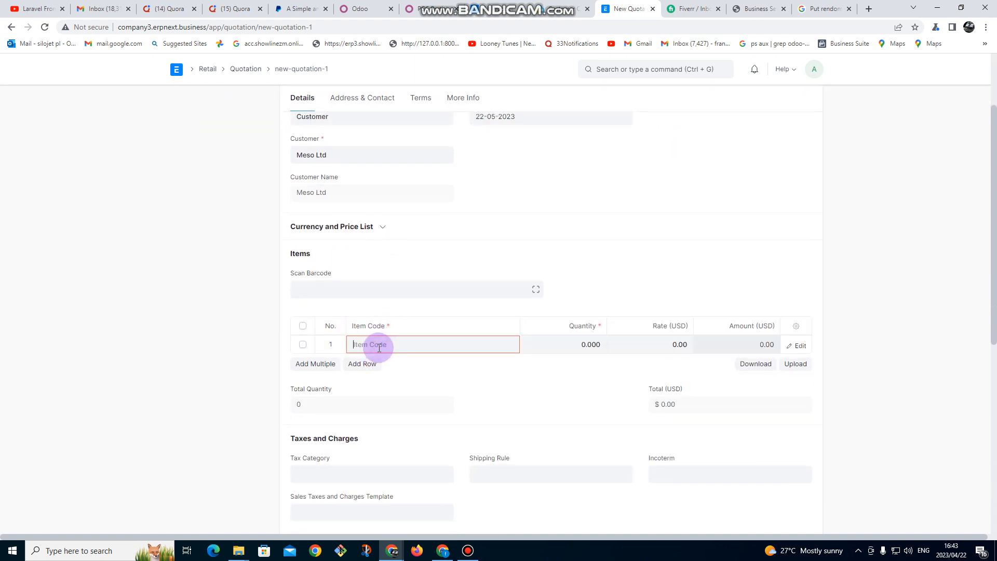
- Add red color powder ×2 and metalic paint 5L ×5 at $15 to the quotation
{"action": "type", "text": "red"}
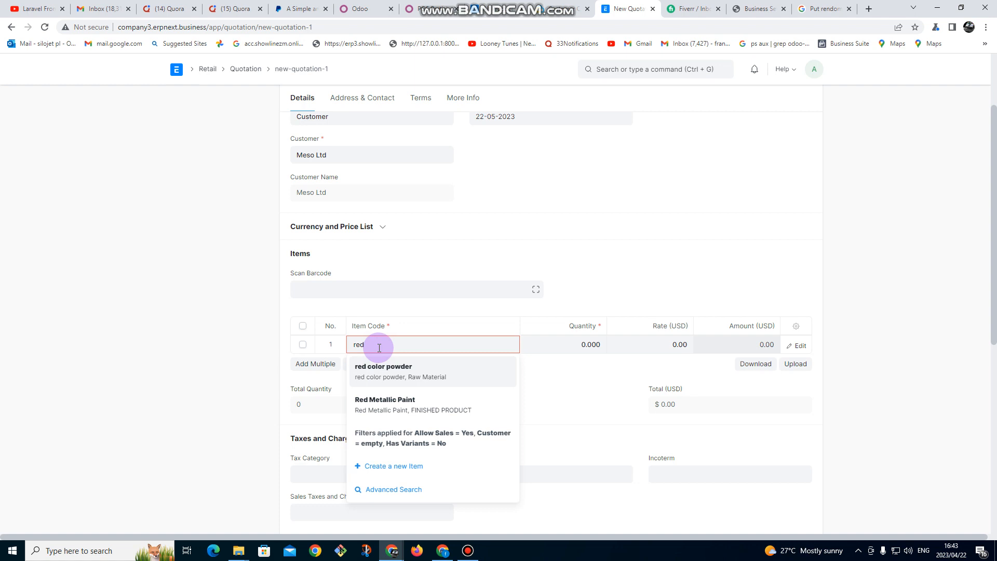
{"action": "left_click", "coordinate": [382, 371]}
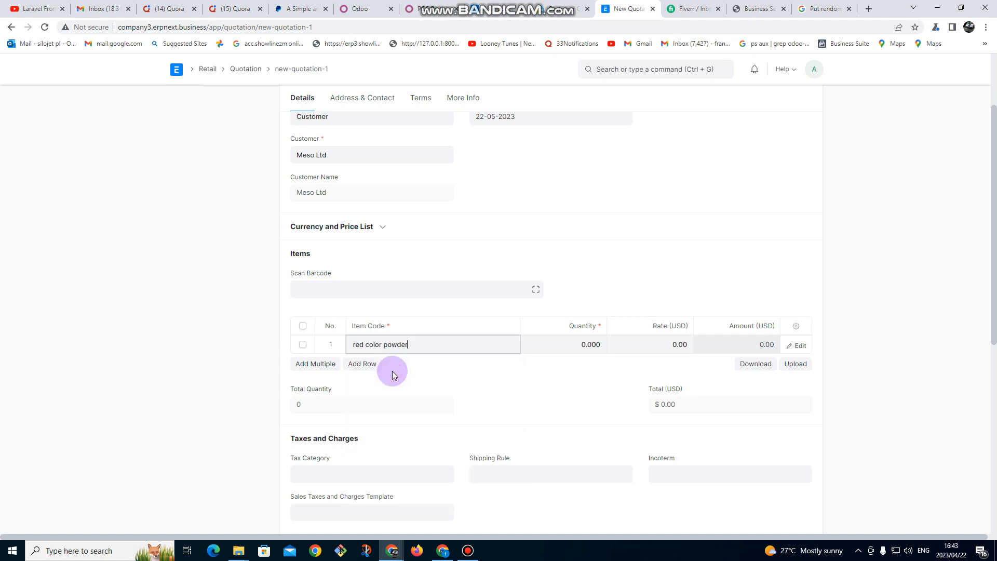
{"action": "left_click", "coordinate": [563, 344]}
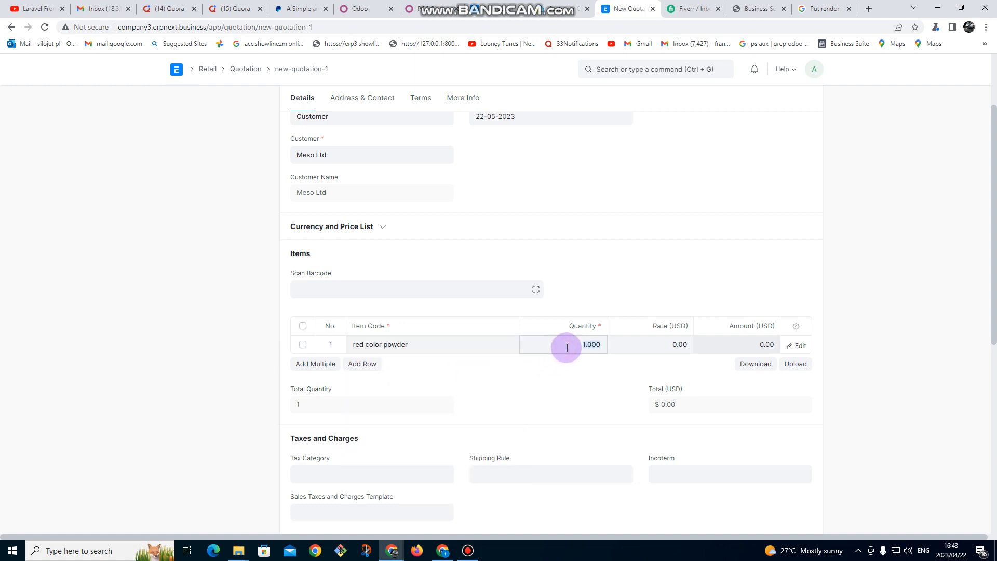
{"action": "type", "text": "2"}
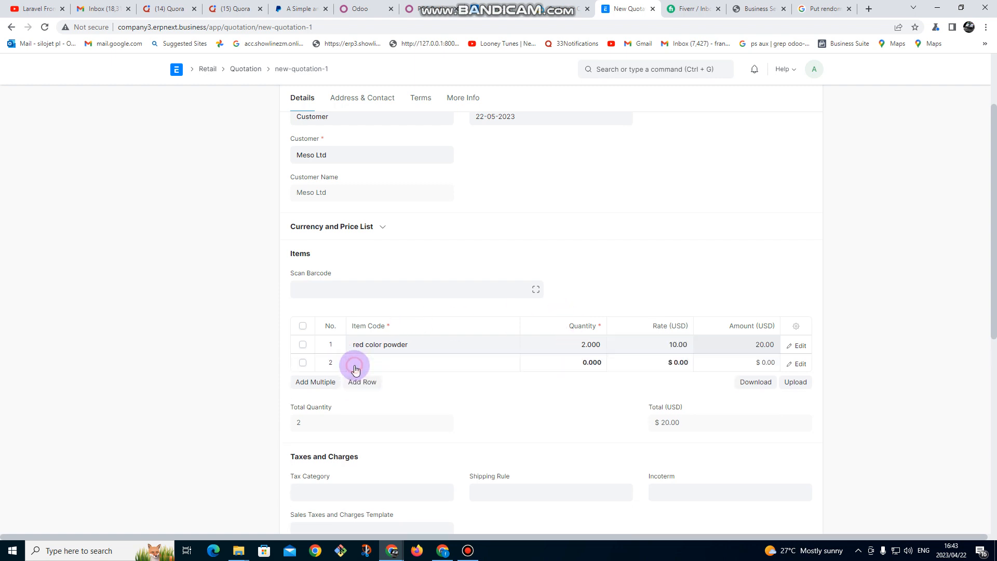
{"action": "type", "text": "me"}
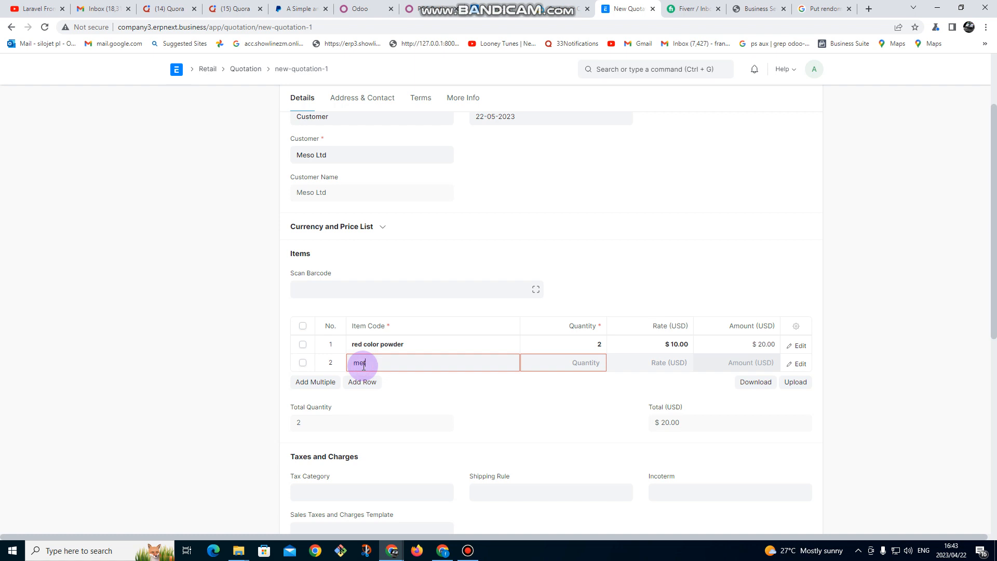
{"action": "type", "text": "metalic paint 5L"}
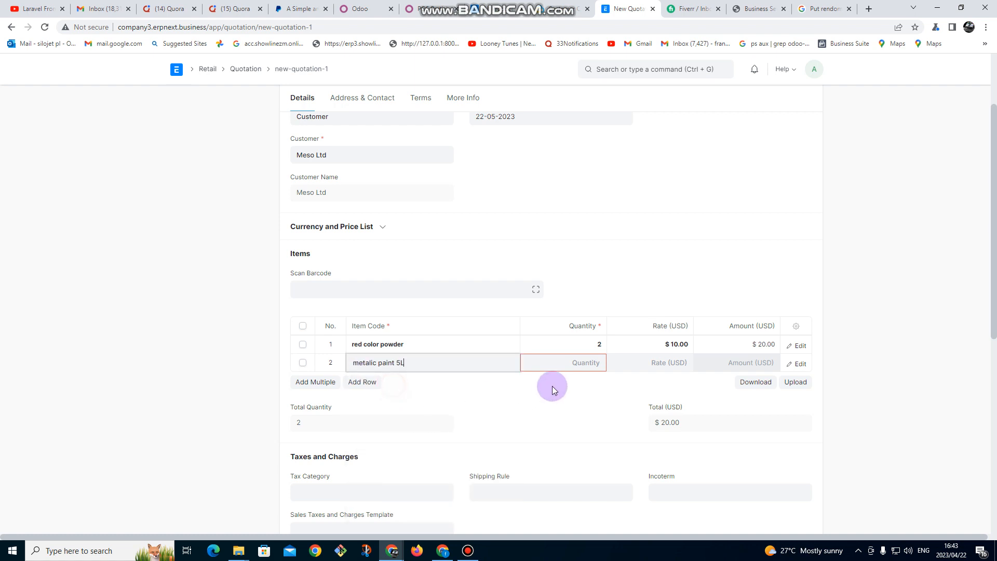
{"action": "left_click", "coordinate": [562, 362]}
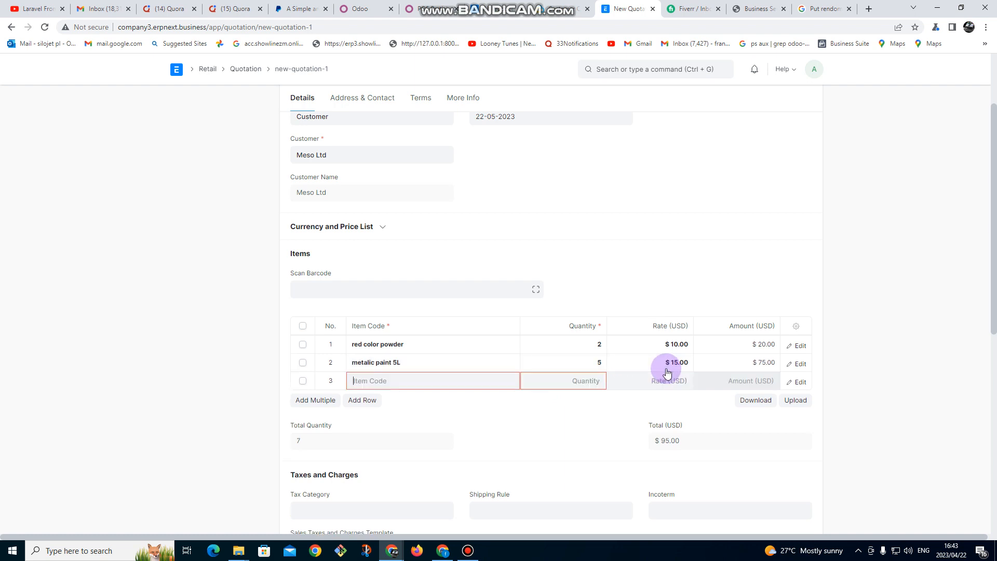
{"action": "left_click", "coordinate": [433, 380]}
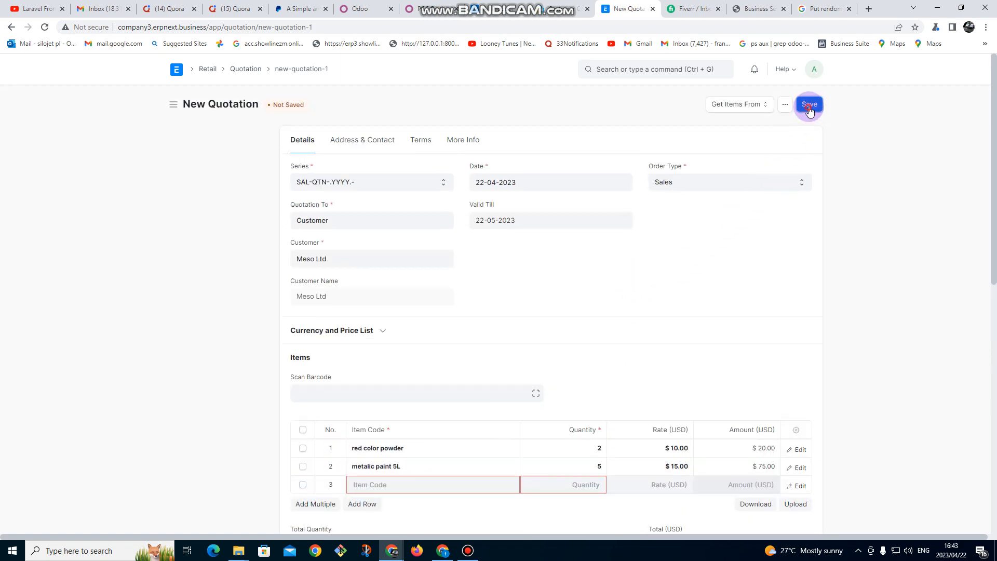
- Save and submit quotation SAL-QTN-2023-00001, confirming with Yes
{"action": "left_click", "coordinate": [809, 105]}
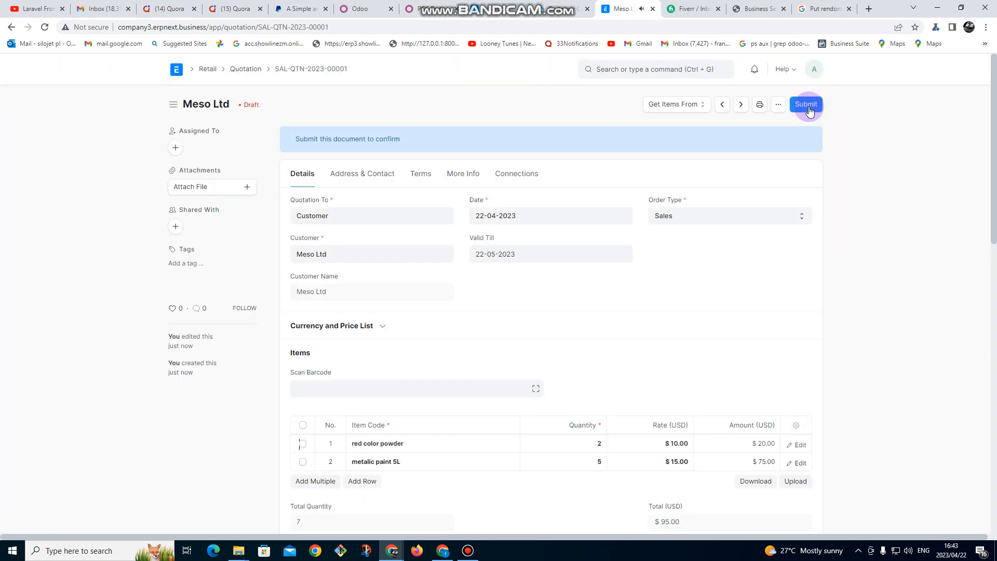
{"action": "left_click", "coordinate": [805, 105]}
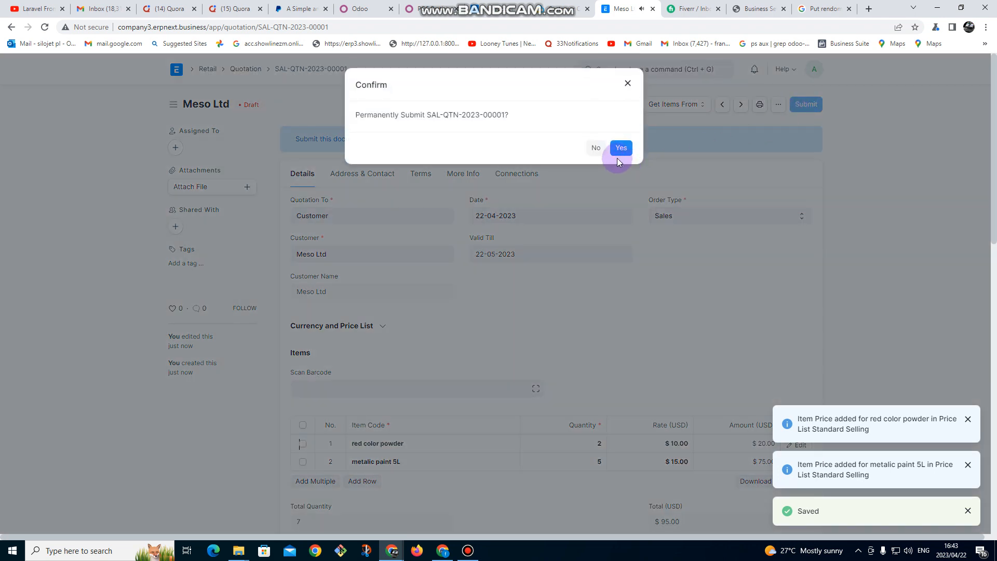
{"action": "left_click", "coordinate": [620, 148]}
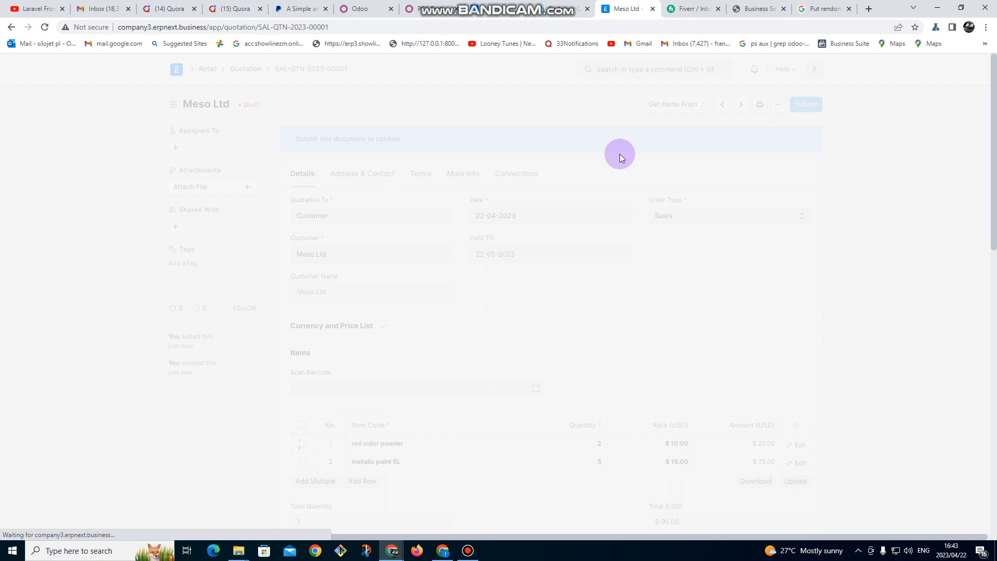
{"action": "left_click", "coordinate": [805, 104]}
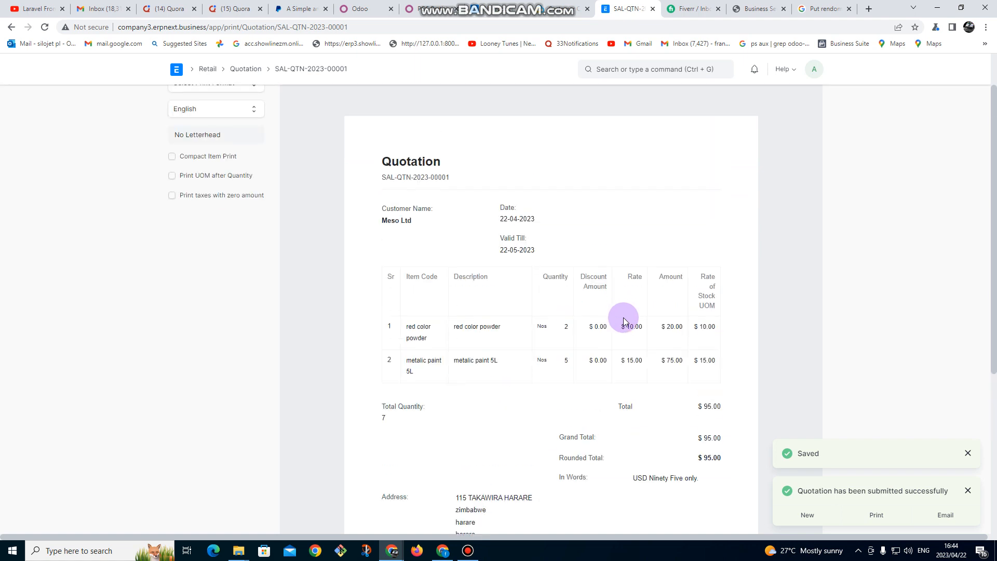
- Scroll the print preview, then go back to the submitted quotation form
{"action": "scroll", "scroll_direction": "up", "scroll_amount": 3}
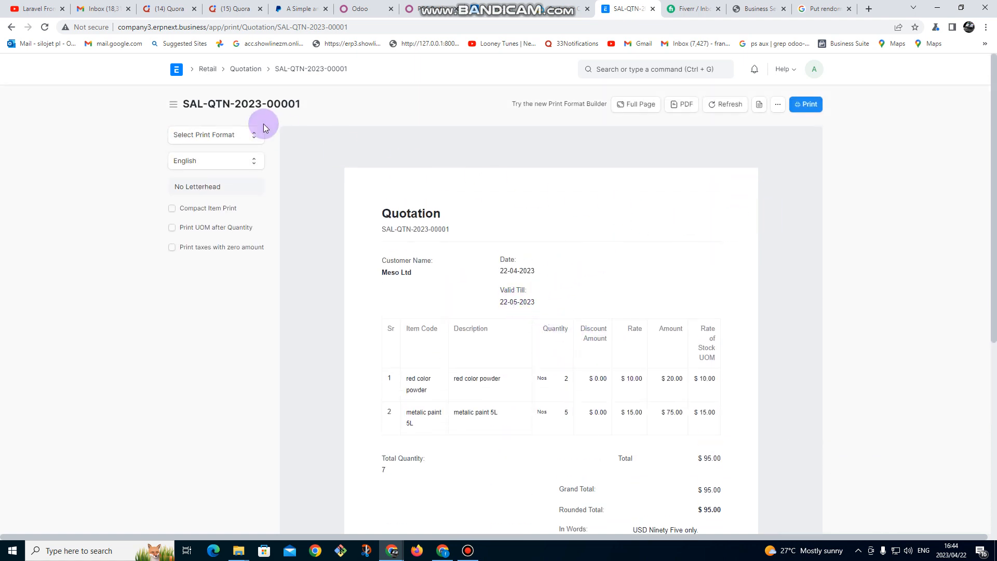
{"action": "left_click", "coordinate": [776, 105]}
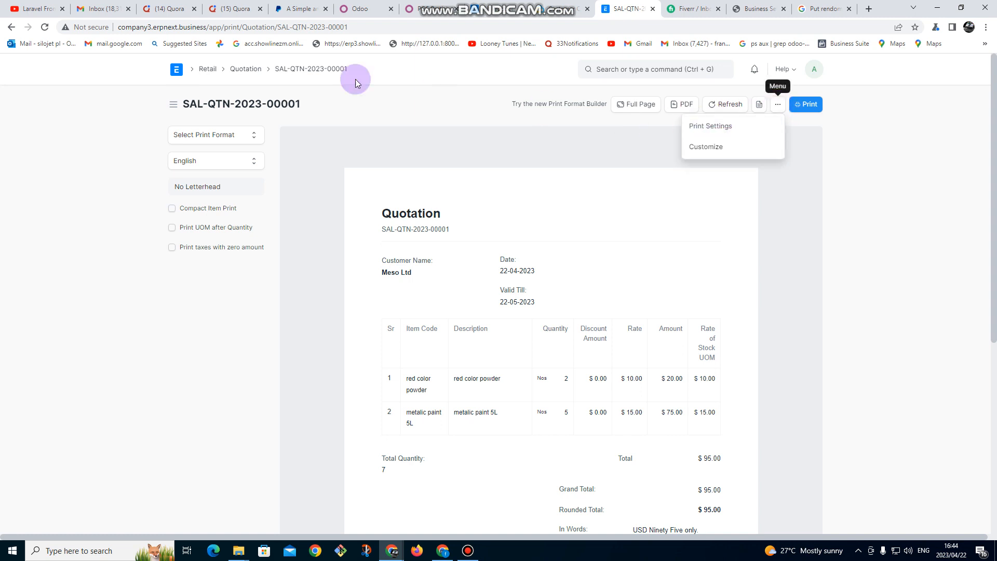
{"action": "left_click", "coordinate": [11, 26]}
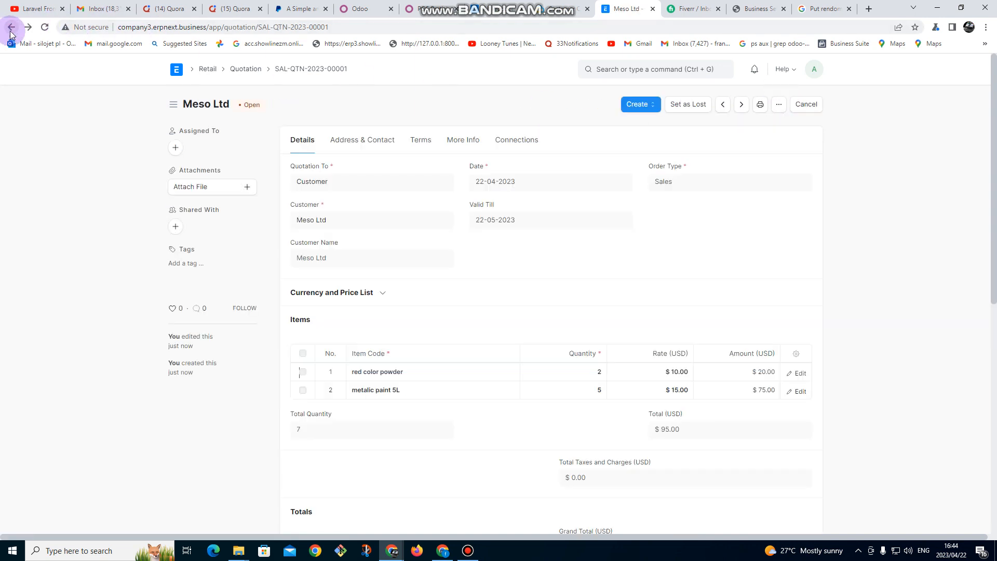
- Browse the quotation's extra actions menu without choosing anything, then go to Home
{"action": "left_click", "coordinate": [778, 105]}
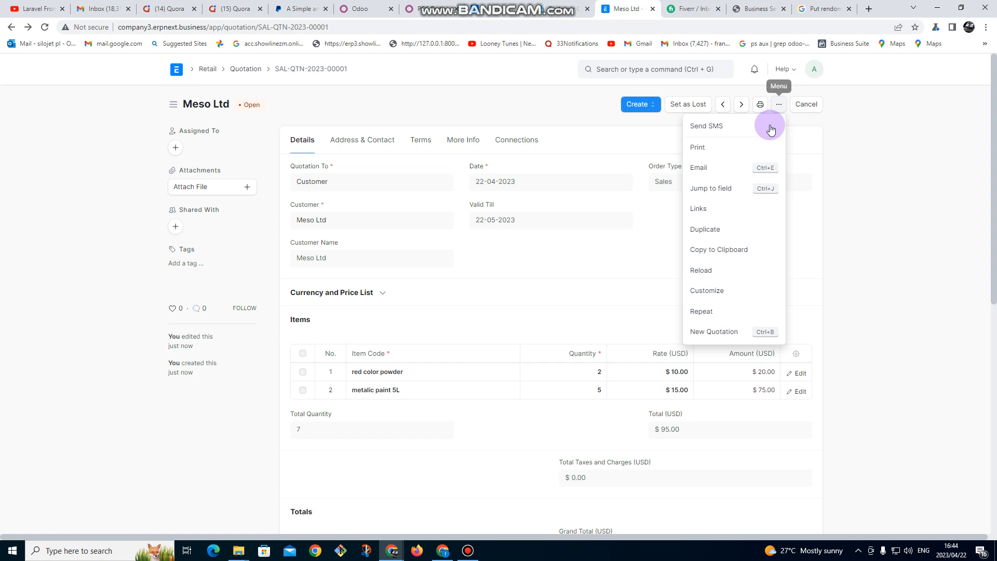
{"action": "mouse_move", "coordinate": [720, 167]}
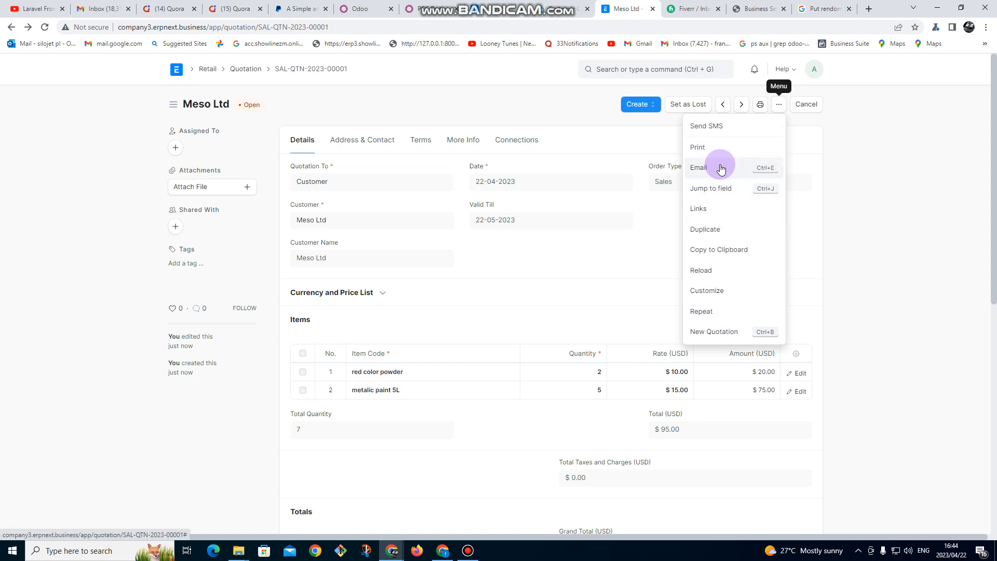
{"action": "mouse_move", "coordinate": [699, 130]}
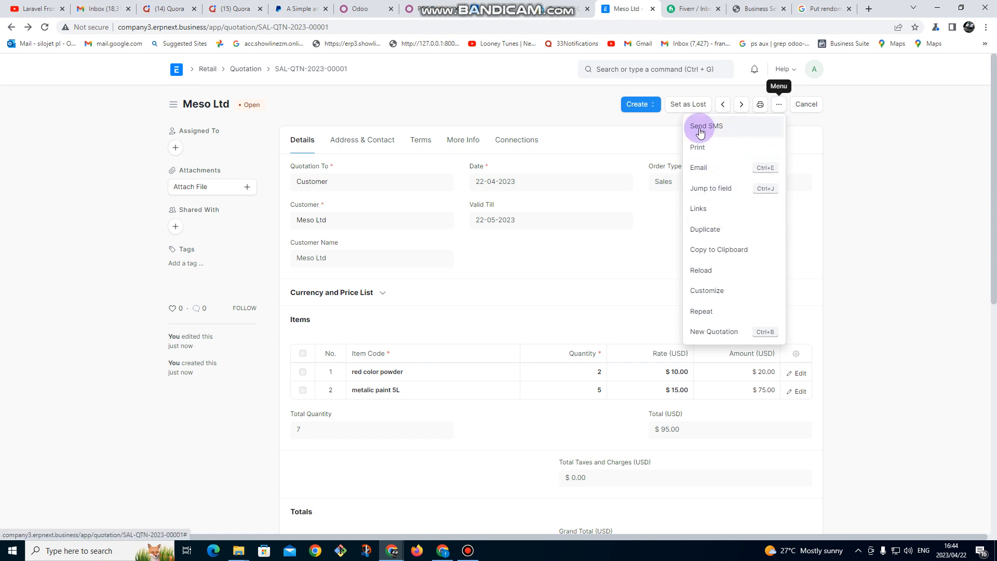
{"action": "mouse_move", "coordinate": [720, 129]}
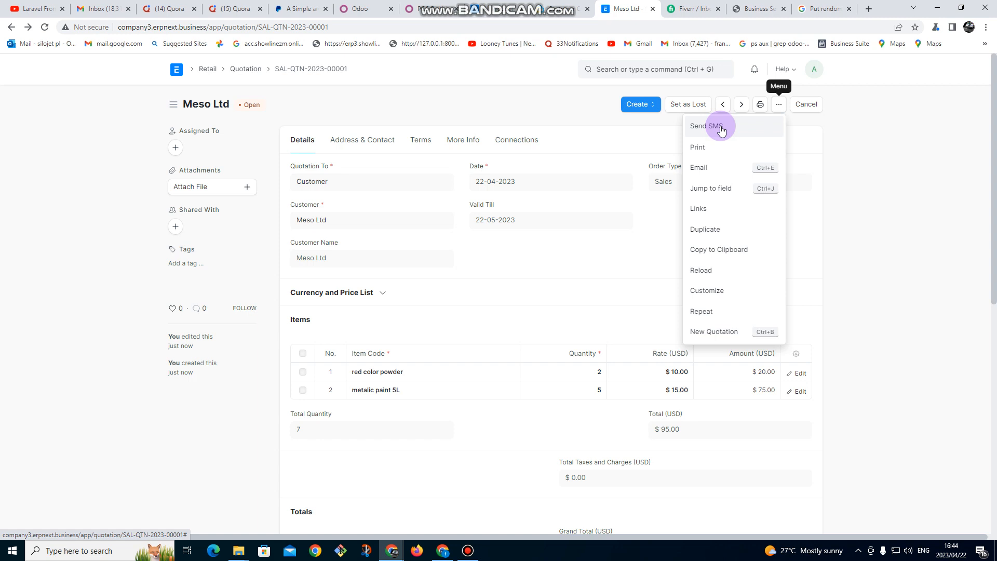
{"action": "left_click", "coordinate": [323, 84]}
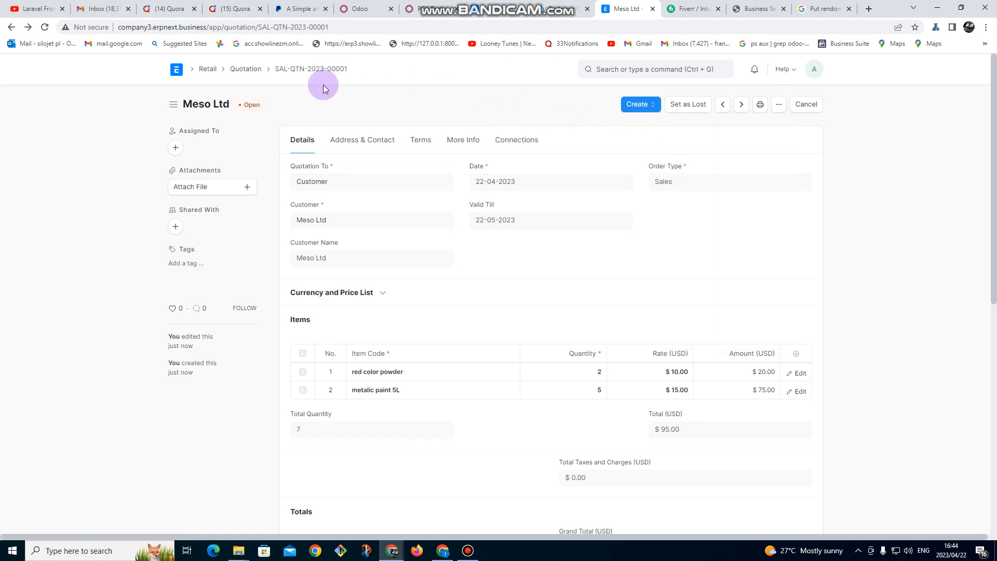
{"action": "mouse_move", "coordinate": [344, 227]}
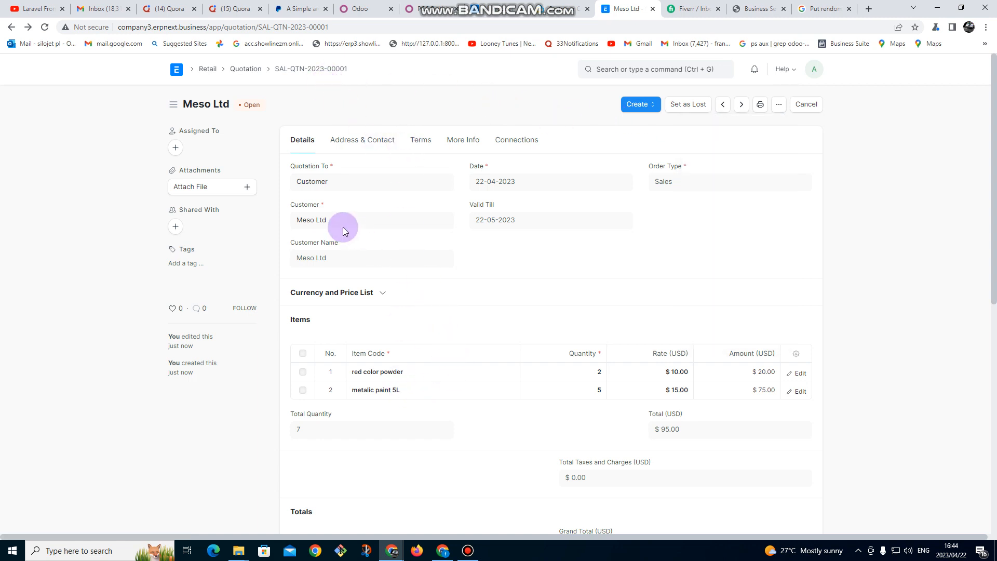
{"action": "mouse_move", "coordinate": [176, 68]}
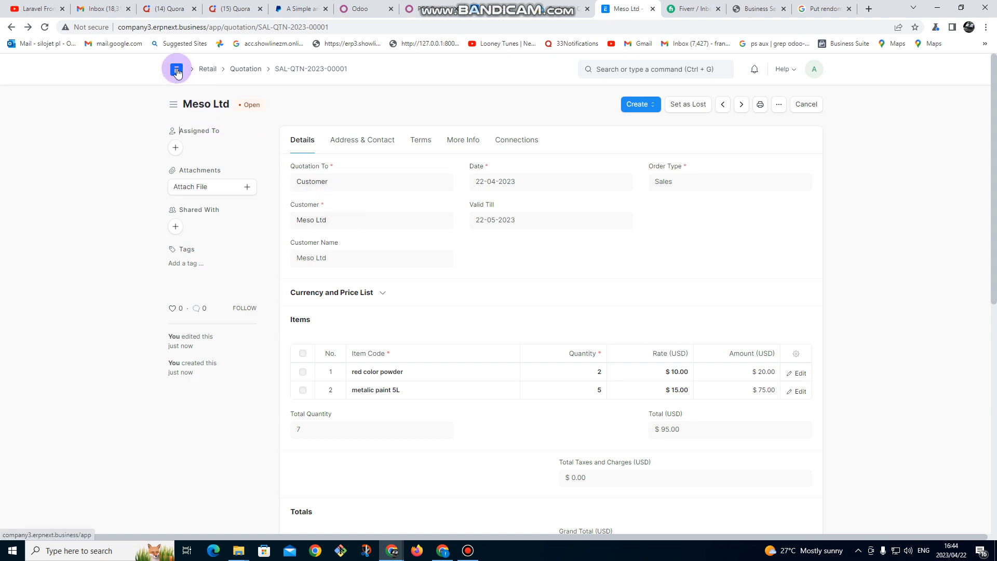
{"action": "left_click", "coordinate": [176, 68]}
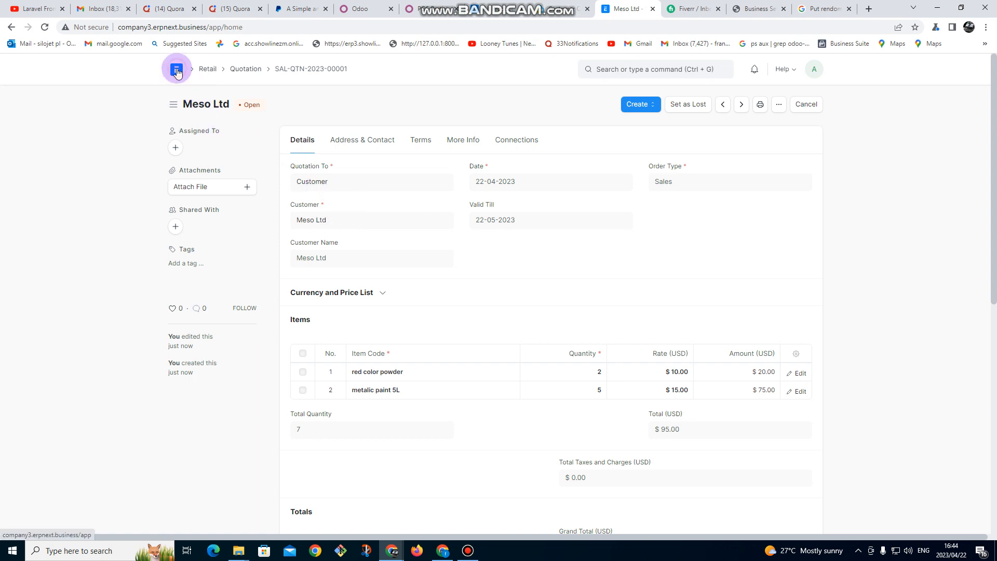
- Go from Home through the Selling workspace to the Sales Invoice list and start a new invoice
{"action": "left_click", "coordinate": [176, 68]}
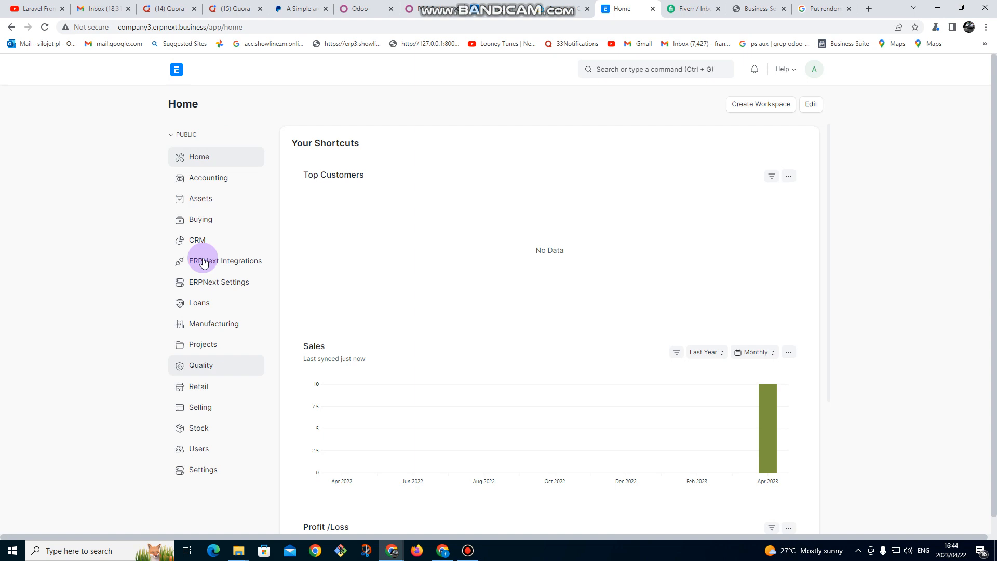
{"action": "scroll", "scroll_direction": "down", "scroll_amount": 3}
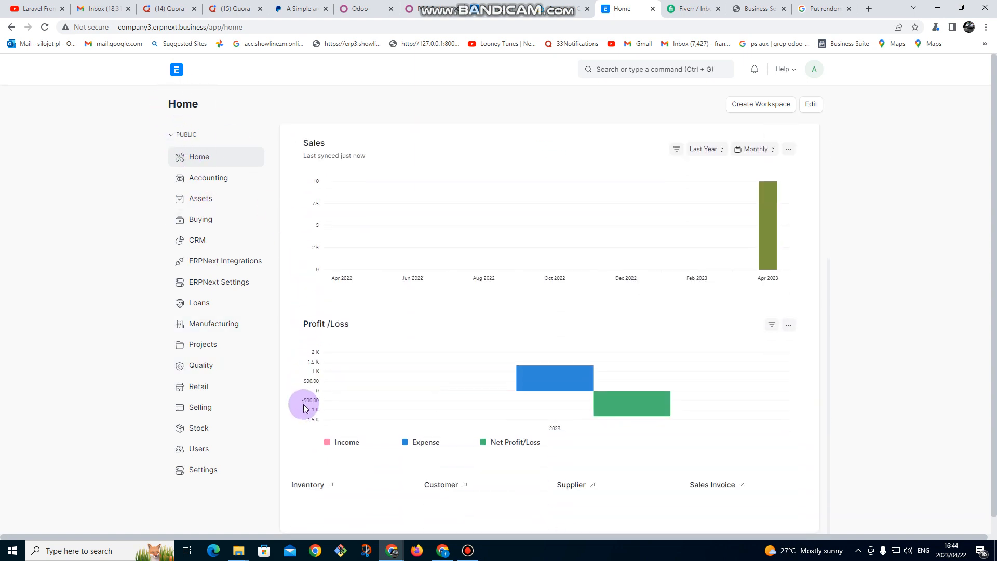
{"action": "left_click", "coordinate": [200, 407]}
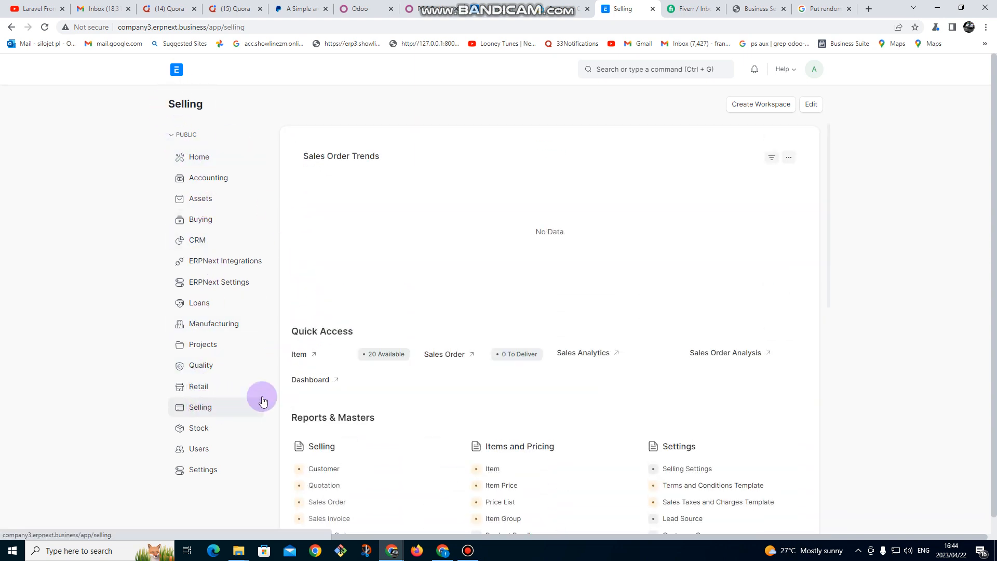
{"action": "scroll", "scroll_direction": "down", "scroll_amount": 3}
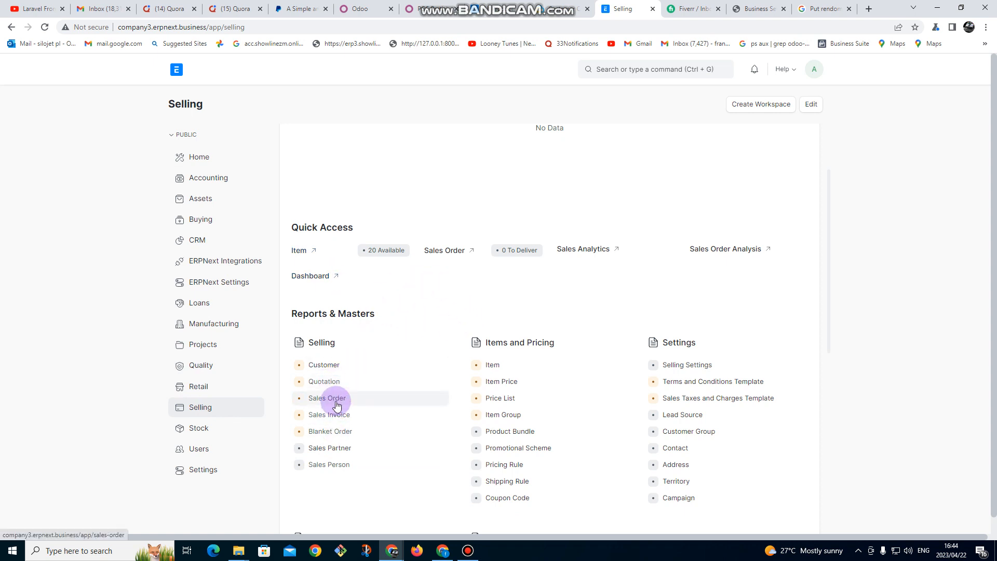
{"action": "mouse_move", "coordinate": [328, 398]}
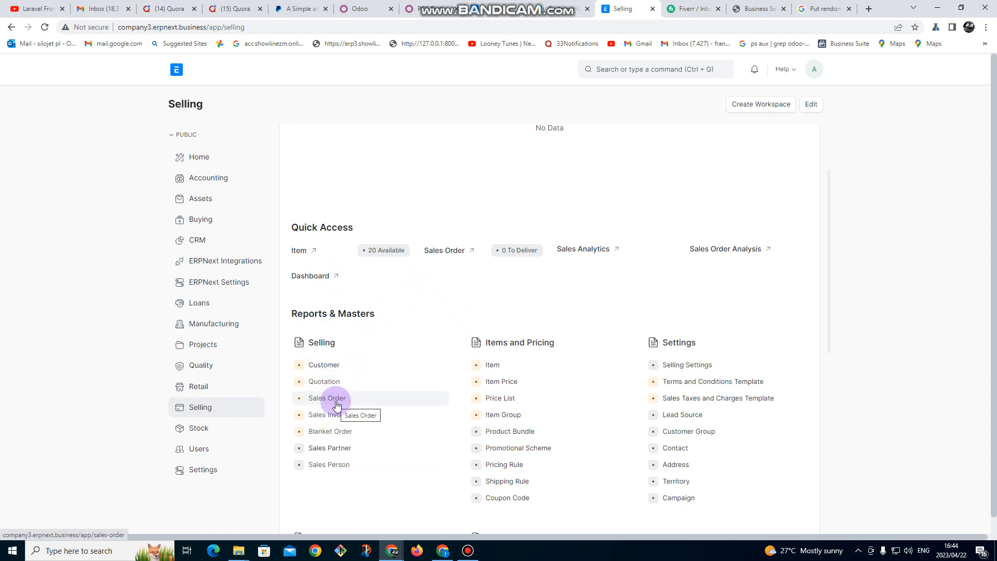
{"action": "mouse_move", "coordinate": [338, 427]}
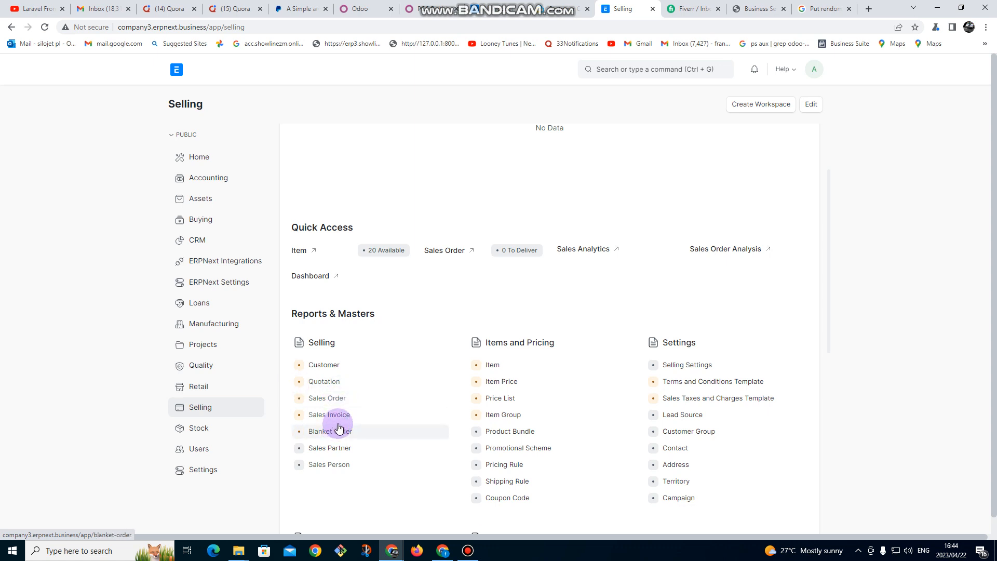
{"action": "mouse_move", "coordinate": [337, 414]}
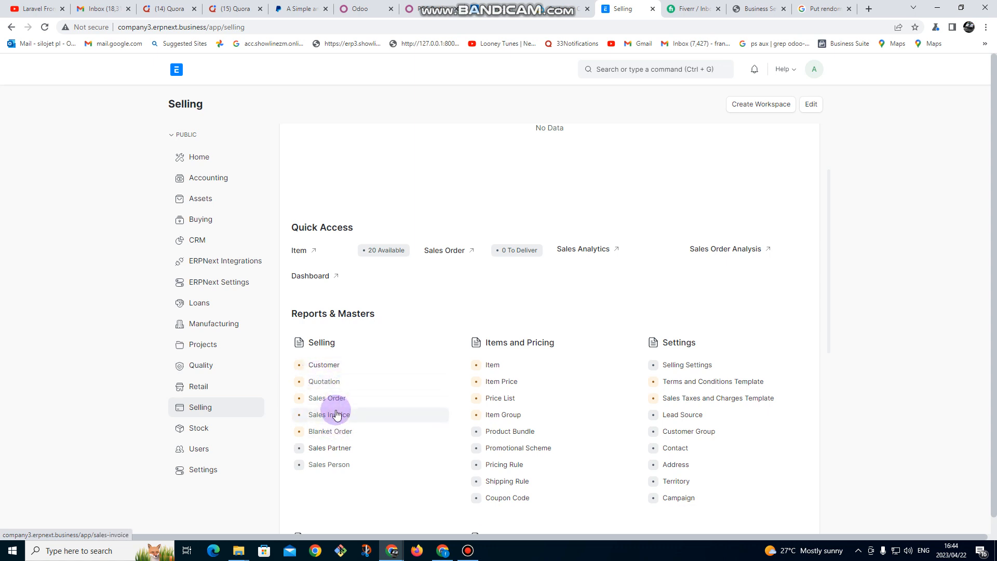
{"action": "left_click", "coordinate": [329, 414]}
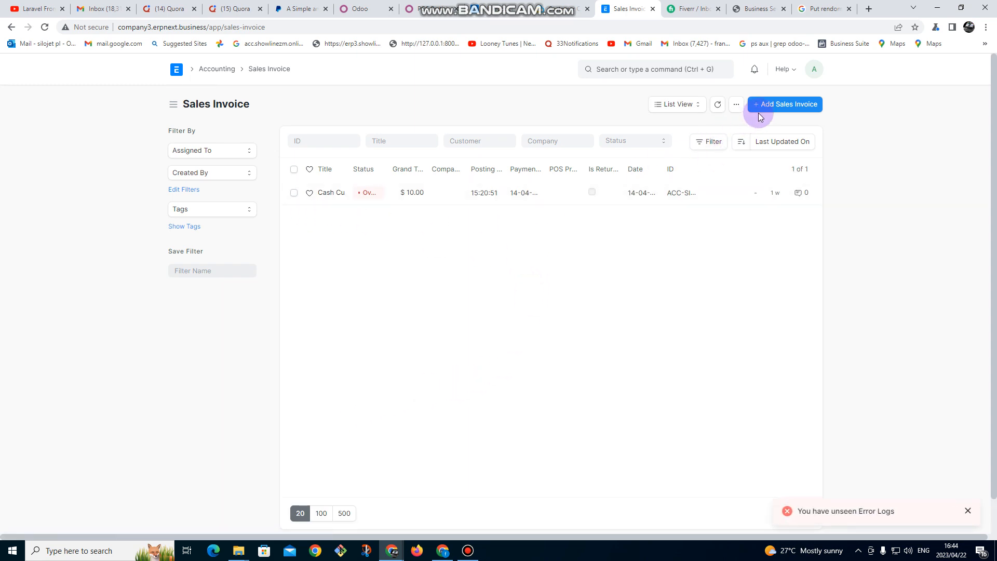
{"action": "left_click", "coordinate": [784, 104]}
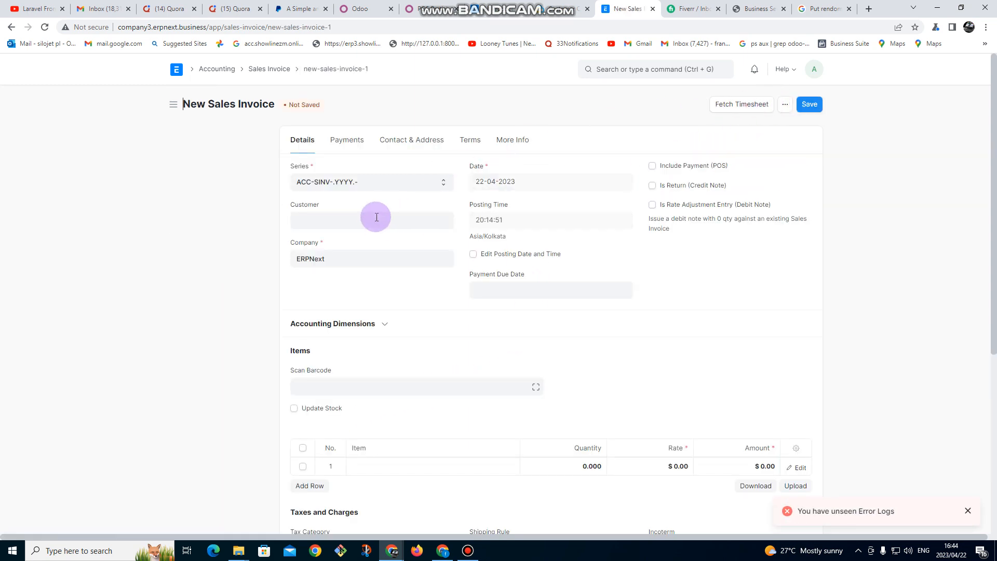
- Set the invoice customer to Meso Ltd
{"action": "left_click", "coordinate": [371, 219]}
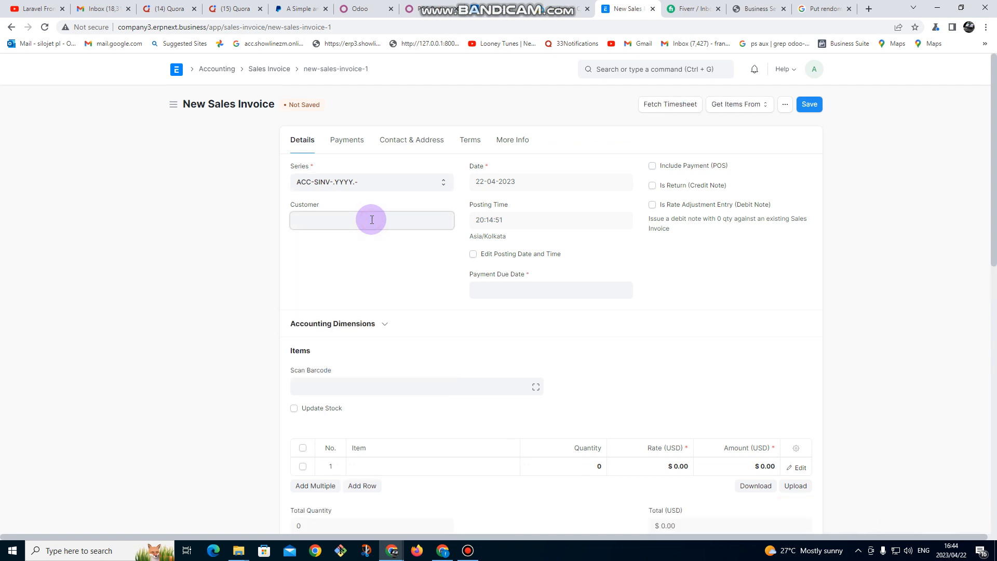
{"action": "left_click", "coordinate": [372, 219]}
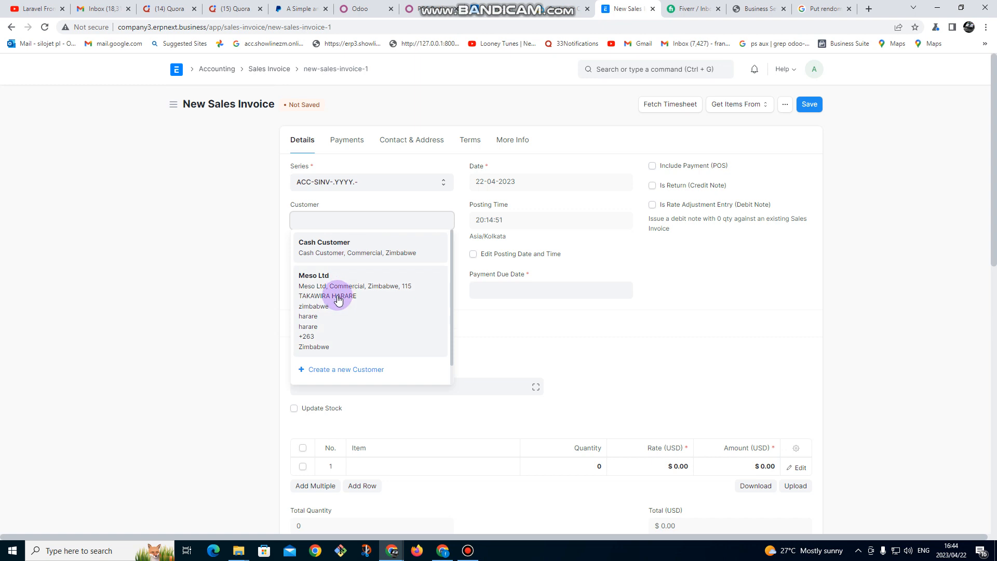
{"action": "left_click", "coordinate": [313, 275]}
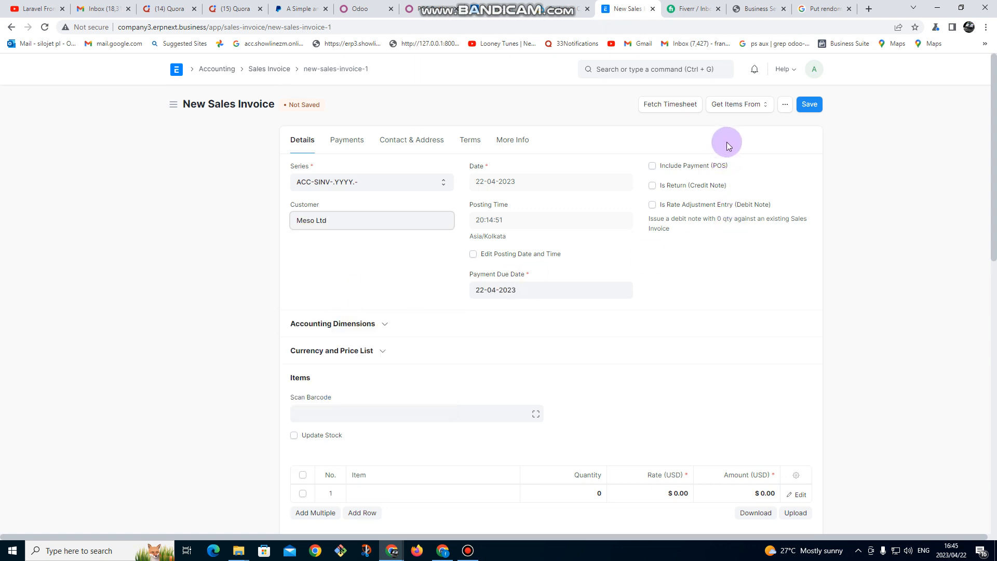
- Pull the items from quotation SAL-QTN-2023-00001 into the invoice
{"action": "left_click", "coordinate": [736, 104]}
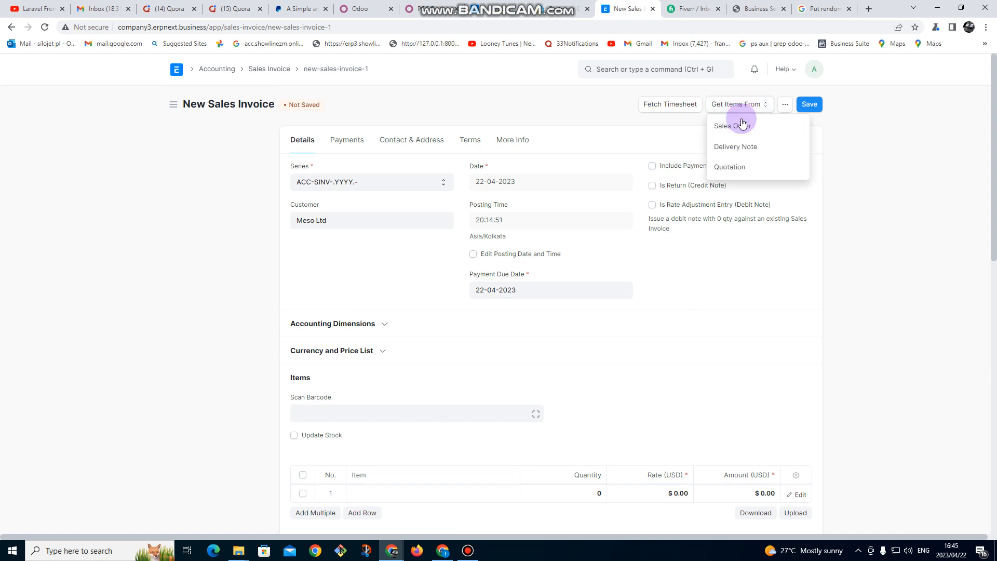
{"action": "left_click", "coordinate": [728, 167]}
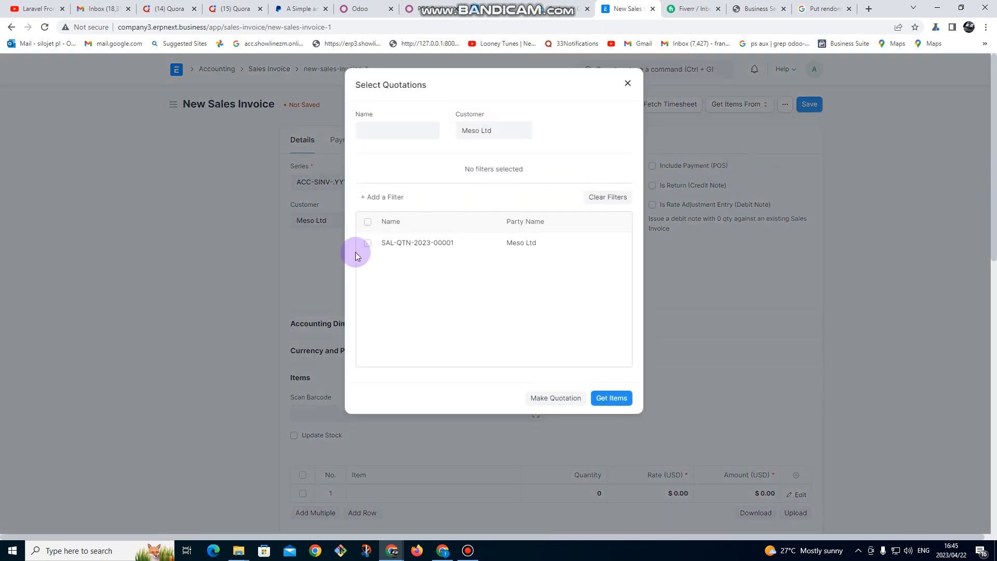
{"action": "left_click", "coordinate": [368, 243]}
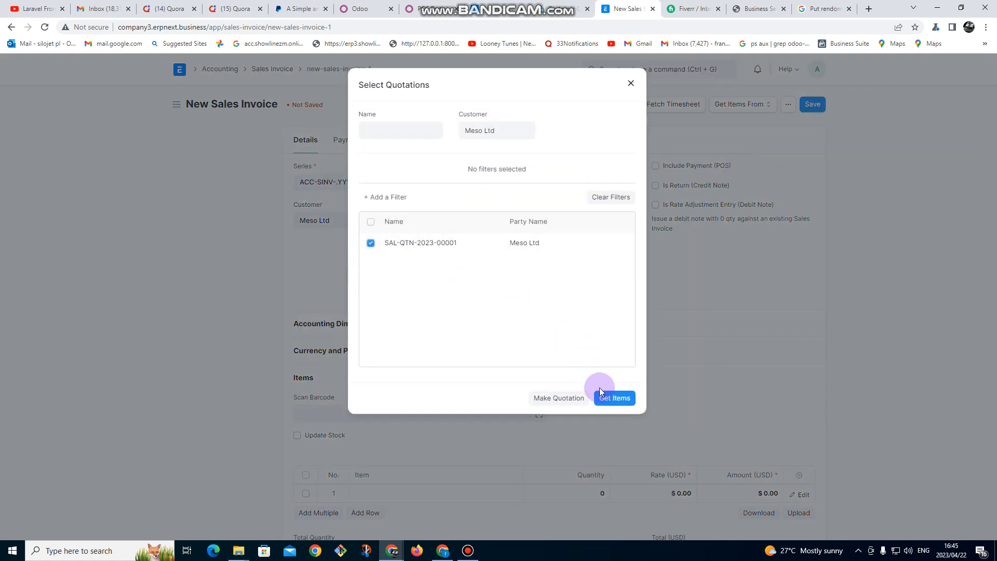
{"action": "left_click", "coordinate": [613, 397]}
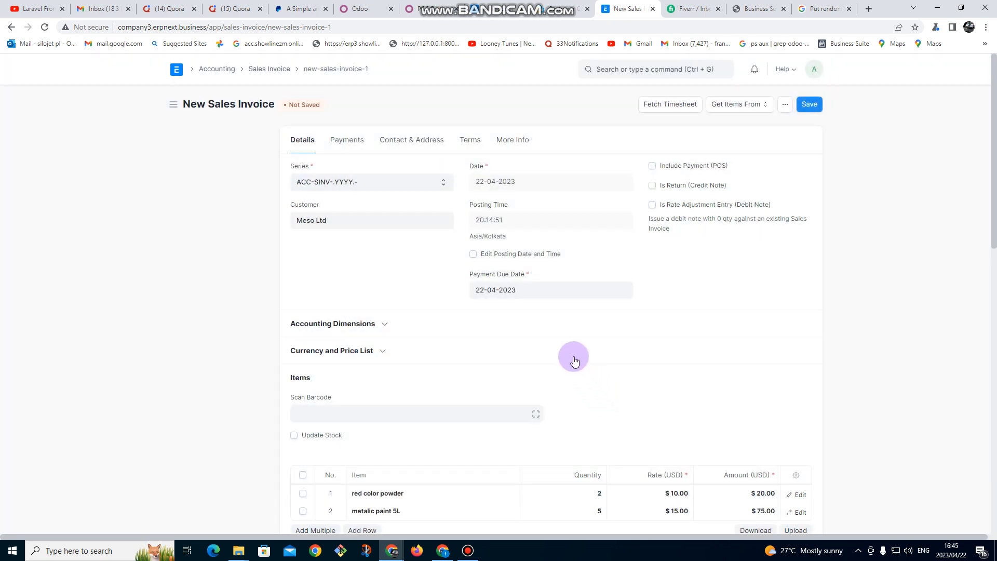
- Check the $95, 7-unit totals, leave Include Payment (POS) unticked, and save
{"action": "scroll", "scroll_direction": "down", "scroll_amount": 3}
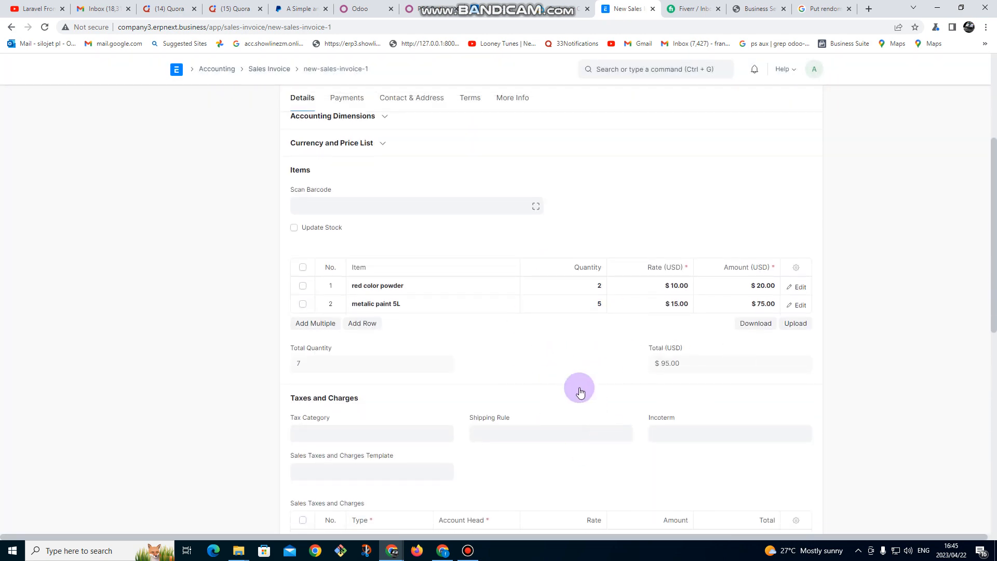
{"action": "scroll", "scroll_direction": "up", "scroll_amount": 3}
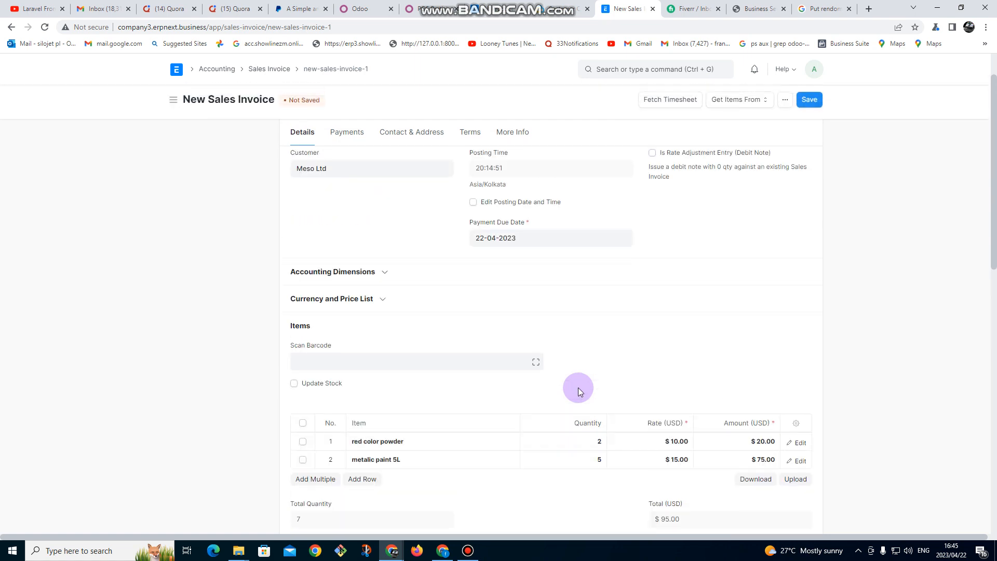
{"action": "scroll", "scroll_direction": "up", "scroll_amount": 3}
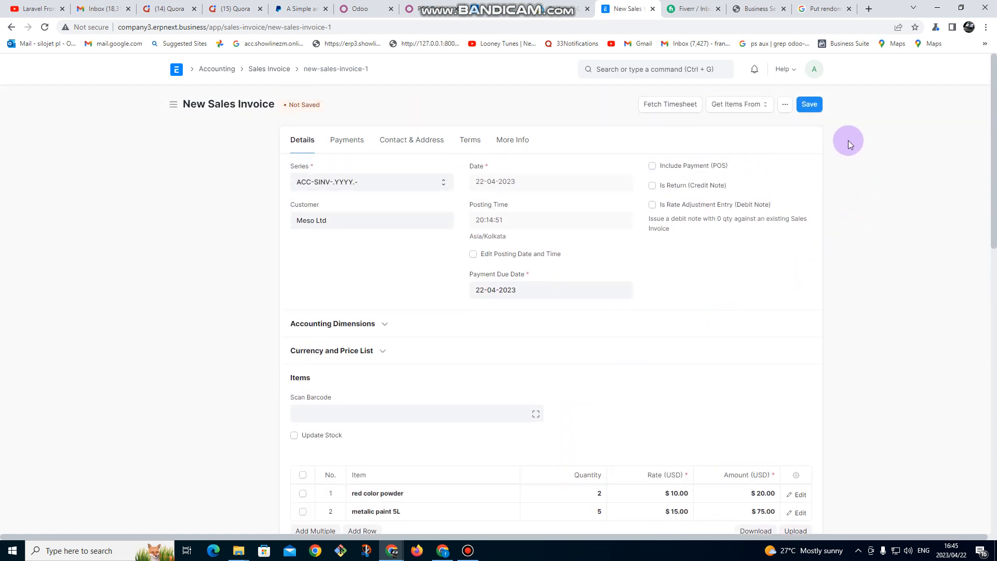
{"action": "mouse_move", "coordinate": [812, 116]}
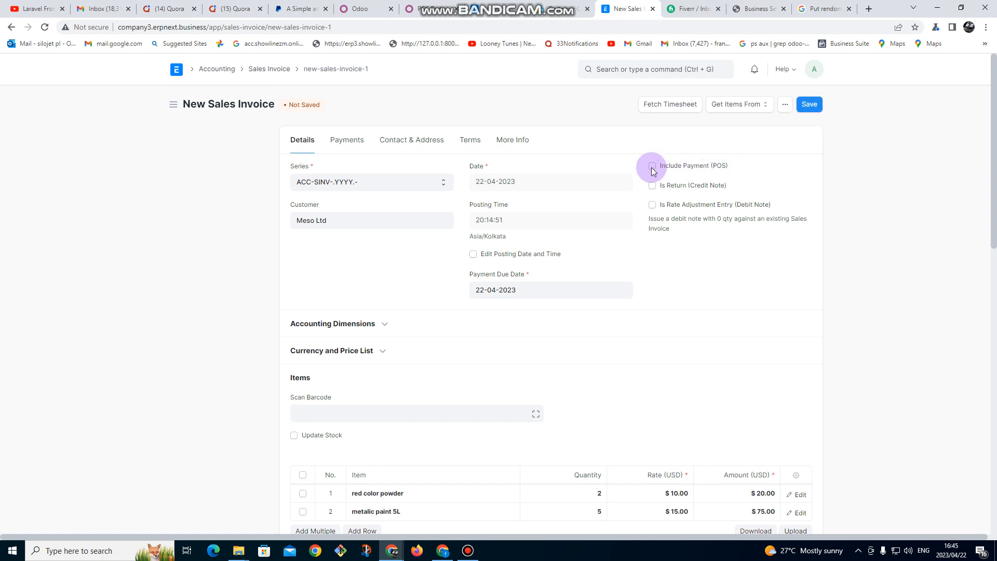
{"action": "left_click", "coordinate": [652, 166]}
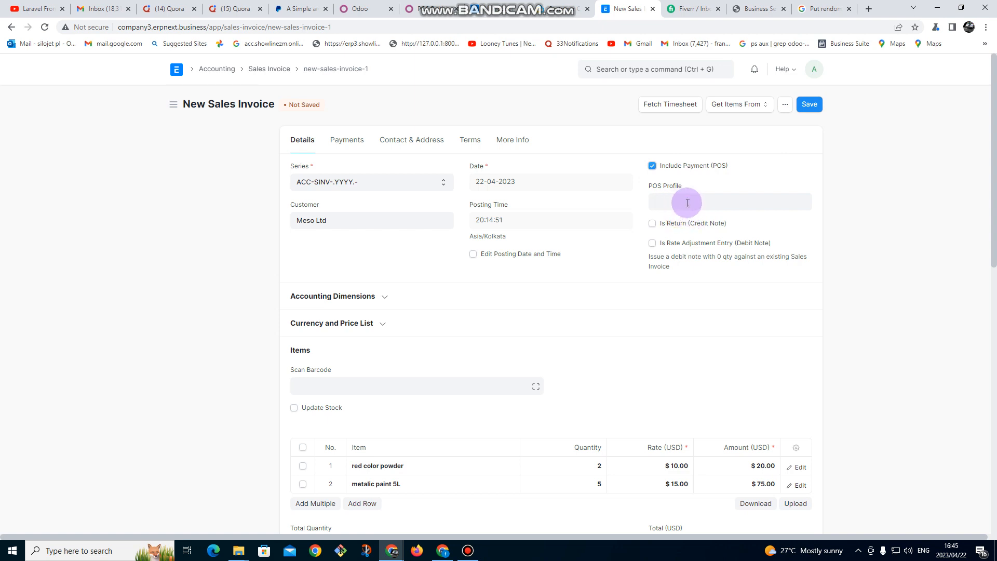
{"action": "left_click", "coordinate": [651, 165]}
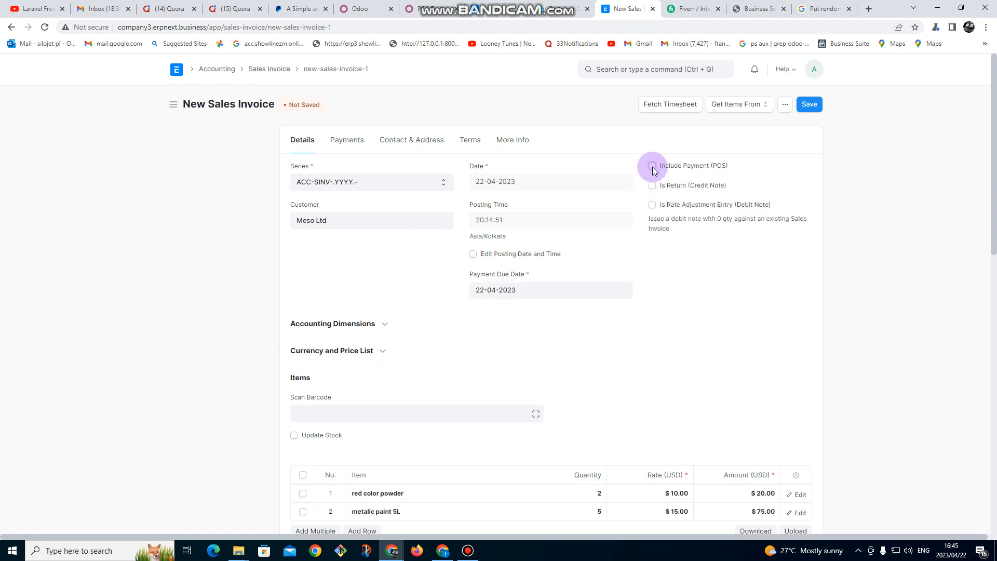
{"action": "mouse_move", "coordinate": [675, 217]}
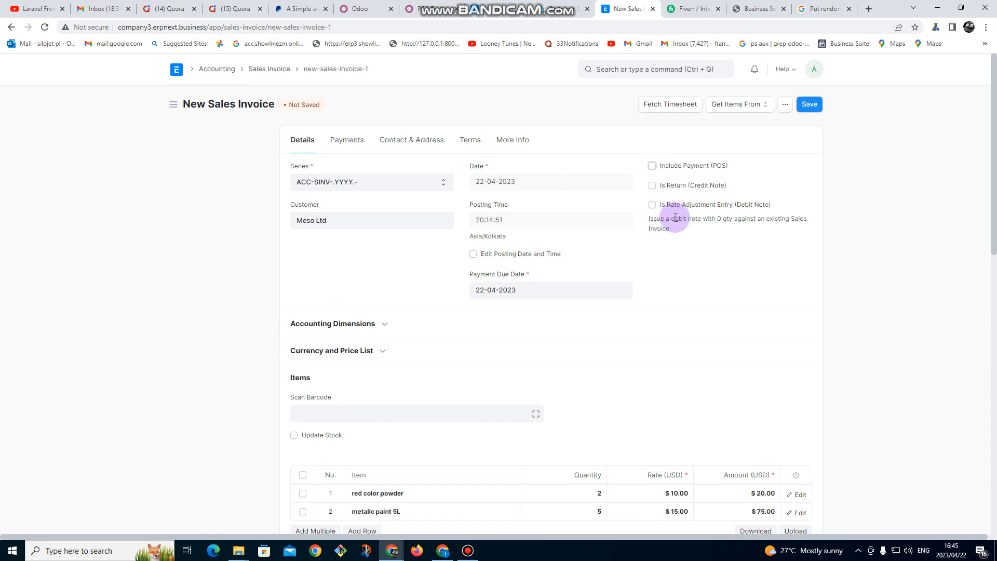
{"action": "left_click", "coordinate": [809, 105]}
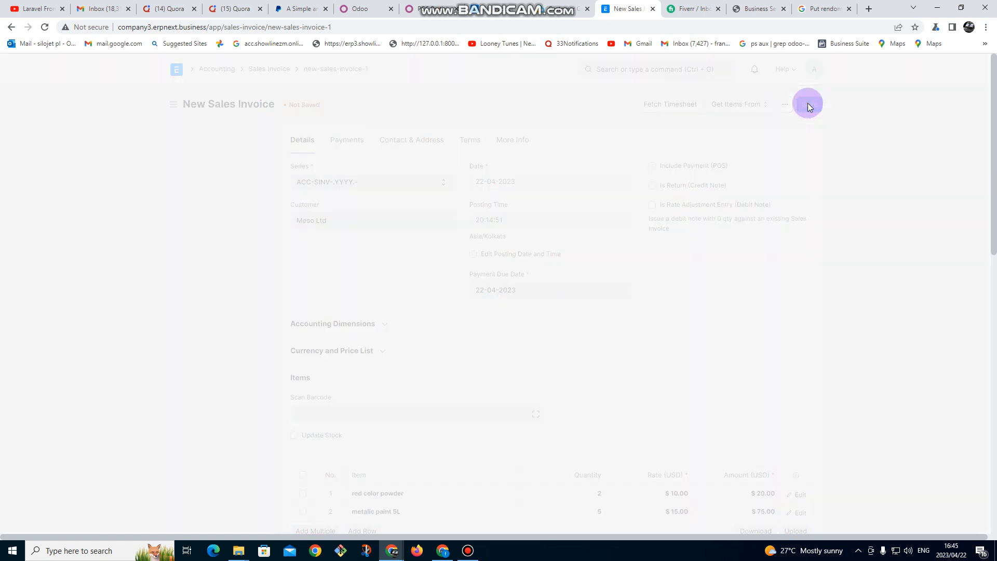
- Submit invoice ACC-SINV-2023-00002, preview its print view, and return to the Sales Invoice list
{"action": "left_click", "coordinate": [807, 104]}
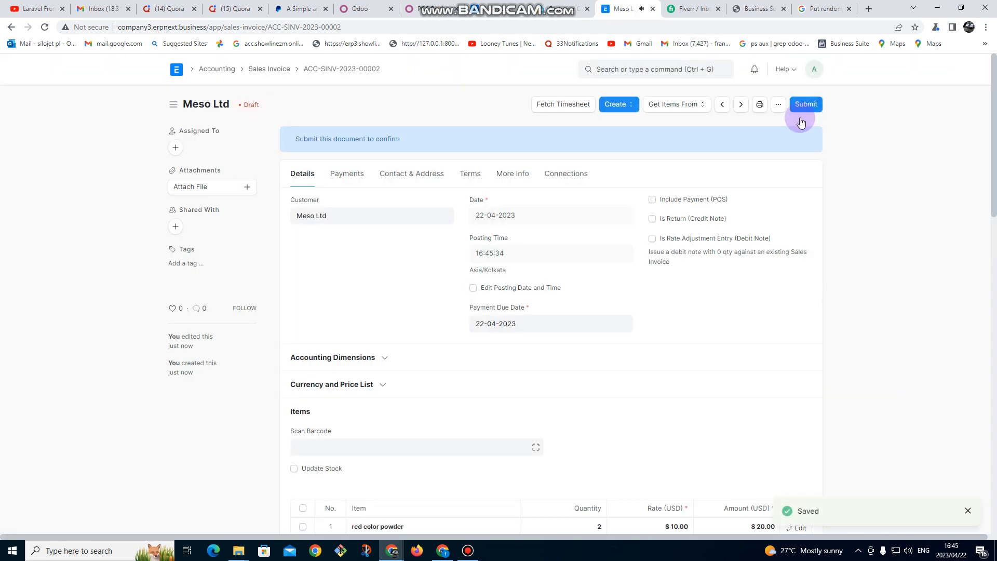
{"action": "left_click", "coordinate": [805, 105]}
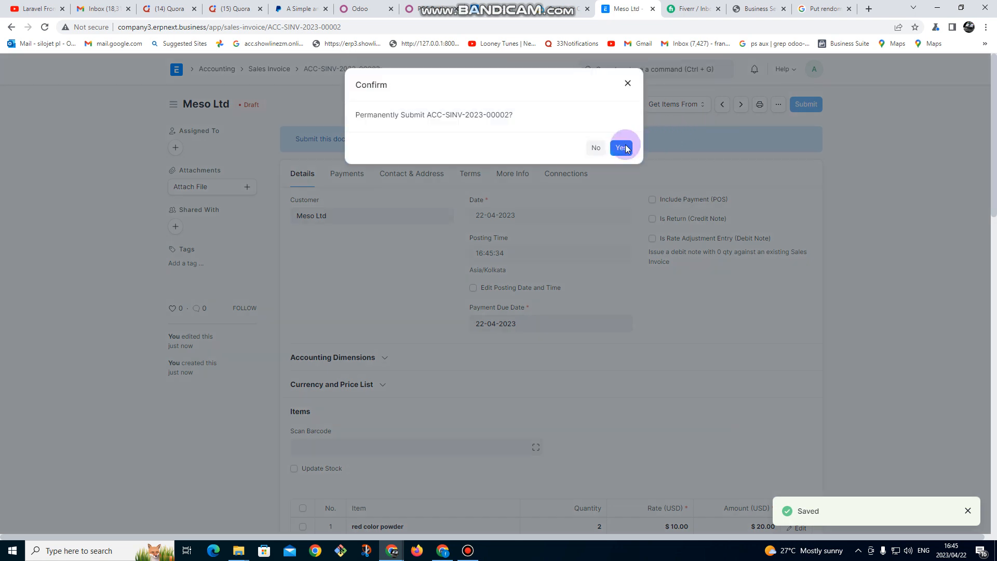
{"action": "left_click", "coordinate": [624, 147]}
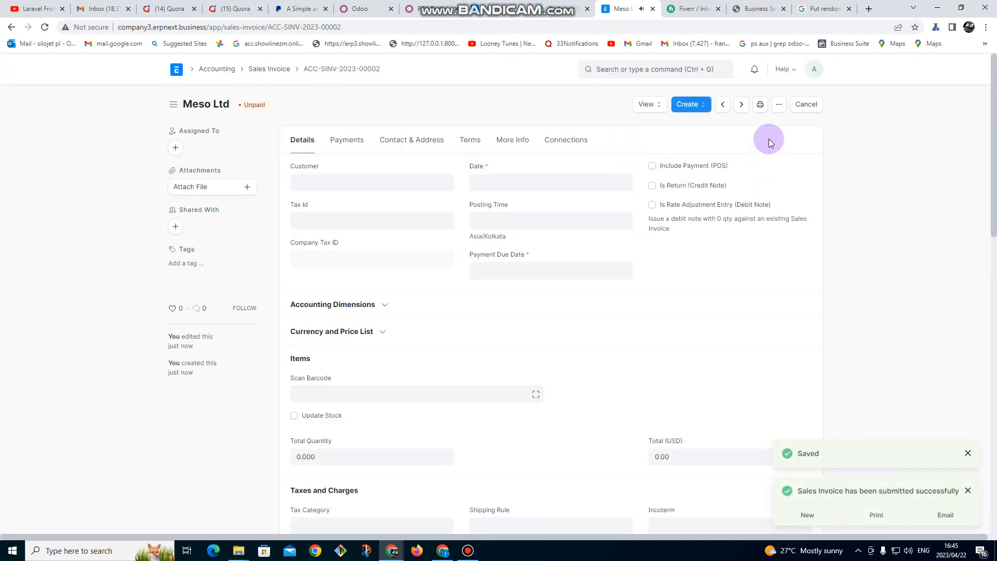
{"action": "left_click", "coordinate": [760, 104]}
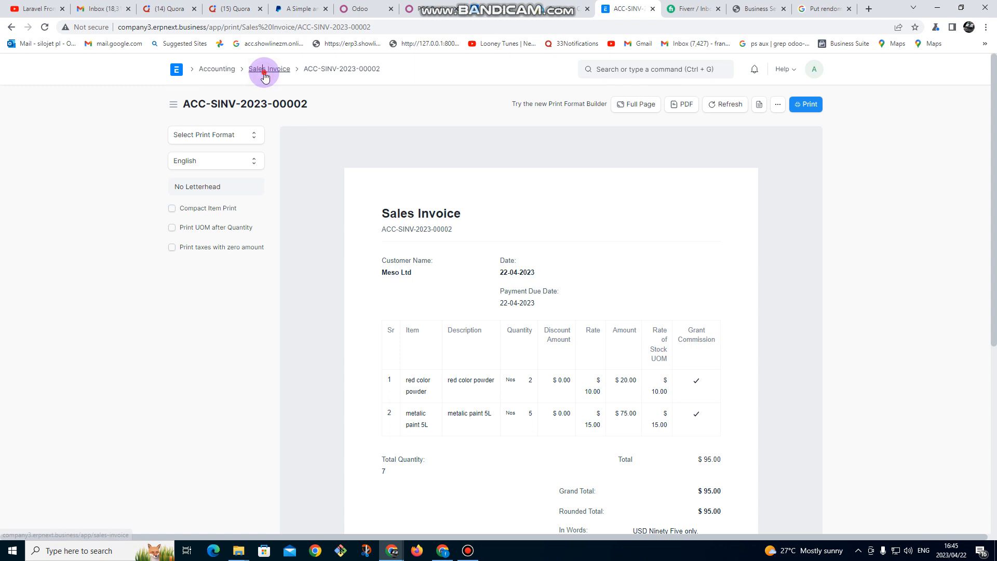
{"action": "left_click", "coordinate": [269, 68]}
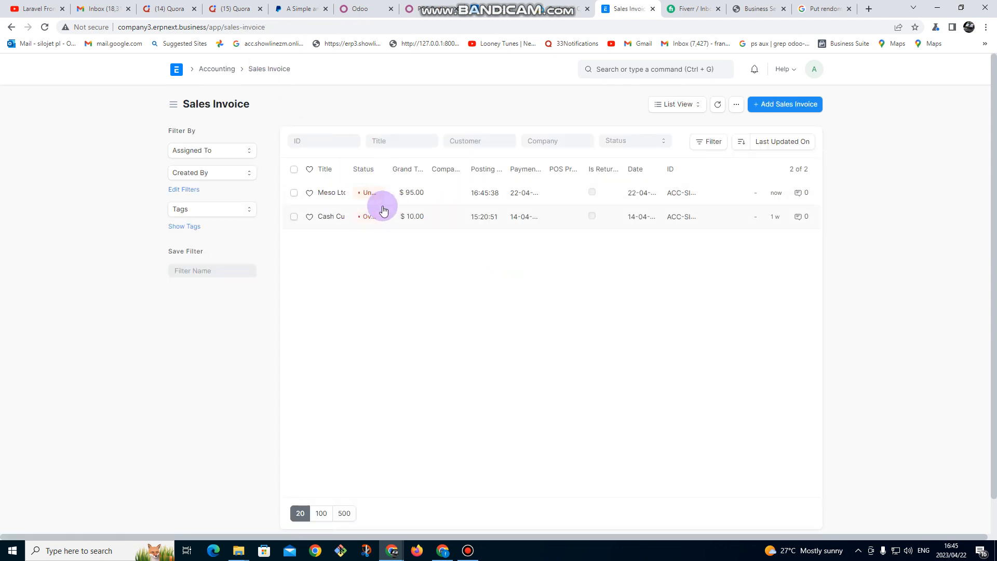
{"action": "mouse_move", "coordinate": [643, 151]}
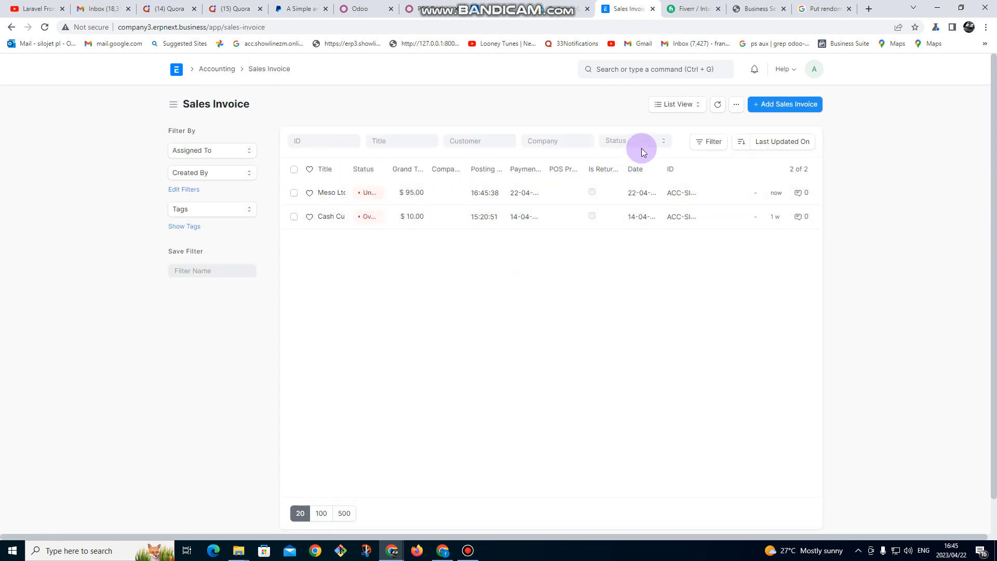
- Remove the POS Profile, Is Return and Payment Due Date columns in List Settings
{"action": "left_click", "coordinate": [736, 104]}
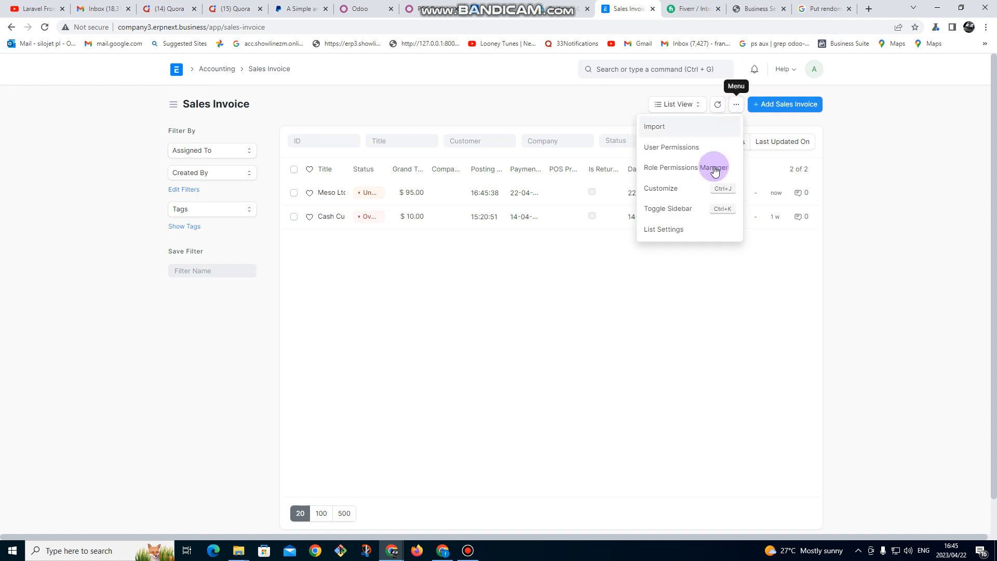
{"action": "left_click", "coordinate": [662, 229]}
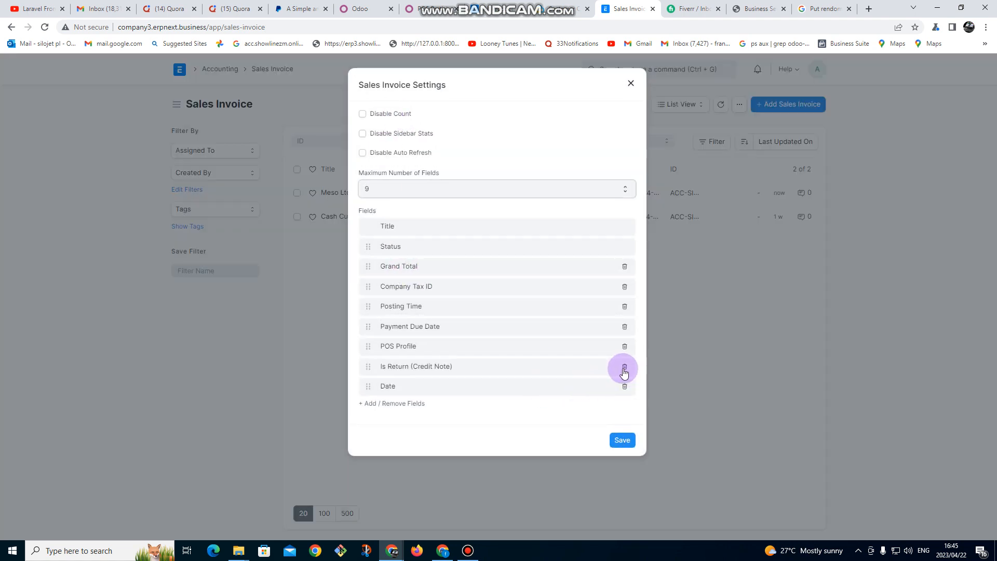
{"action": "left_click", "coordinate": [624, 371]}
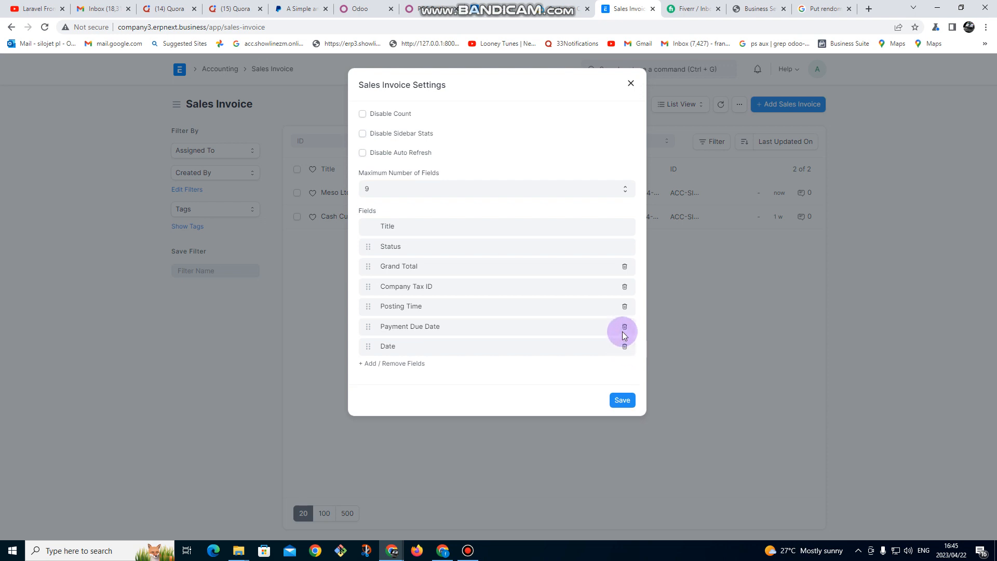
{"action": "left_click", "coordinate": [624, 326]}
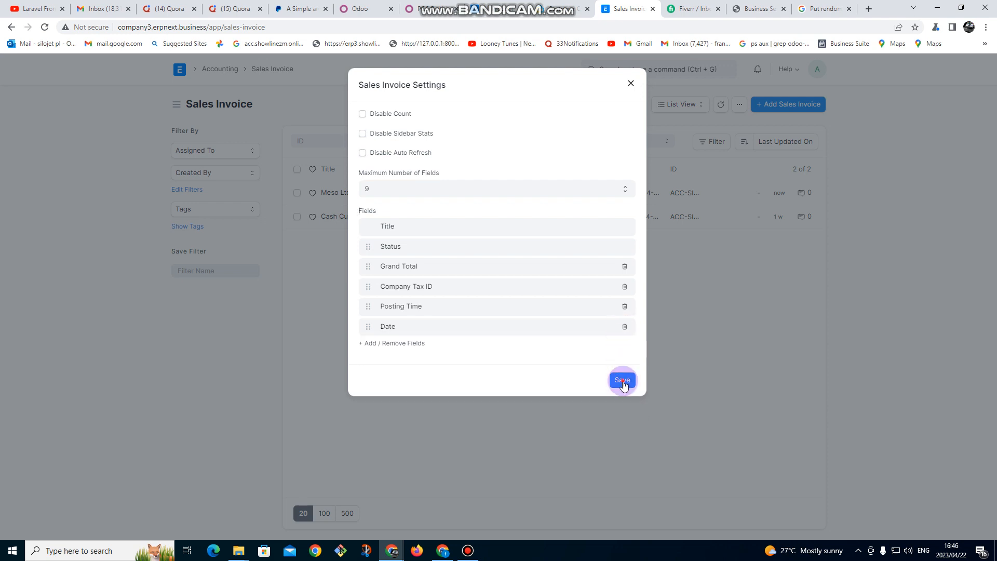
{"action": "left_click", "coordinate": [622, 380]}
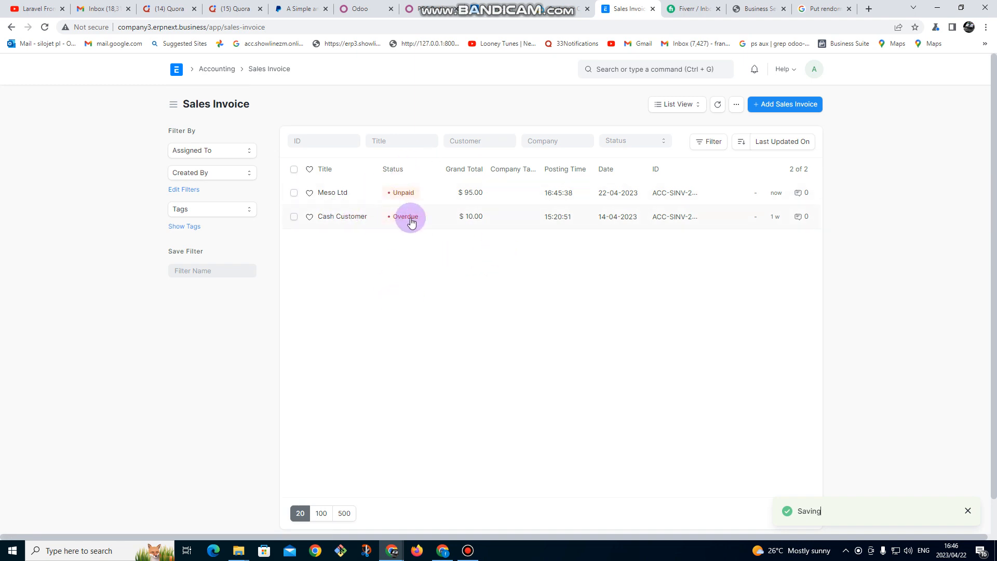
{"action": "mouse_move", "coordinate": [178, 72]}
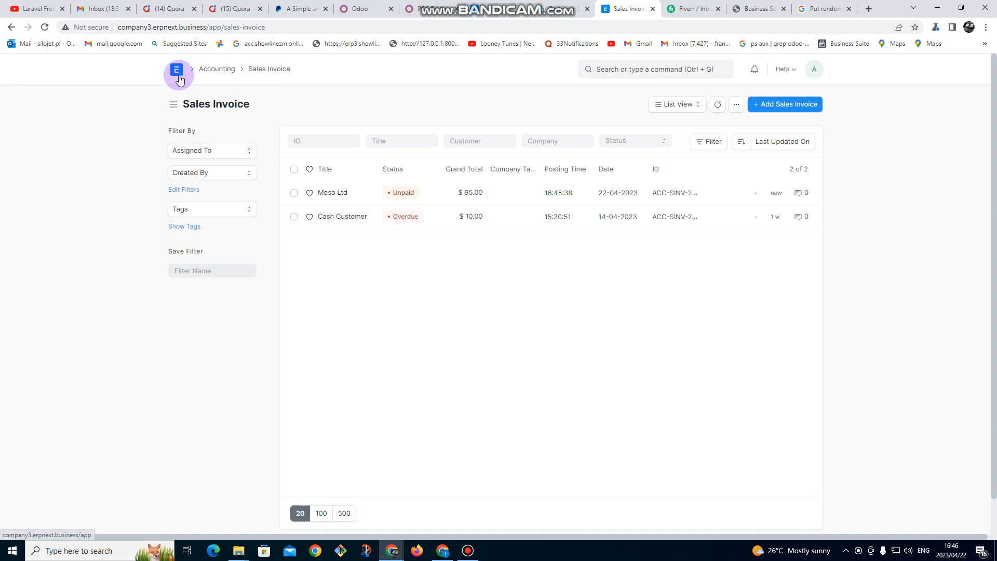
- Return to the Home workspace with its shortcuts and Sales chart
{"action": "left_click", "coordinate": [178, 69]}
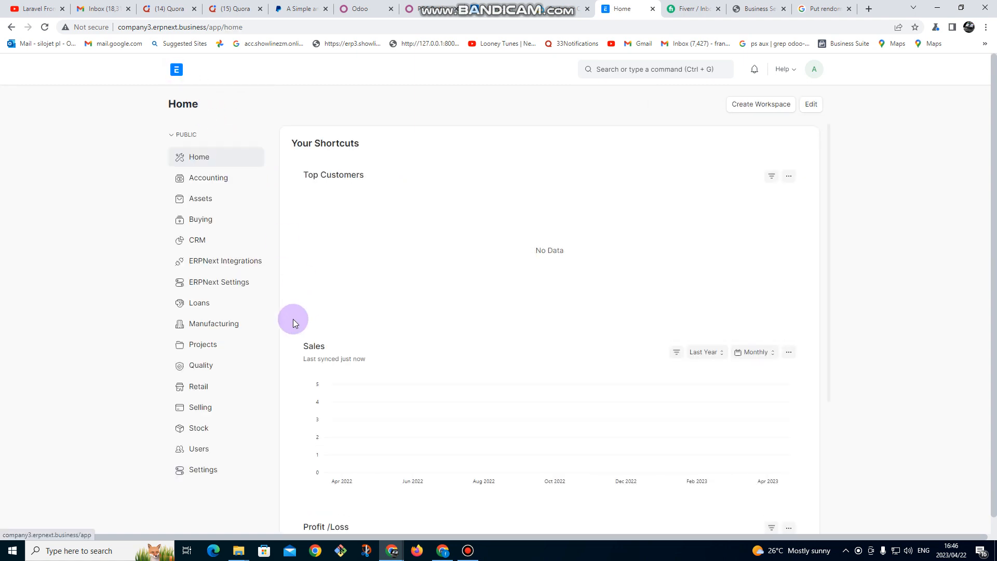